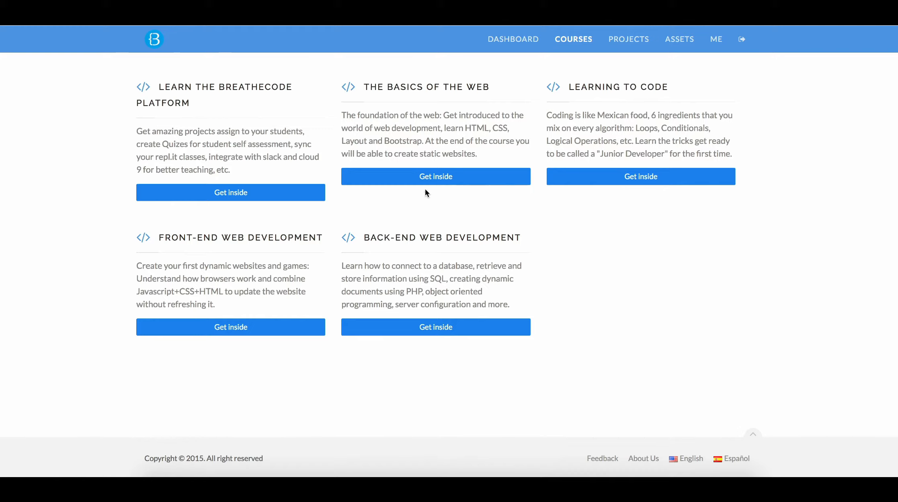
mouse_move(573, 39)
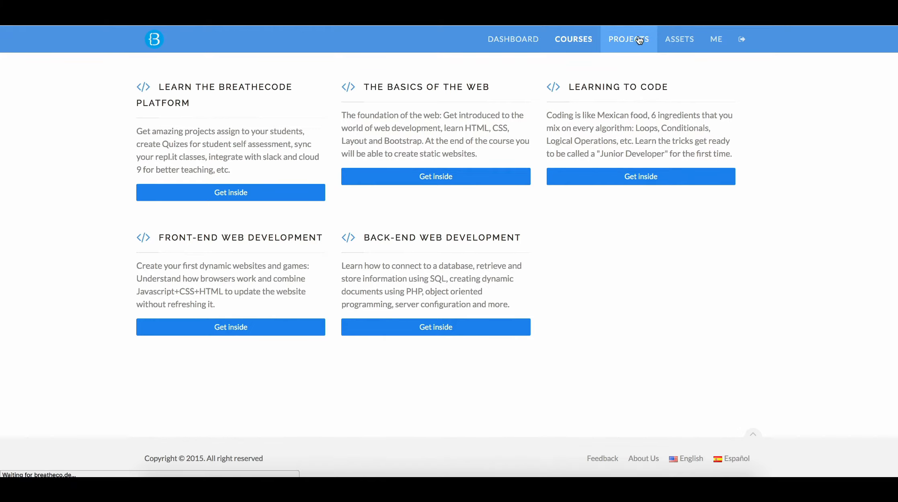
Open the Simple Instagram Photo Feed project from the PROJECTS list
left_click(628, 39)
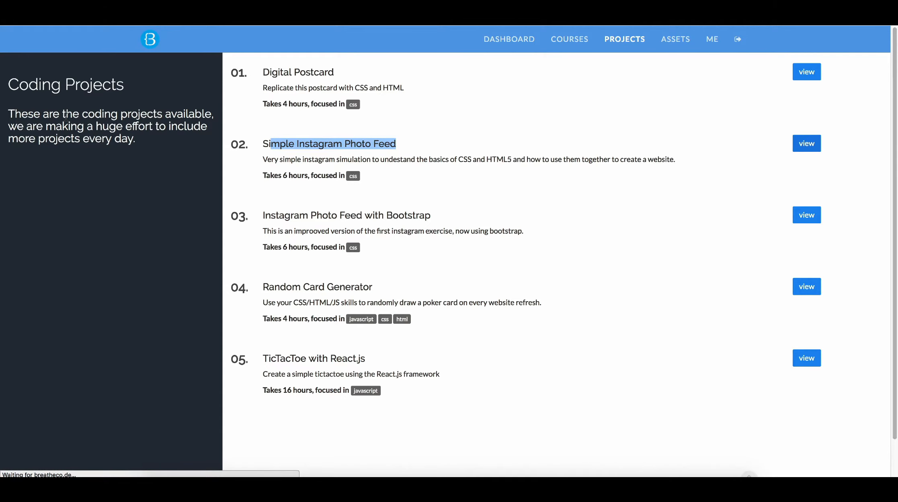
left_click(805, 143)
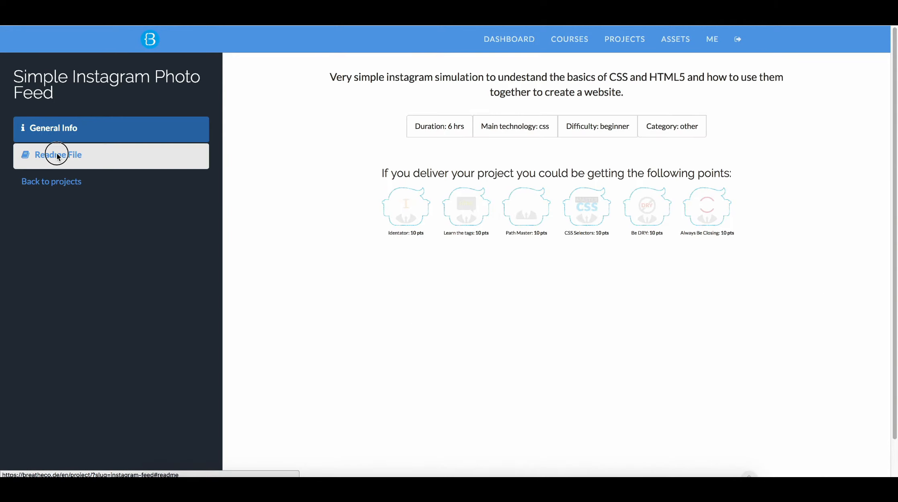
Show the project's Readme File with its instructions and resources
left_click(58, 155)
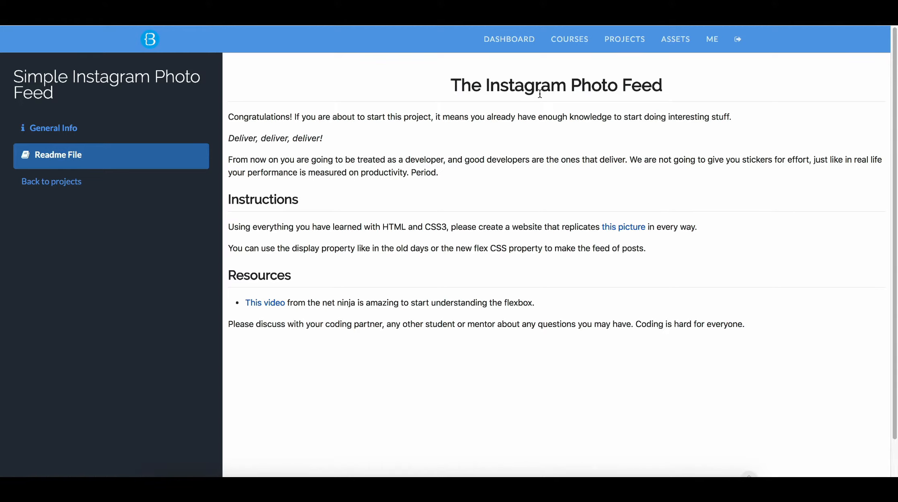
mouse_move(585, 104)
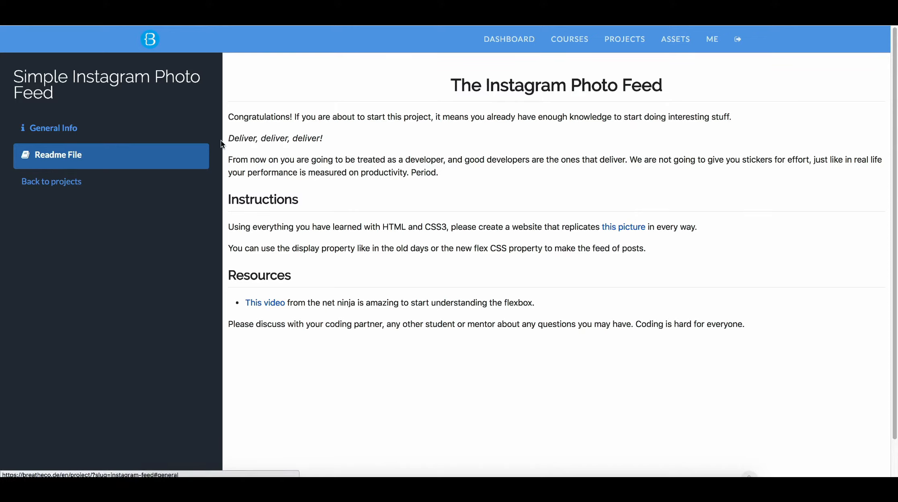
mouse_move(411, 185)
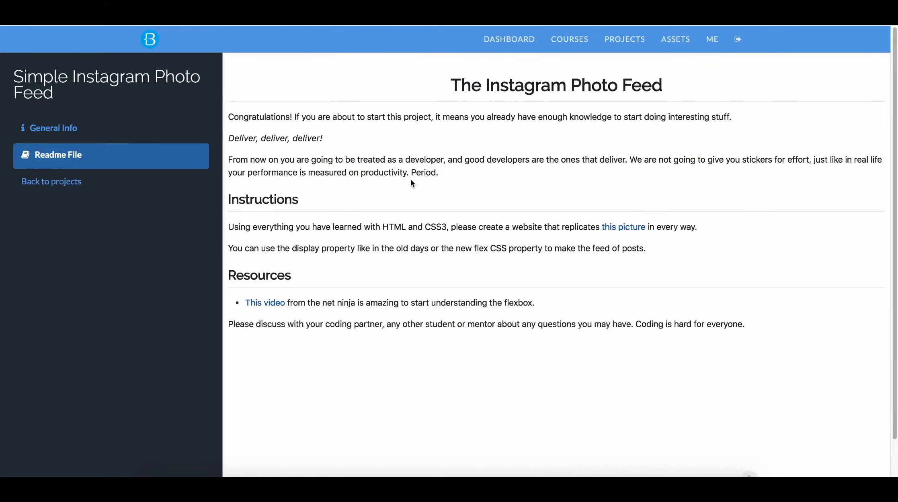
mouse_move(526, 163)
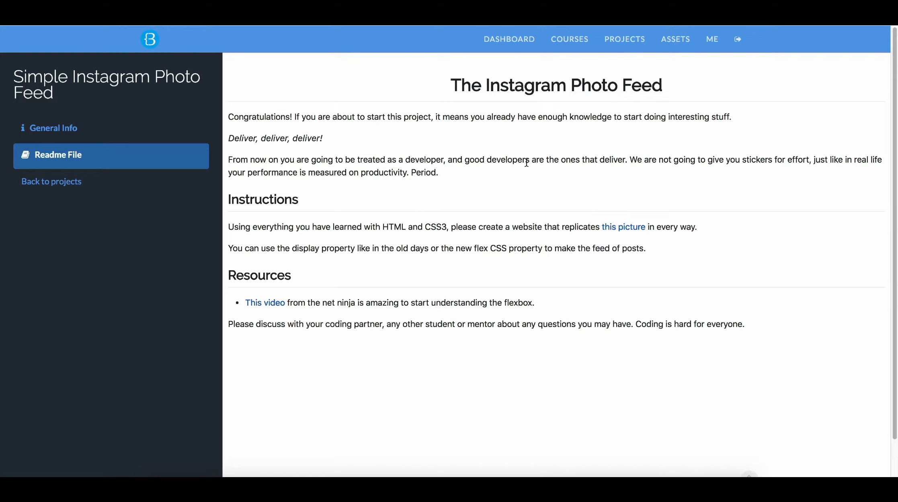
mouse_move(654, 182)
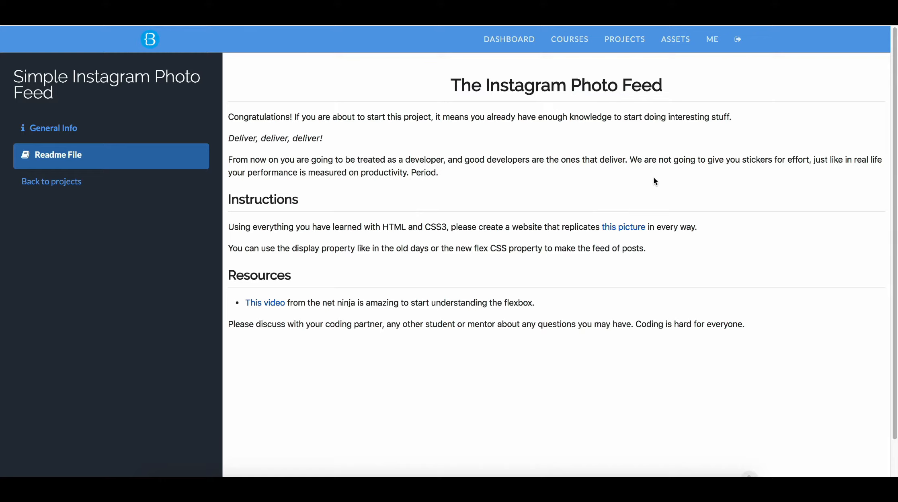
mouse_move(650, 189)
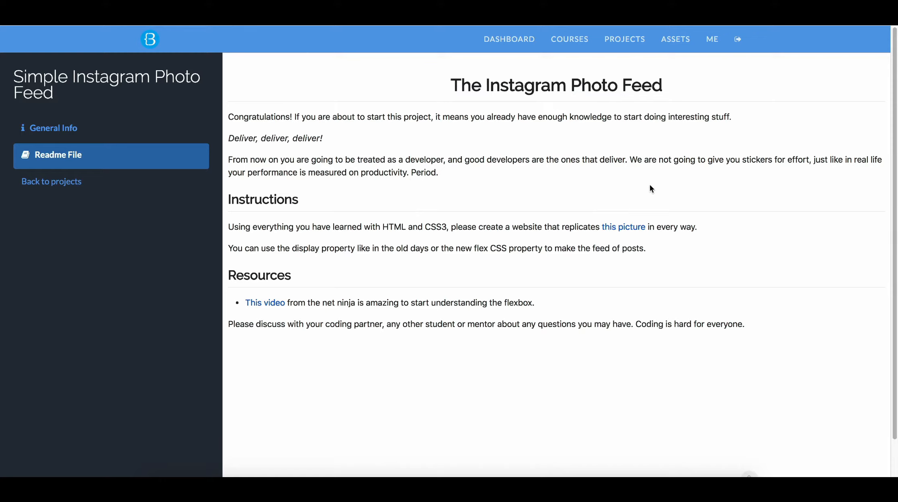
mouse_move(869, 169)
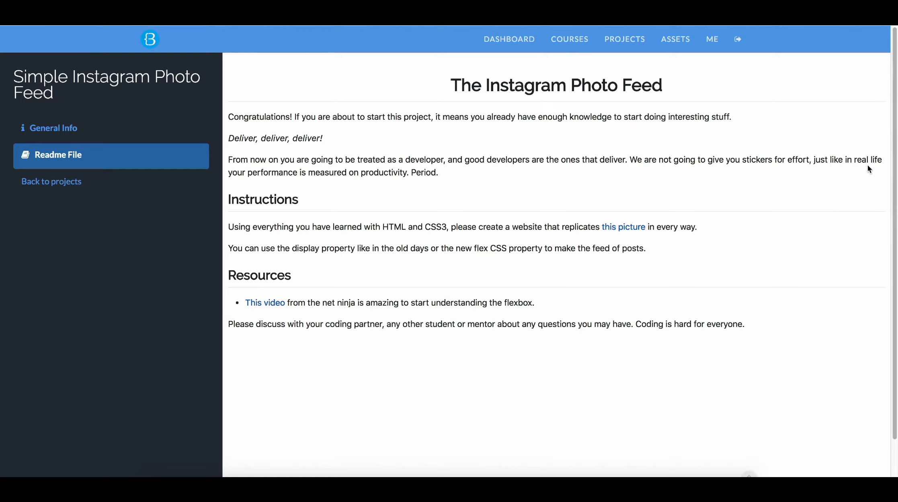
mouse_move(228, 228)
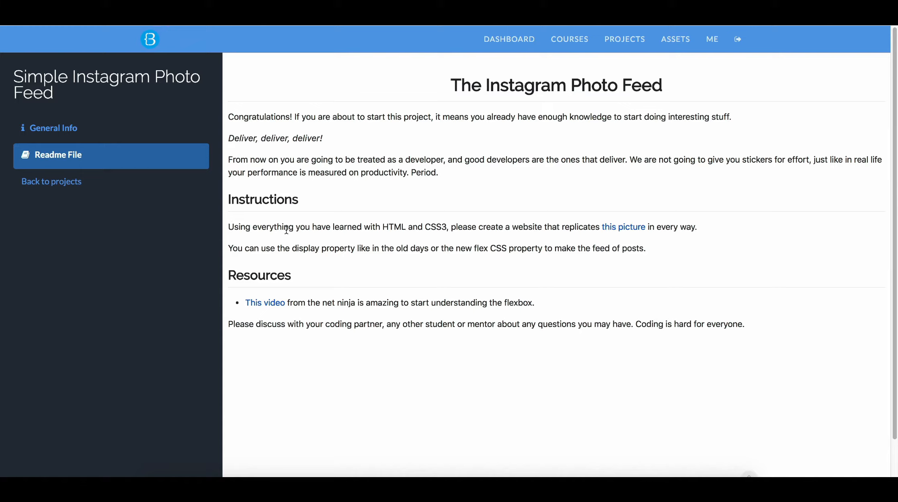
mouse_move(455, 227)
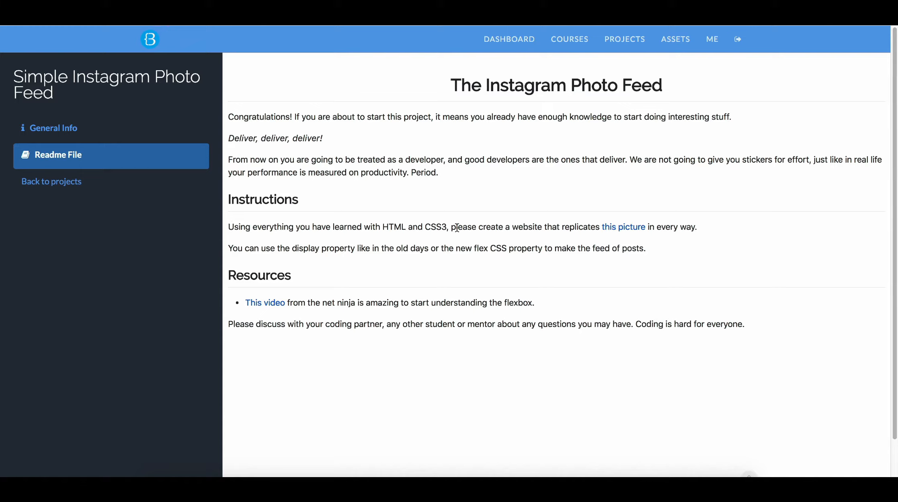
mouse_move(623, 227)
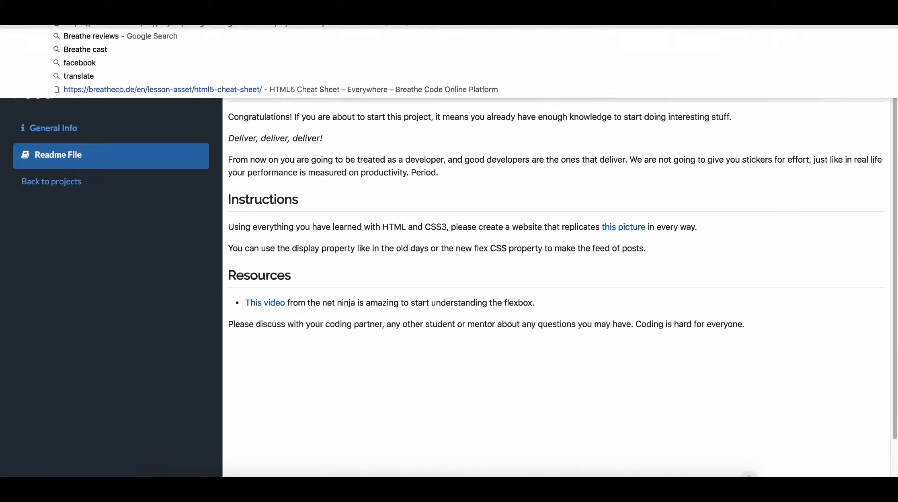
left_click(624, 227)
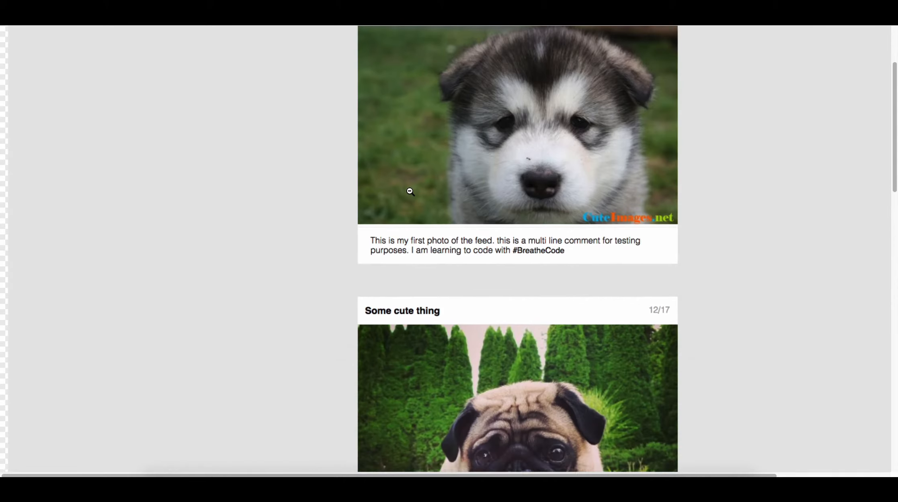
scroll("up", 3)
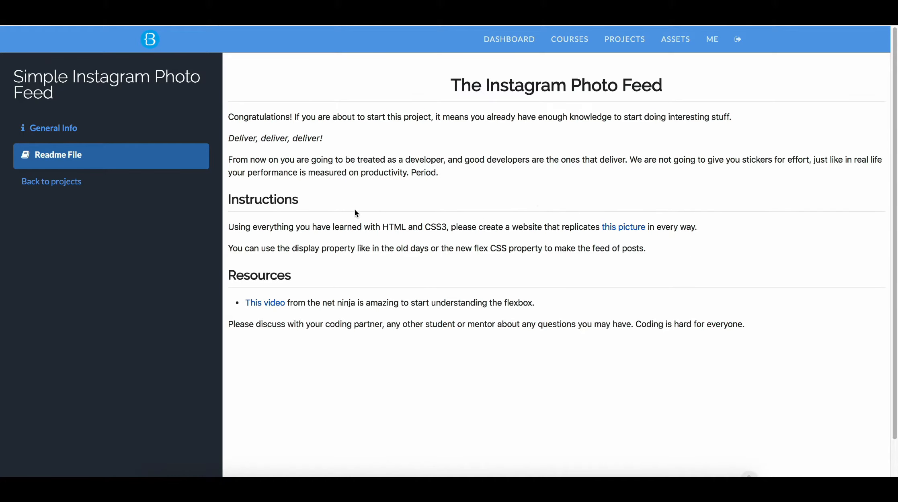
mouse_move(253, 248)
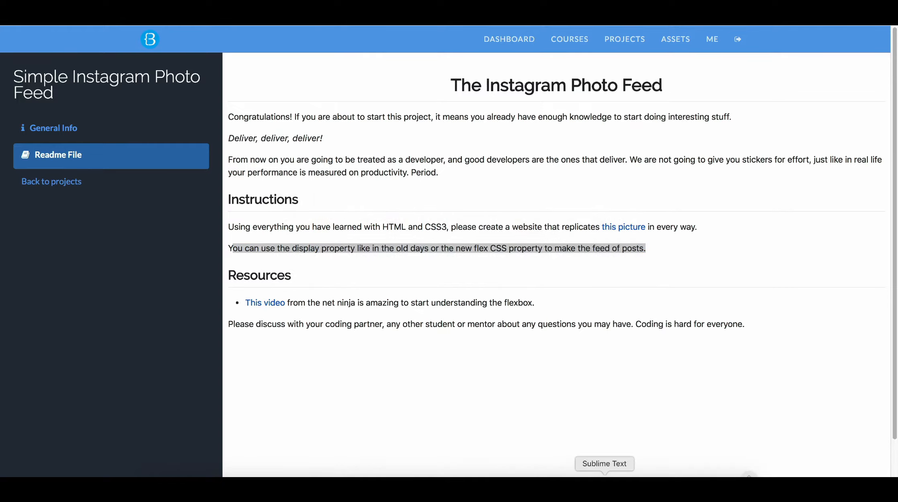
Create a new 'instagram' folder on the Desktop from the save dialog
left_click(604, 464)
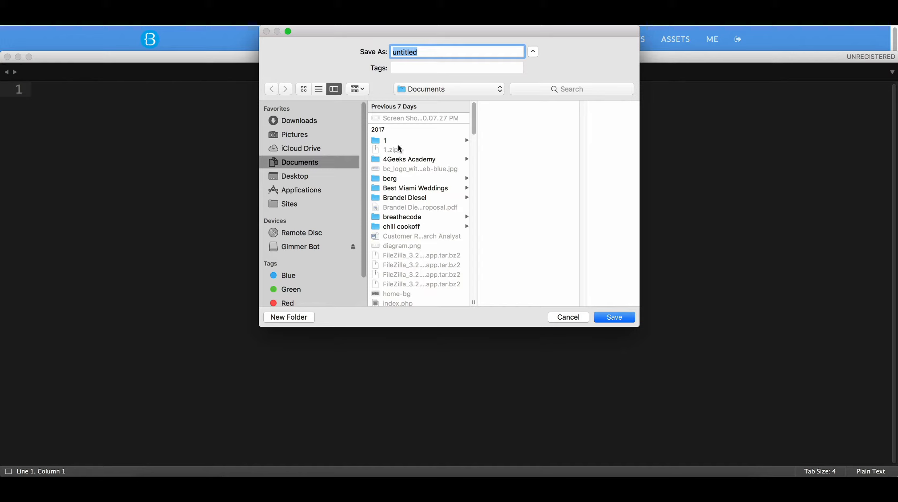
mouse_move(275, 156)
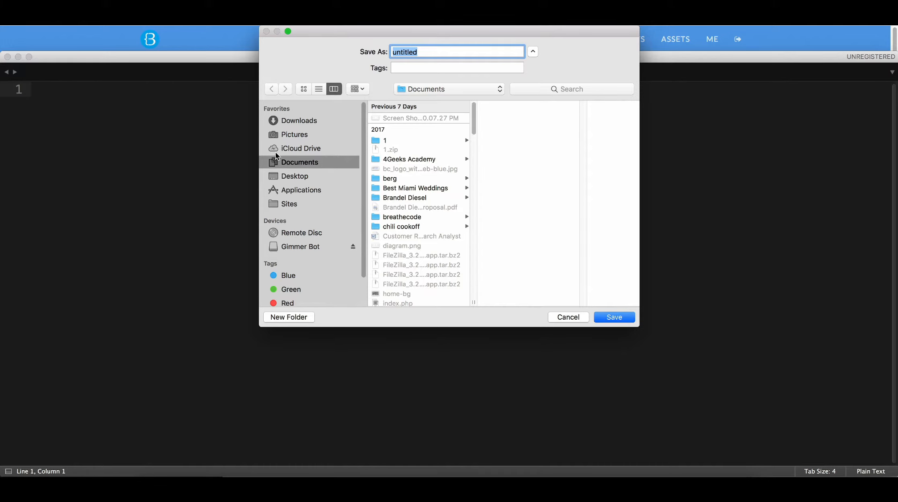
left_click(294, 176)
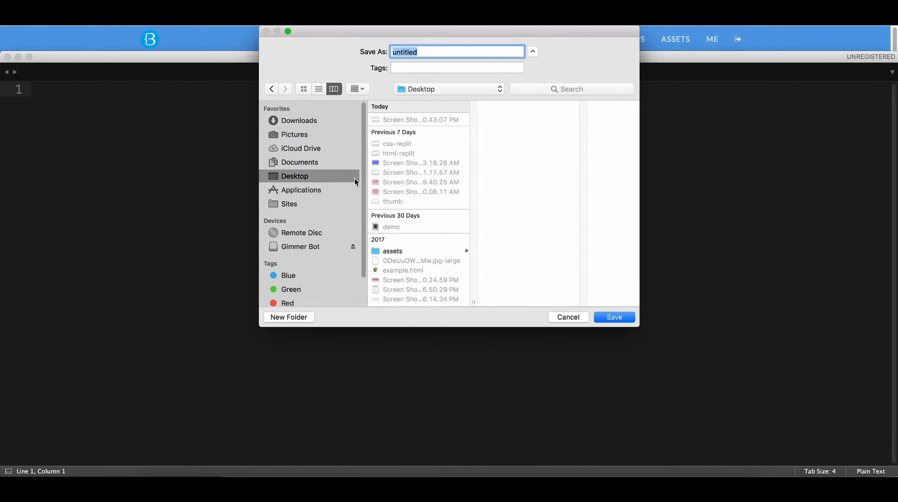
left_click(289, 318)
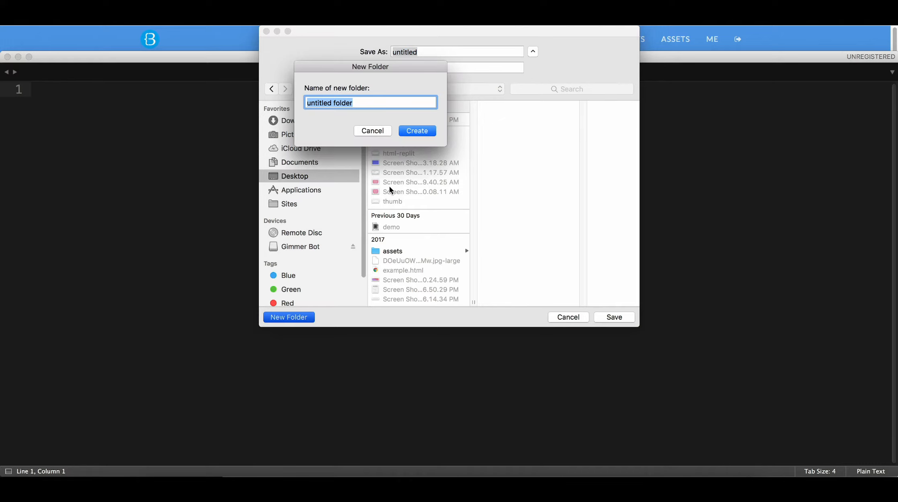
type("instagram")
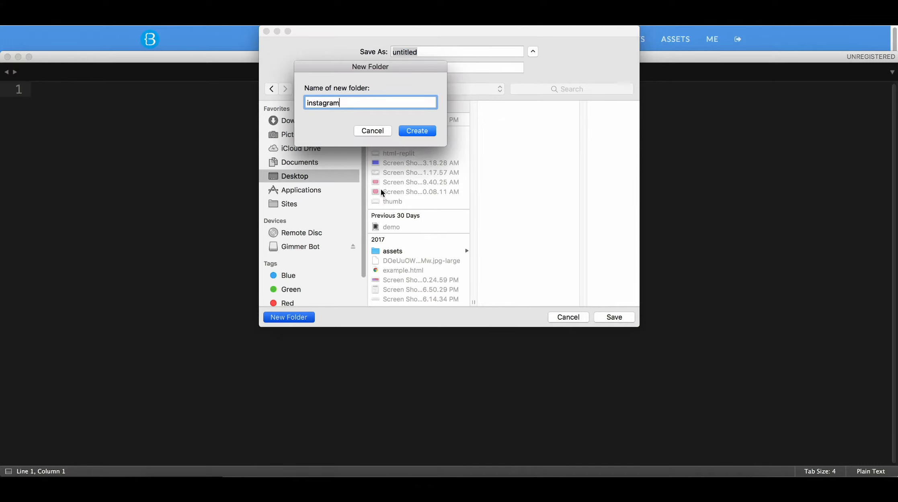
left_click(416, 131)
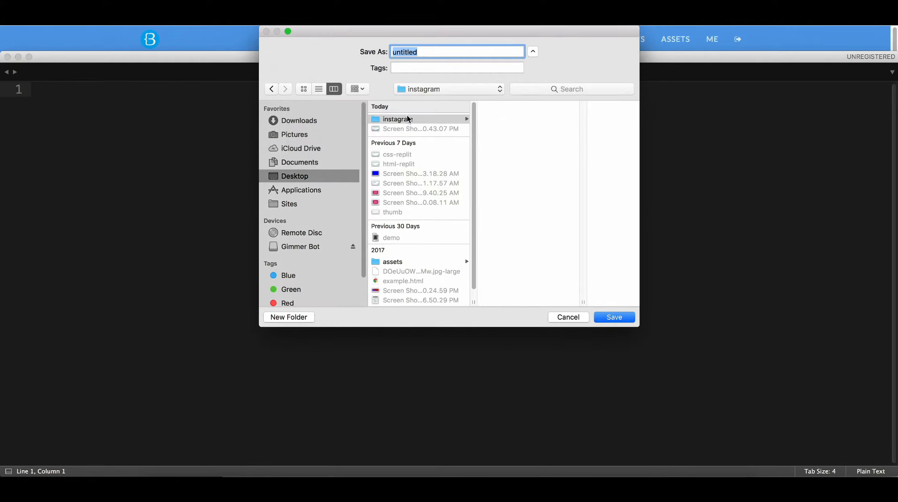
Save the blank file as index.html inside the instagram folder
left_click(396, 119)
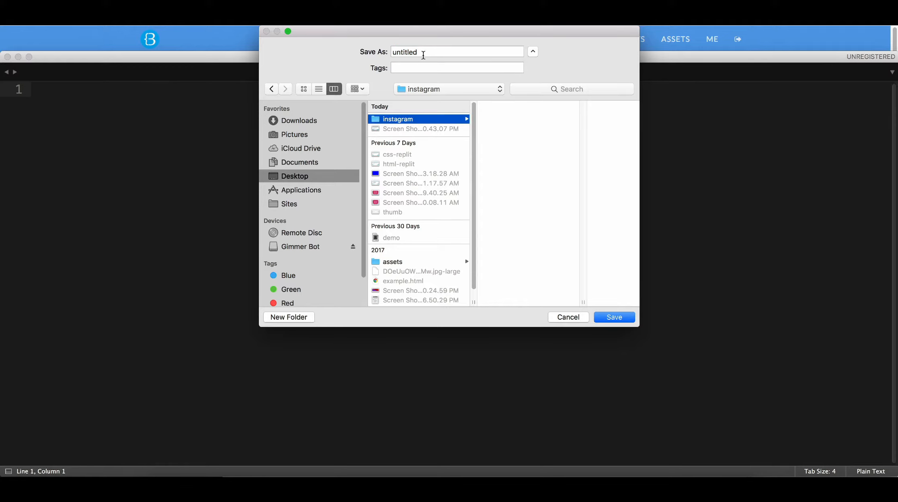
mouse_move(425, 61)
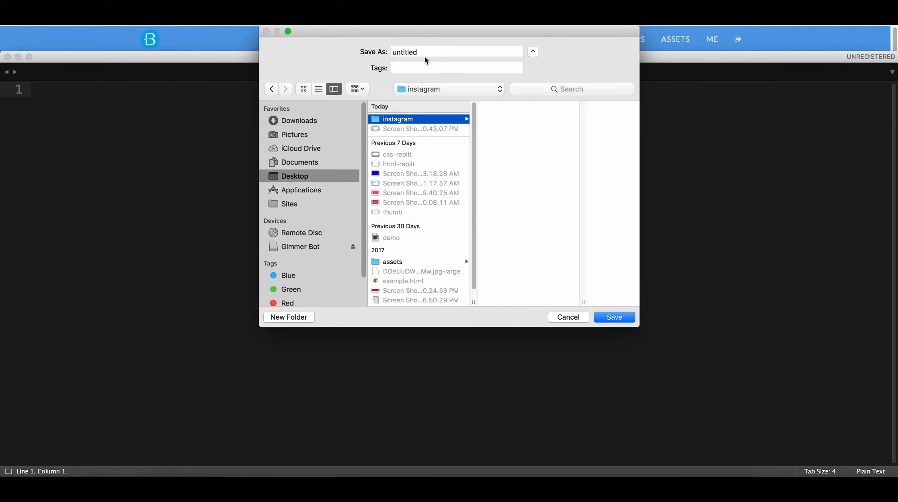
type("inde")
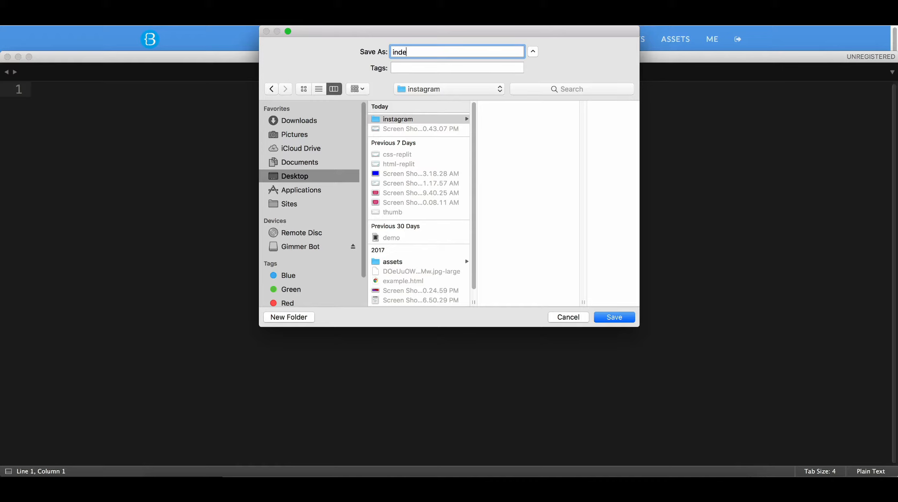
type("x.html")
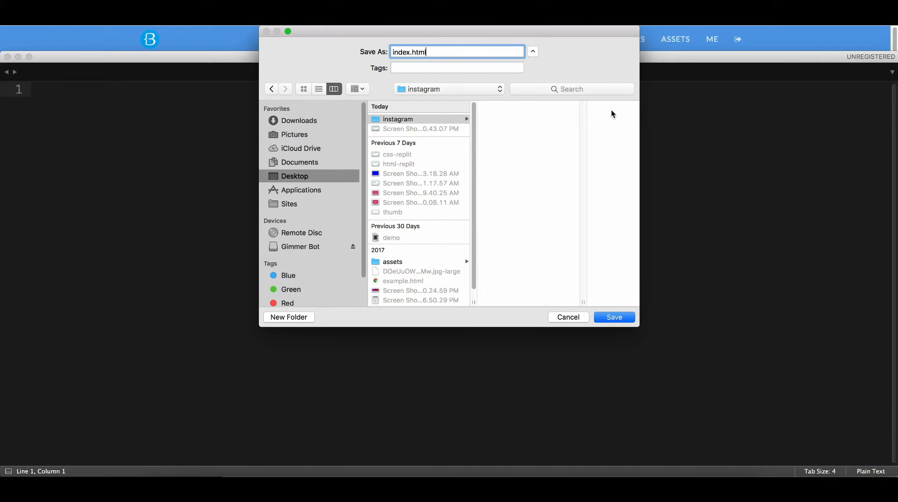
mouse_move(603, 115)
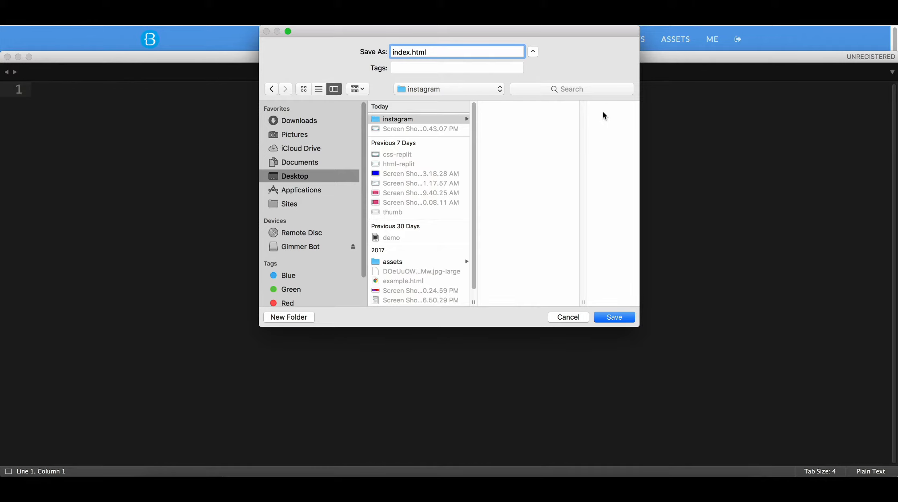
left_click(614, 318)
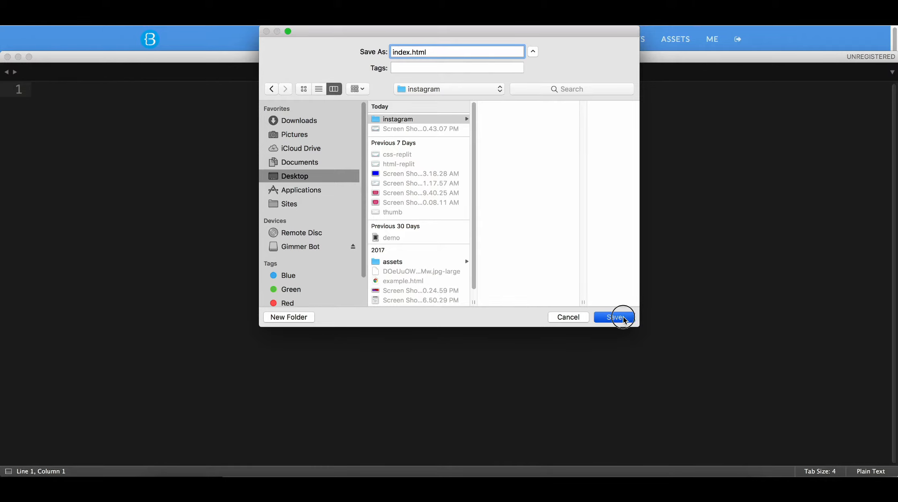
Open the Desktop instagram folder as the editor's project
left_click(615, 318)
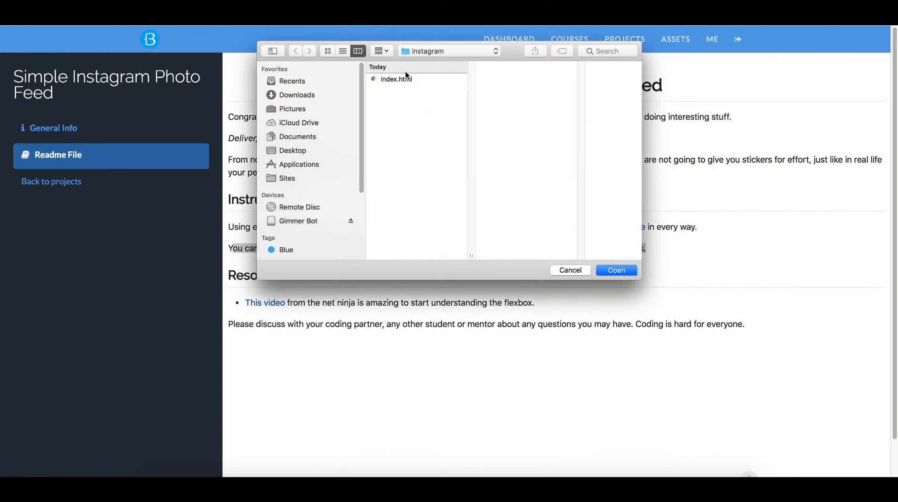
left_click(616, 270)
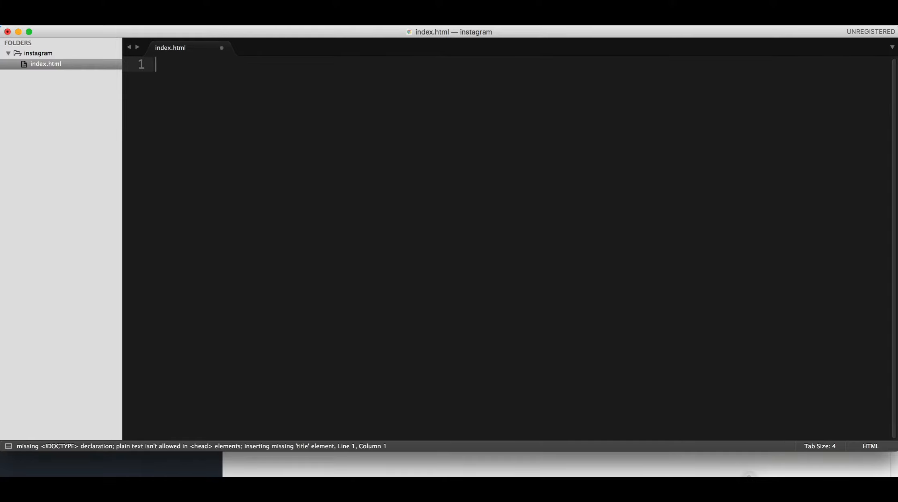
Expand the <! snippet into an HTML skeleton titled 'Instagram Feed'
type("<!")
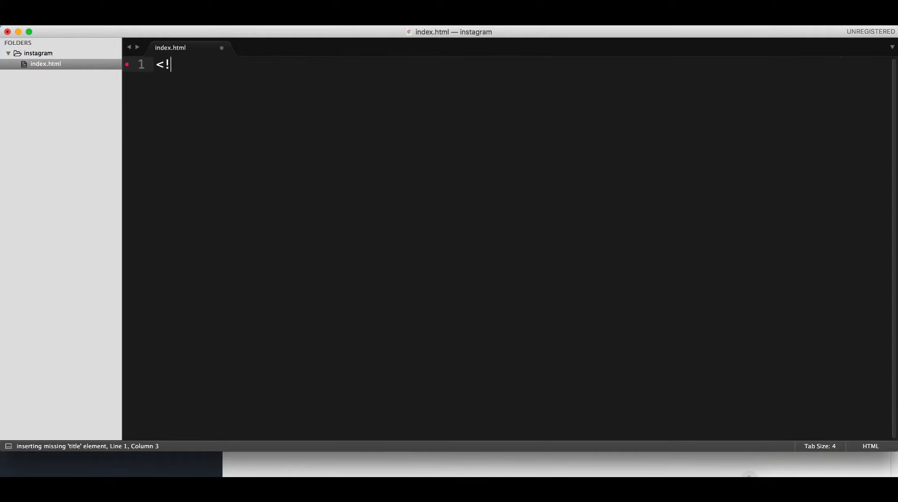
key("Backspace")
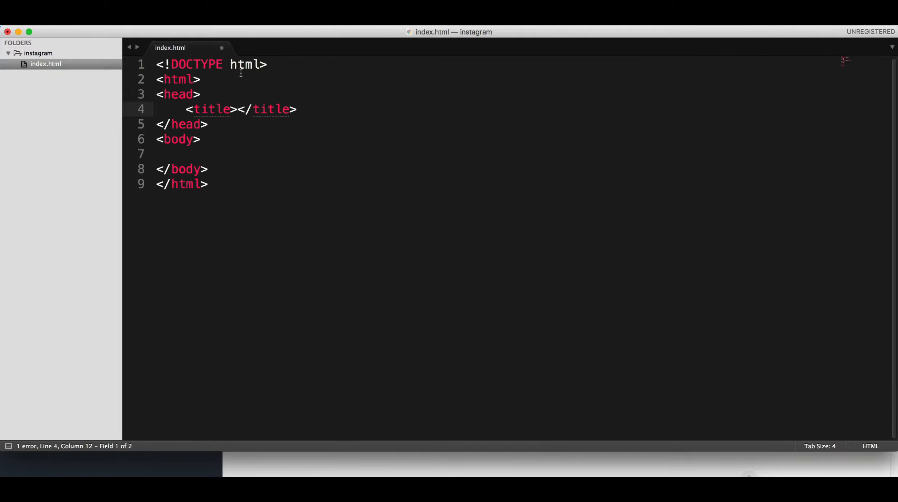
type("Instagram")
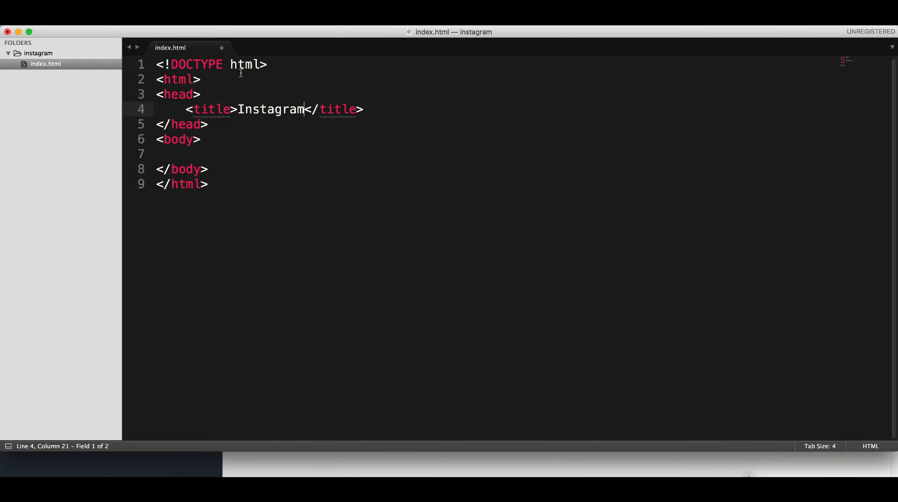
type("Feed")
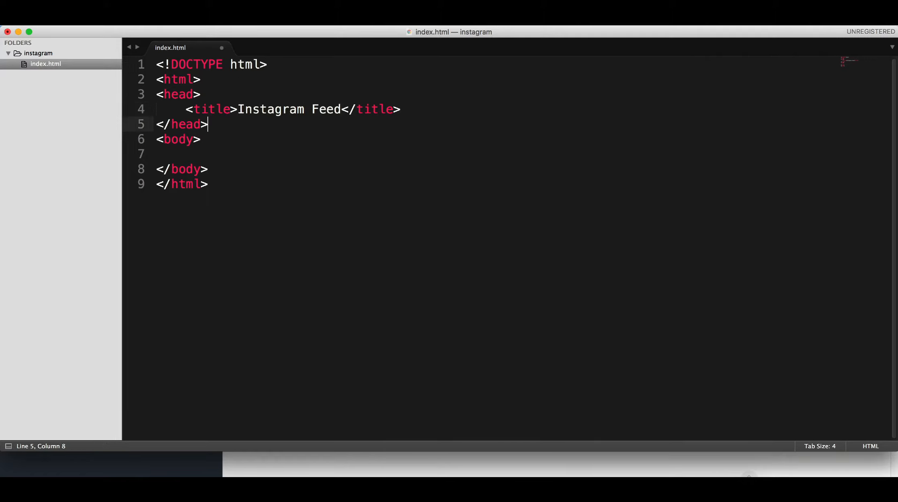
left_click(166, 154)
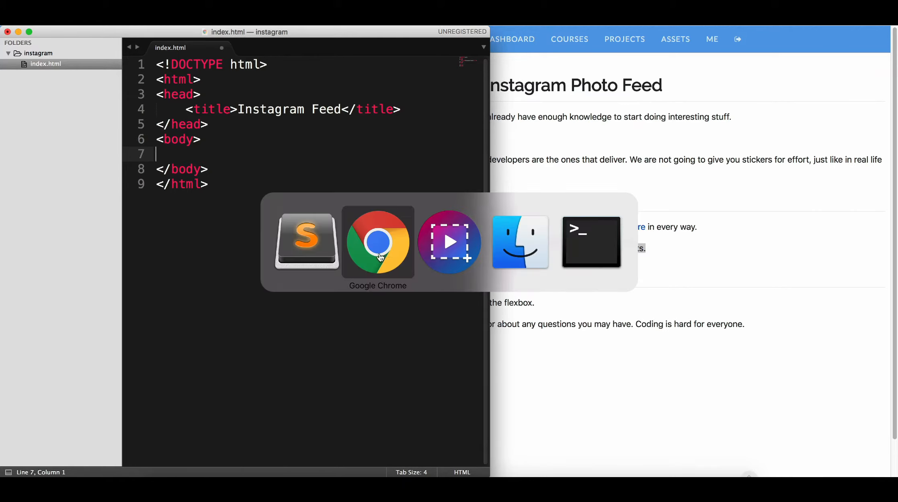
mouse_move(379, 250)
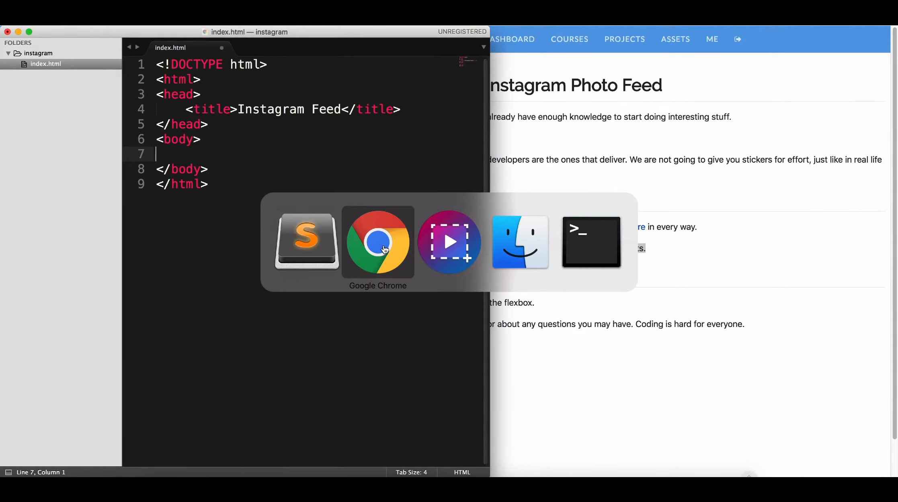
Bring up the example Breathe Code photo feed in the browser beside the editor
left_click(377, 242)
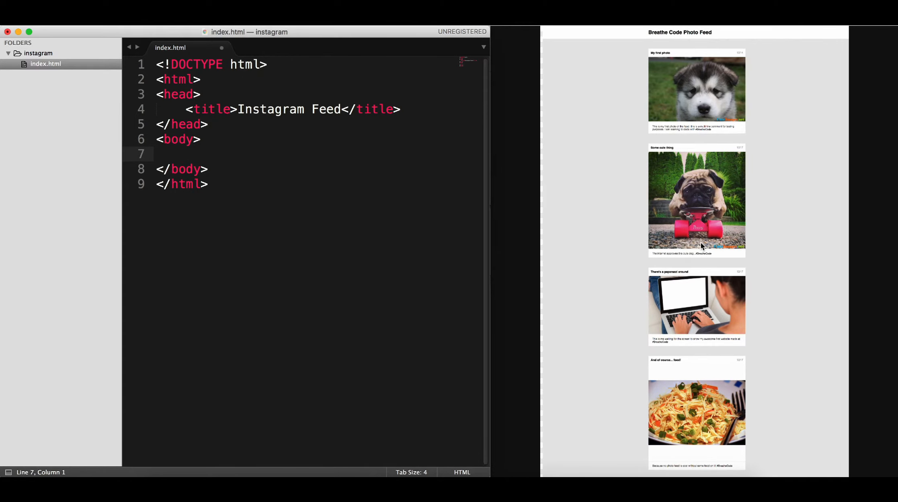
Add <div class="post"> to the body with three empty inner <div></div> lines
left_click(200, 139)
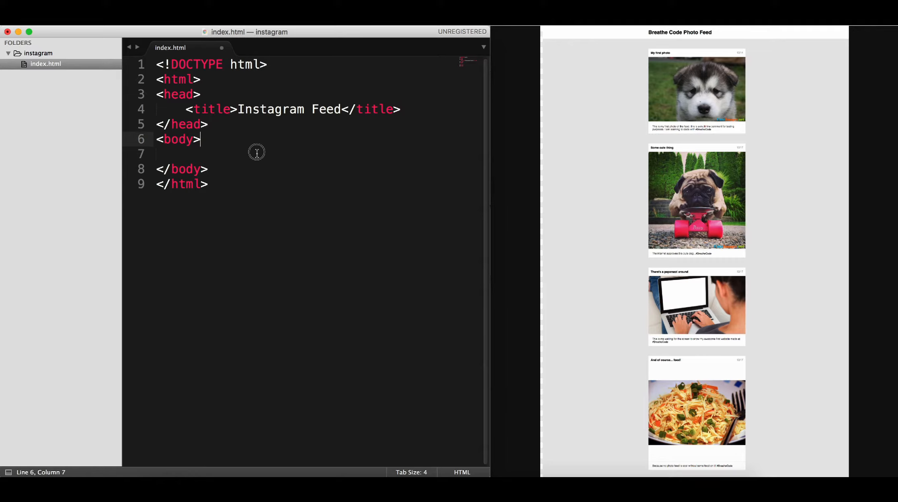
type("<po")
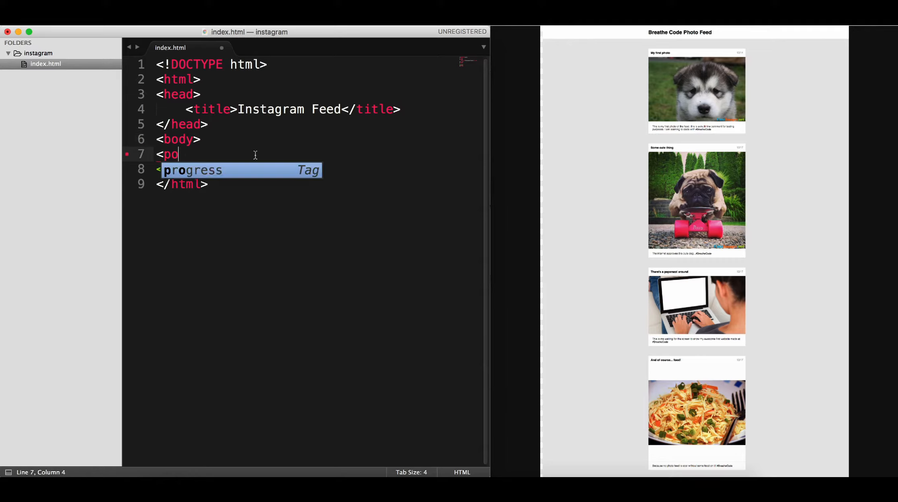
type("div")
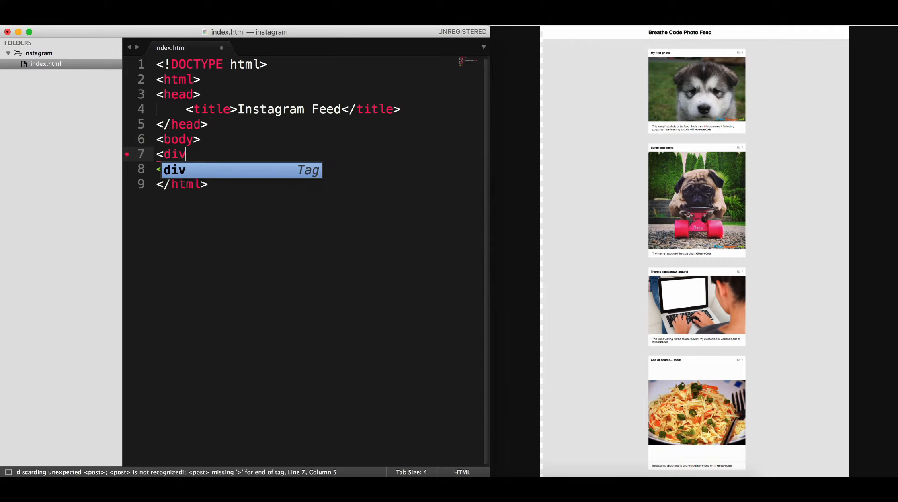
type("class=\"post\"")
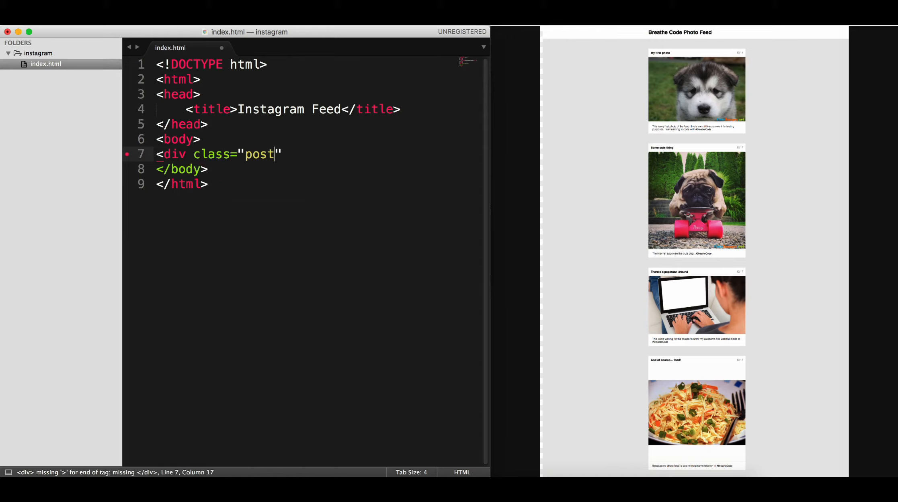
type(">")
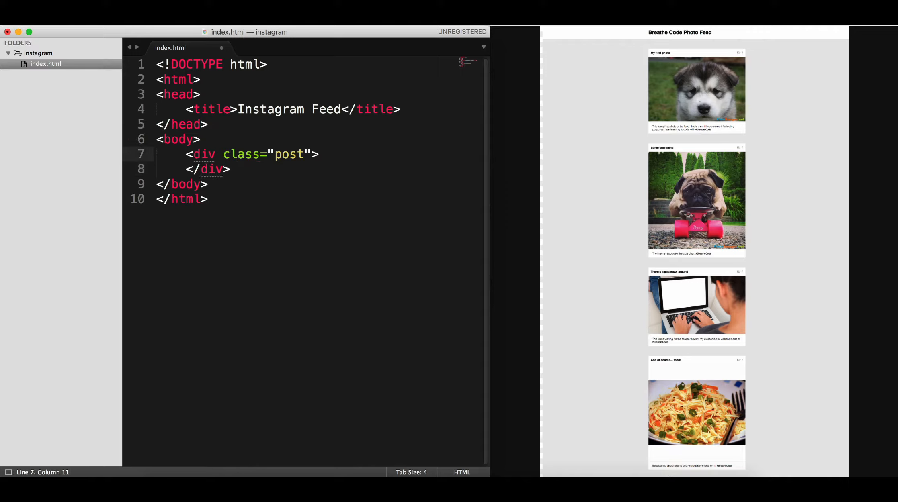
type("<")
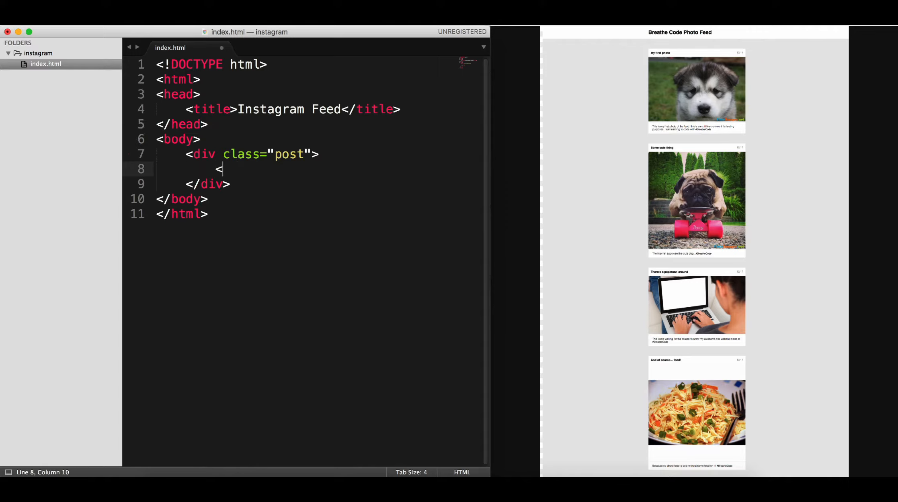
type("div></div>di")
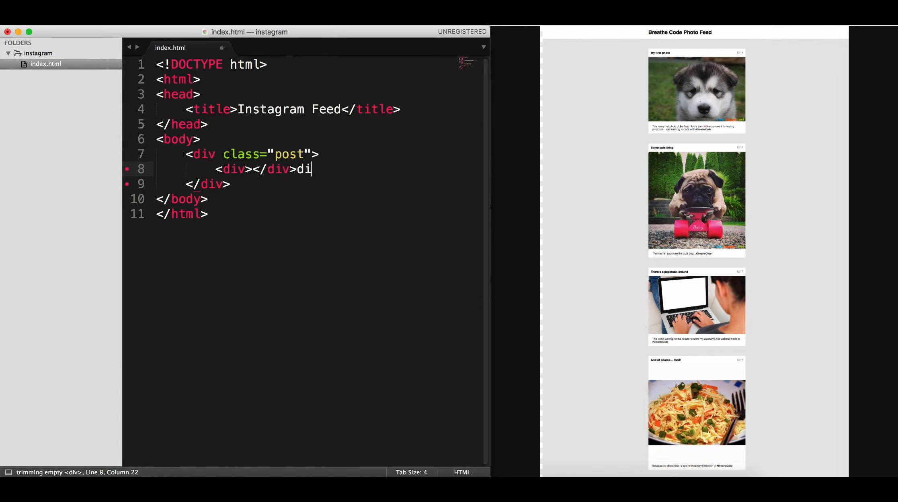
key("Backspace")
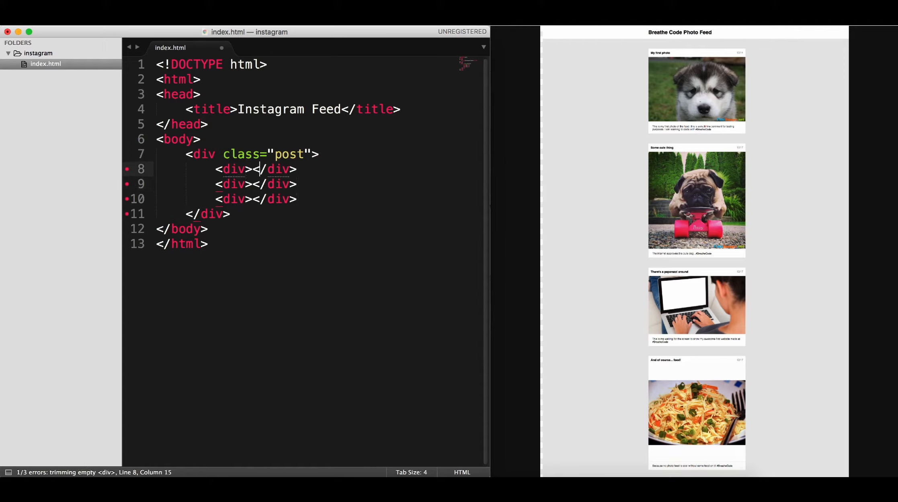
left_click(256, 200)
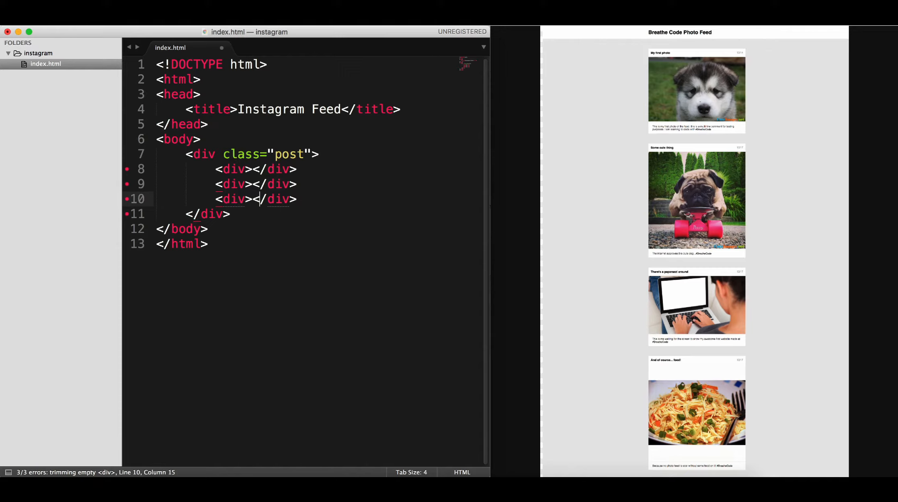
left_click(200, 139)
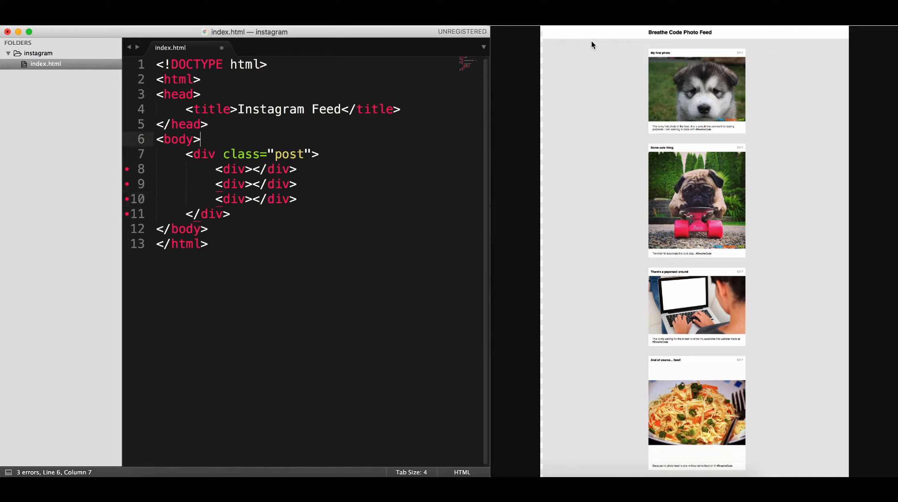
mouse_move(632, 37)
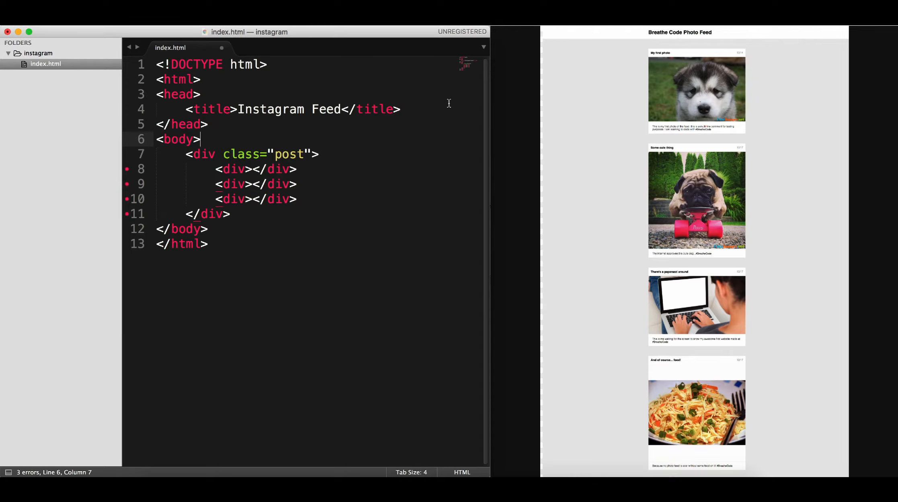
Insert a <header> with <h1>BeatheCode Photo Feed</h1> above the post div
type("<")
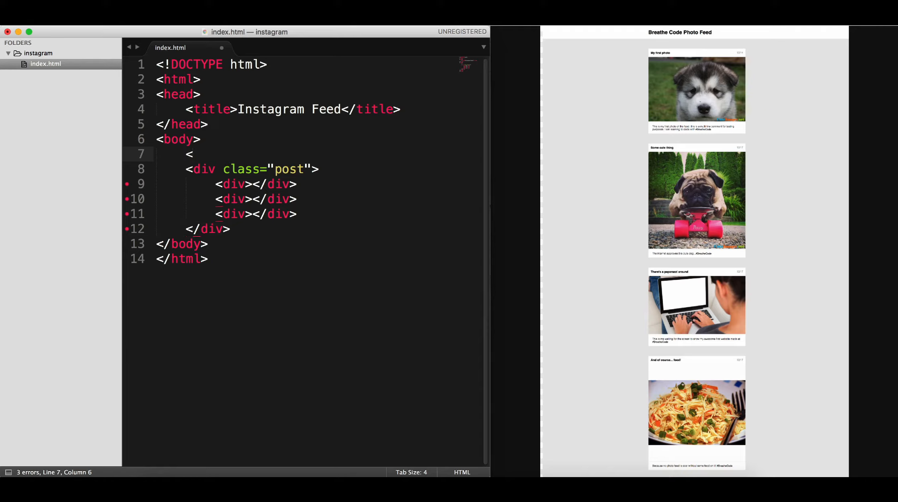
type("head")
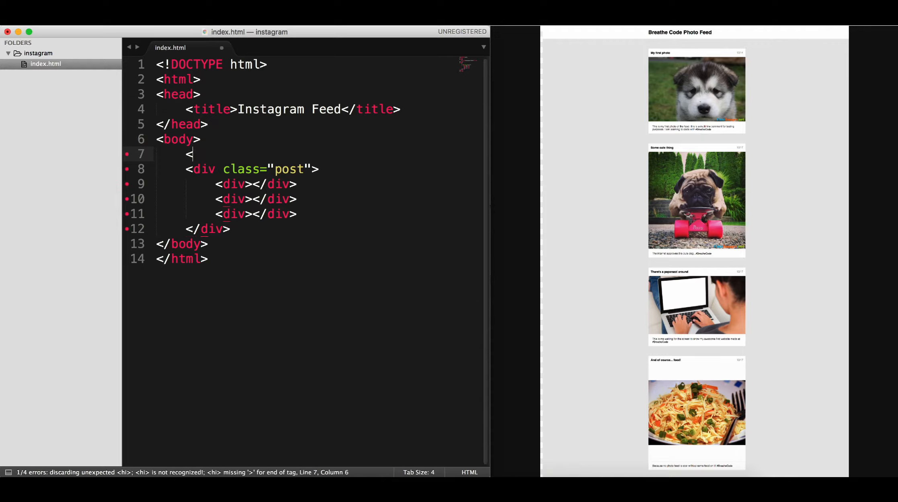
type("header>")
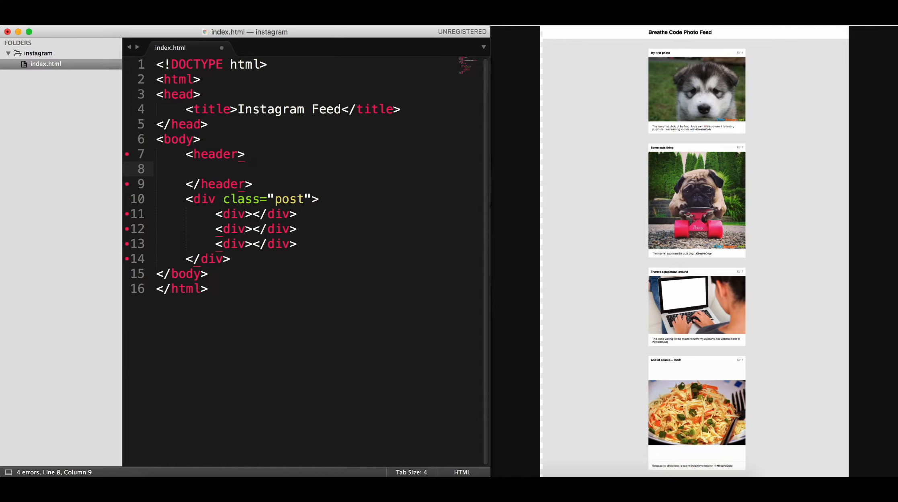
type("<h1>")
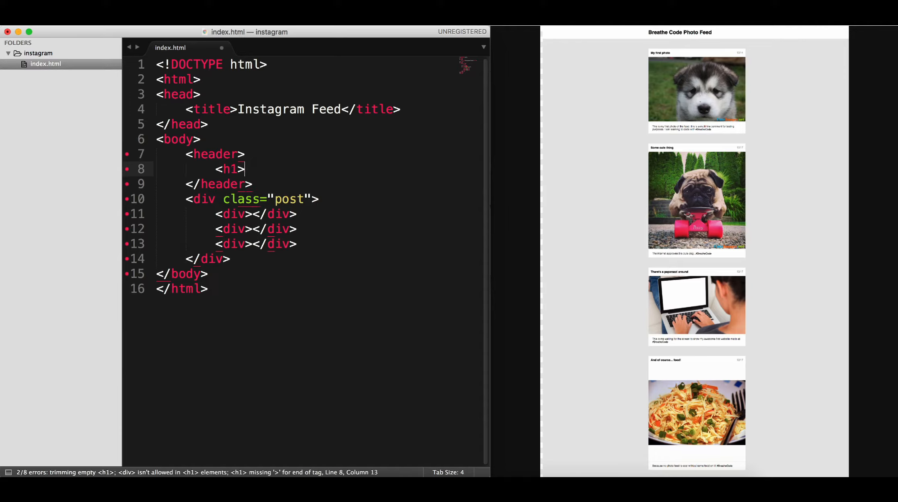
type("</h1>")
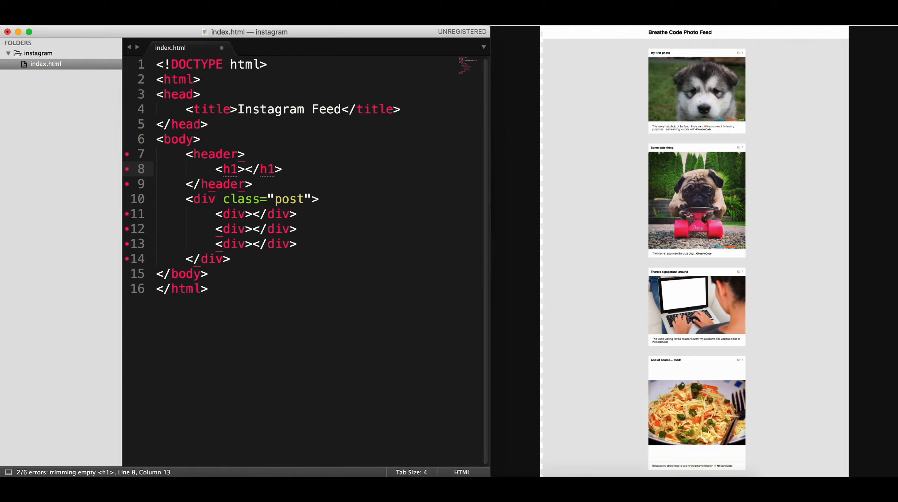
type("BeatheCo")
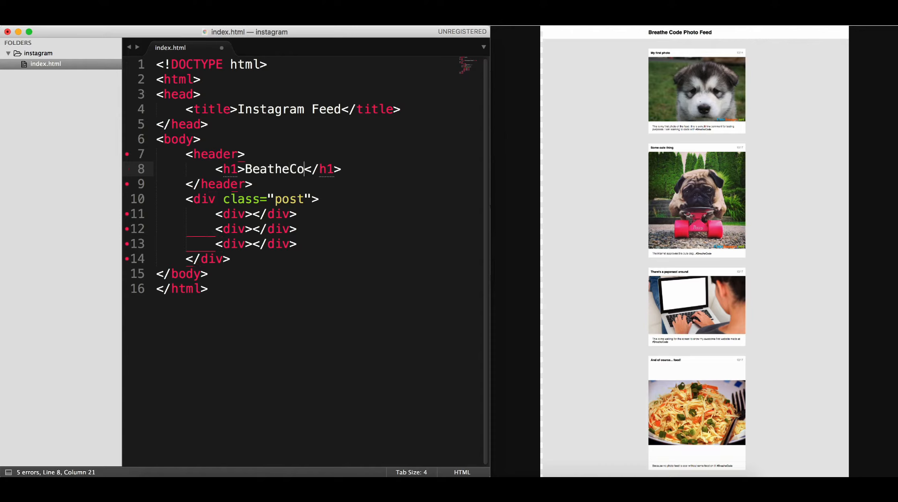
type("P")
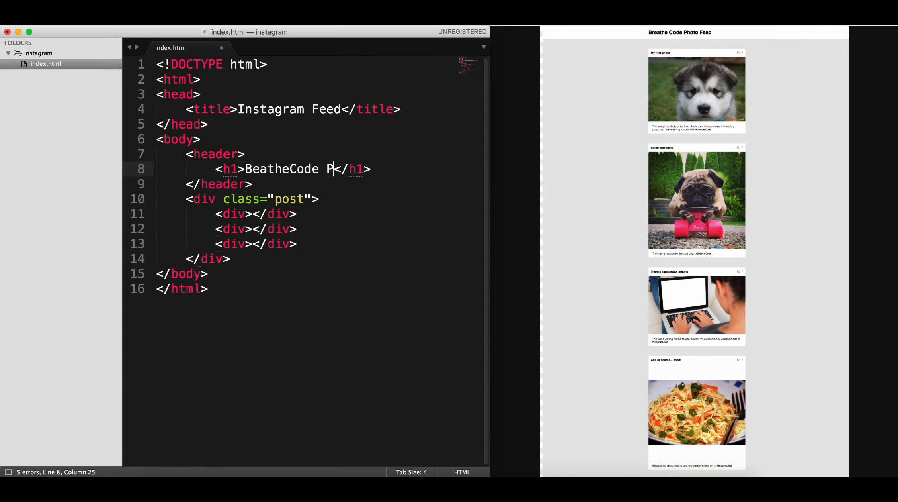
type("hoto Fe")
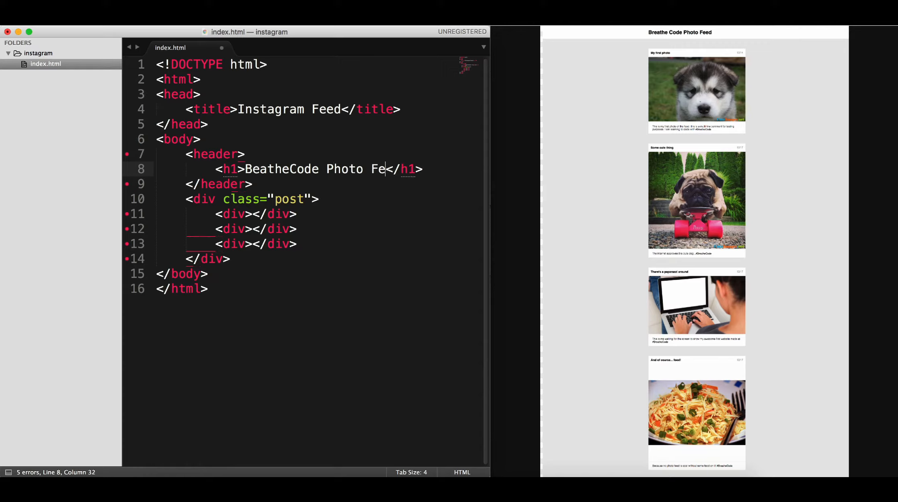
type("ed")
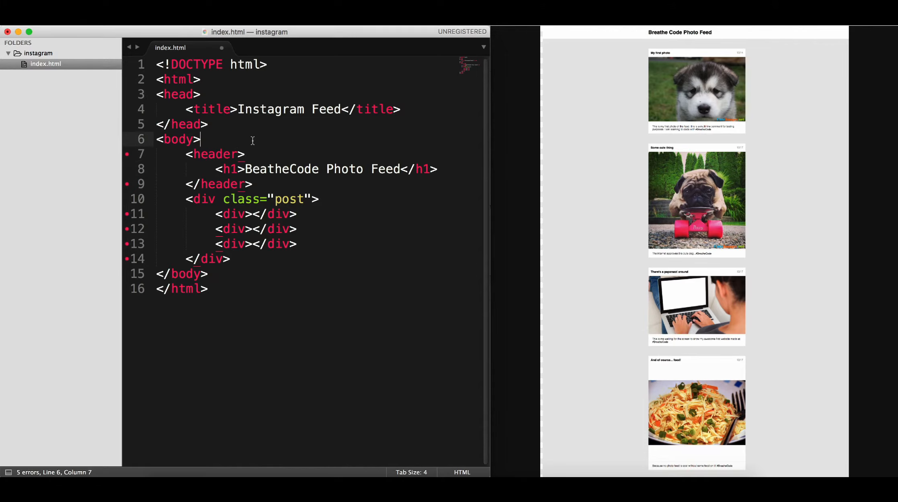
Add an outer <div> enclosing the header and post block, then save
type("<")
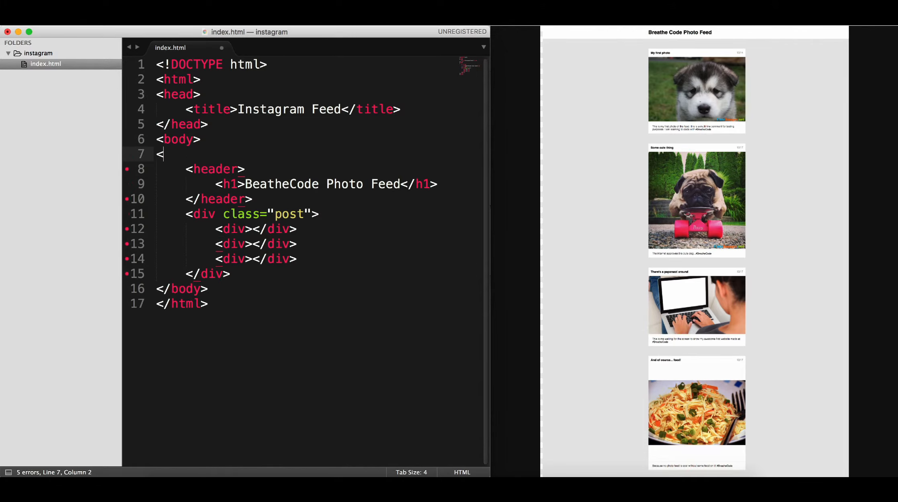
type("div")
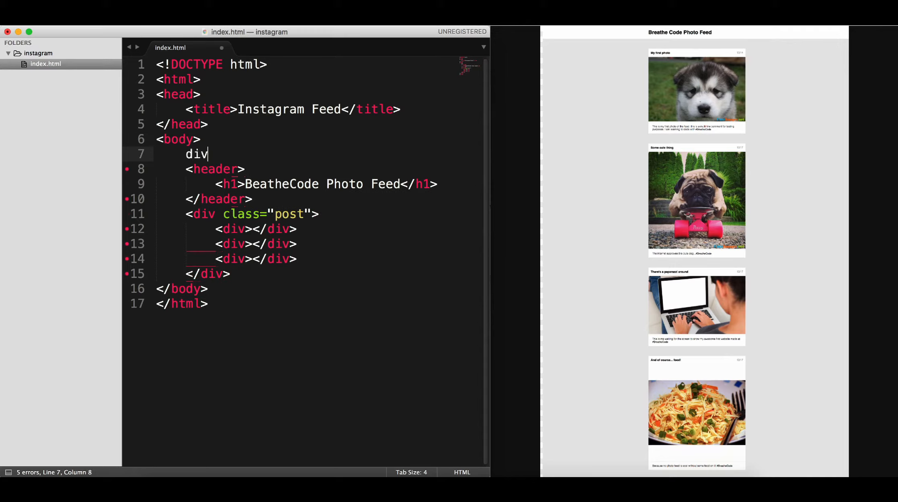
type("<>")
type("</div>")
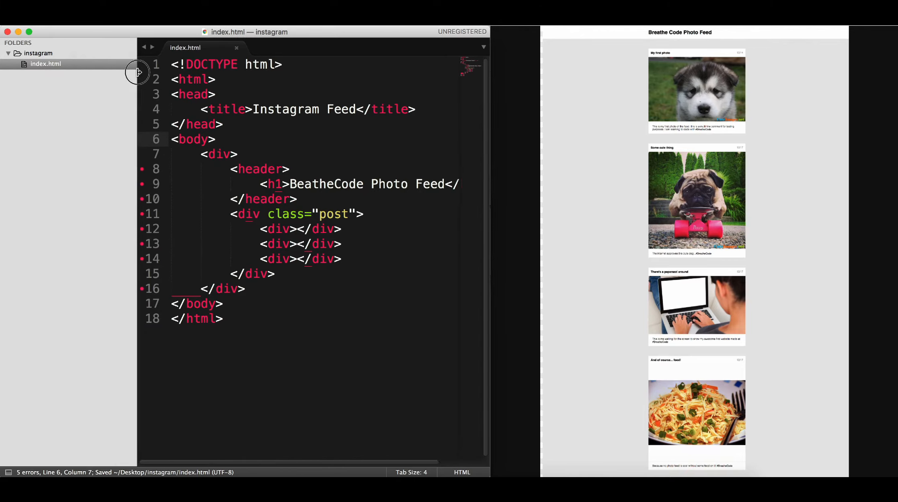
Create a new styles.css file in the instagram project folder
right_click(38, 53)
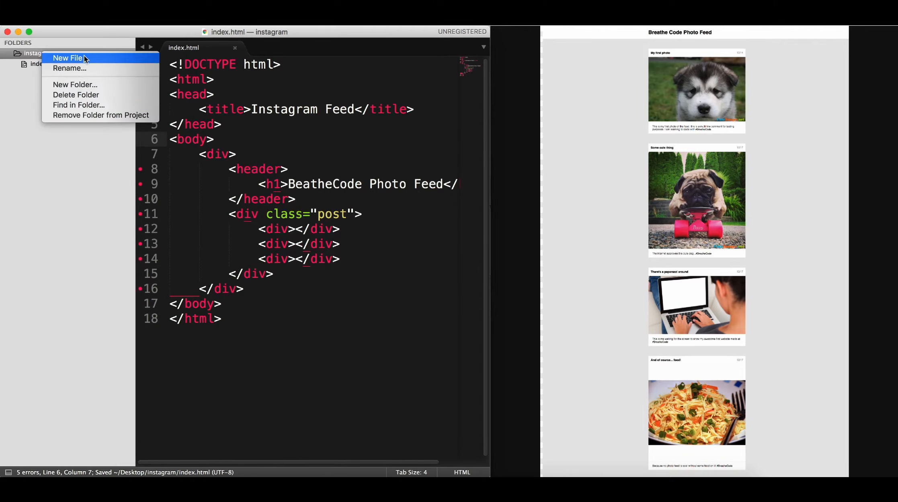
left_click(67, 58)
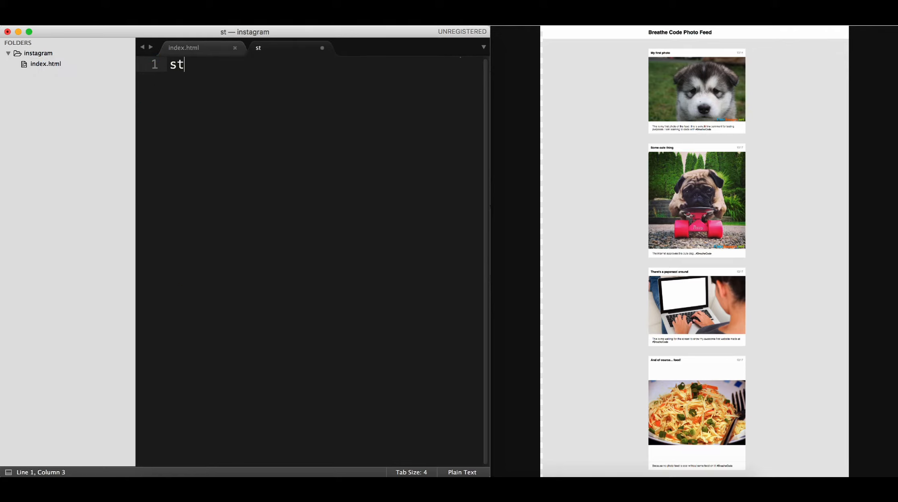
type("yles.css")
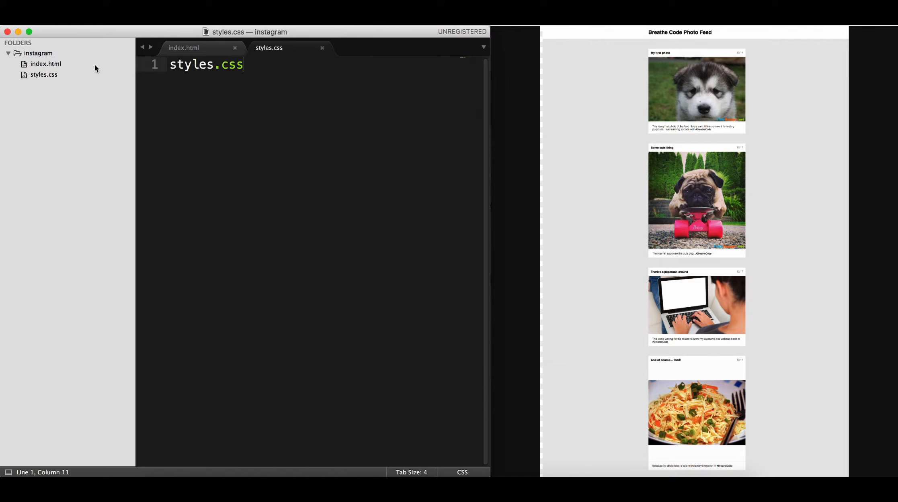
Add a <link> to styles.css in index.html's head
left_click(184, 47)
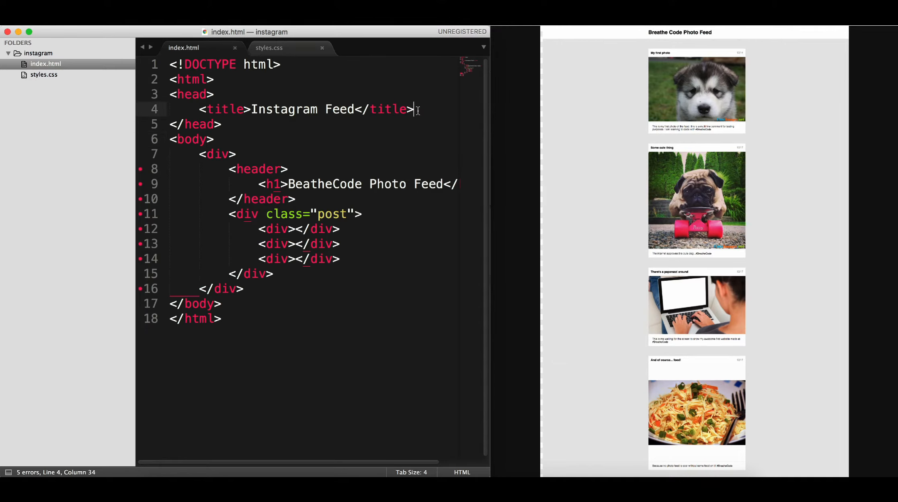
type("<l")
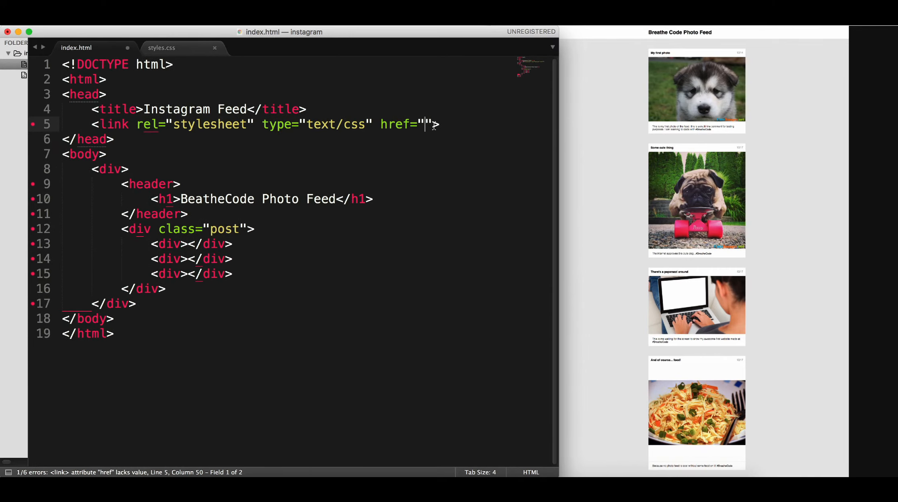
type("s")
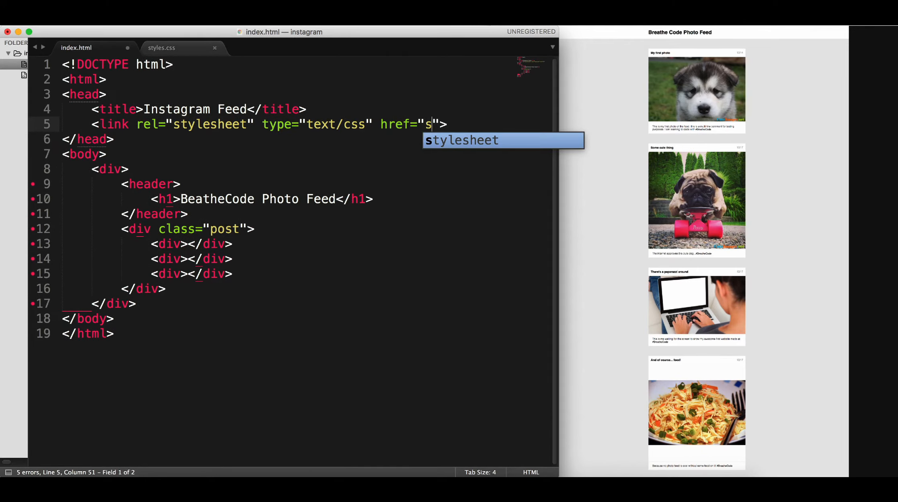
type("tyles.css")
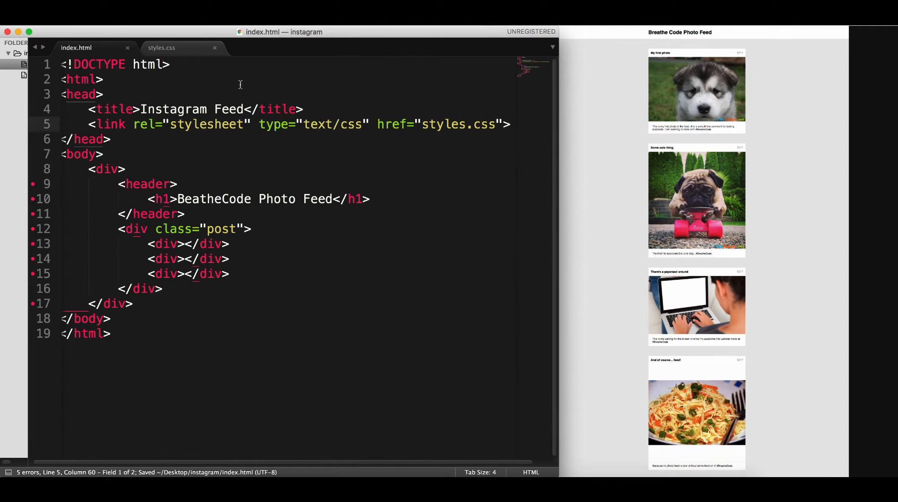
Replace the leftover styles.css text with a body rule setting background: blue
left_click(174, 48)
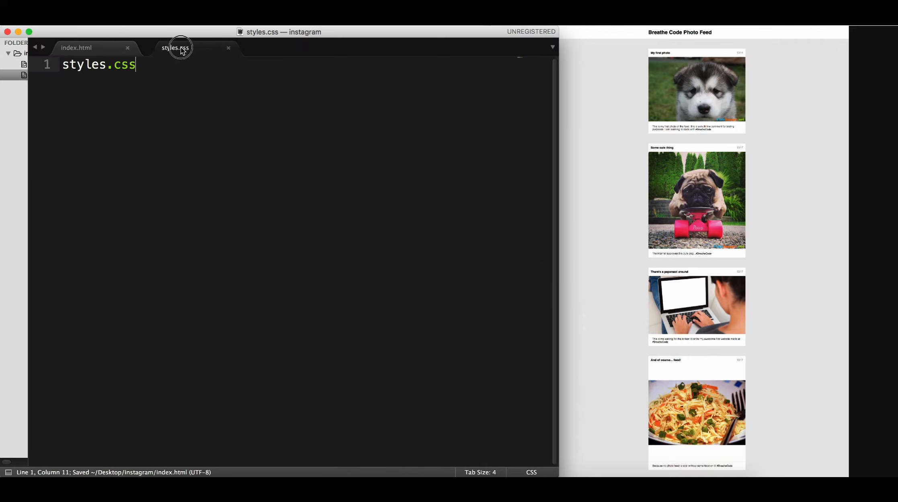
double_click(97, 65)
type("body")
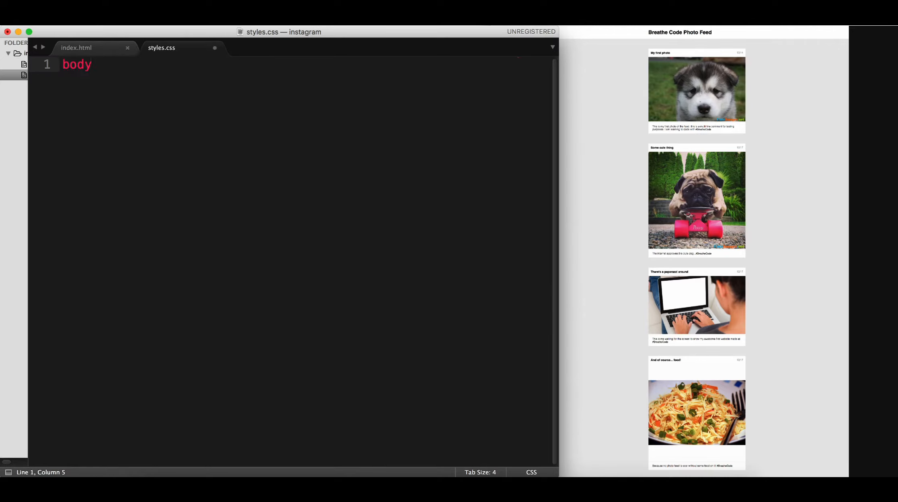
type("{")
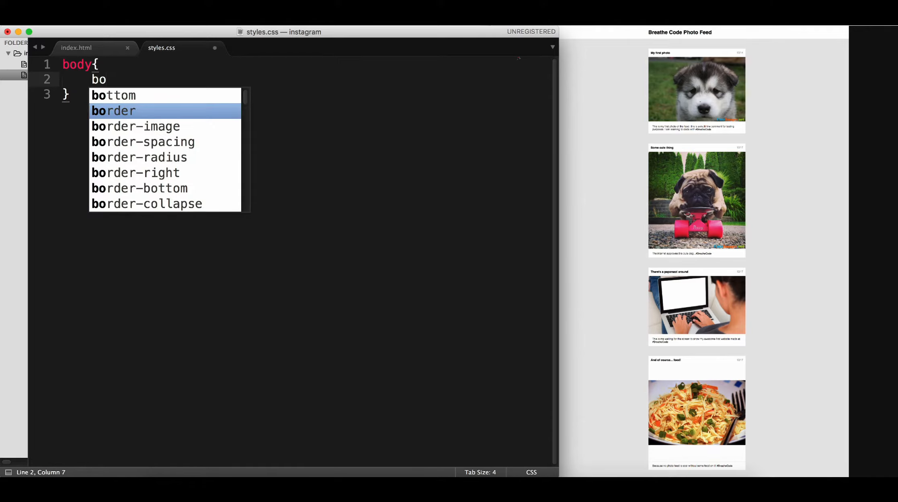
type("ackground: bl")
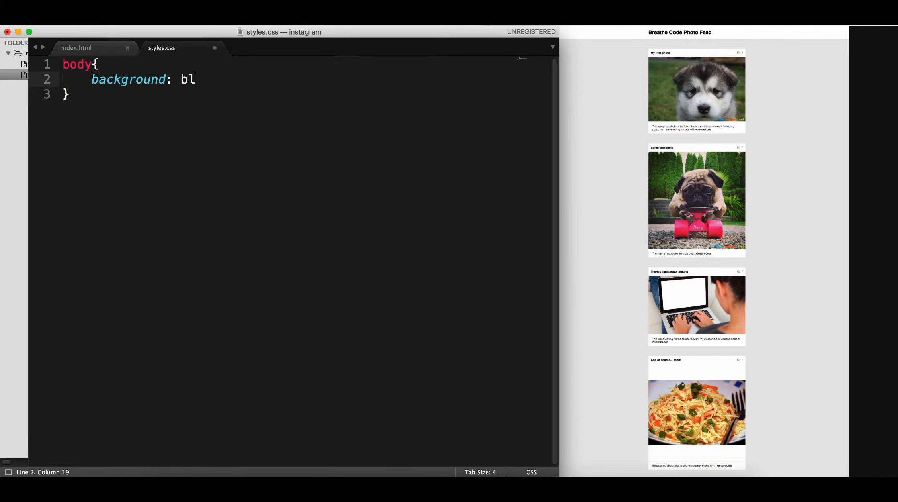
type("ue;")
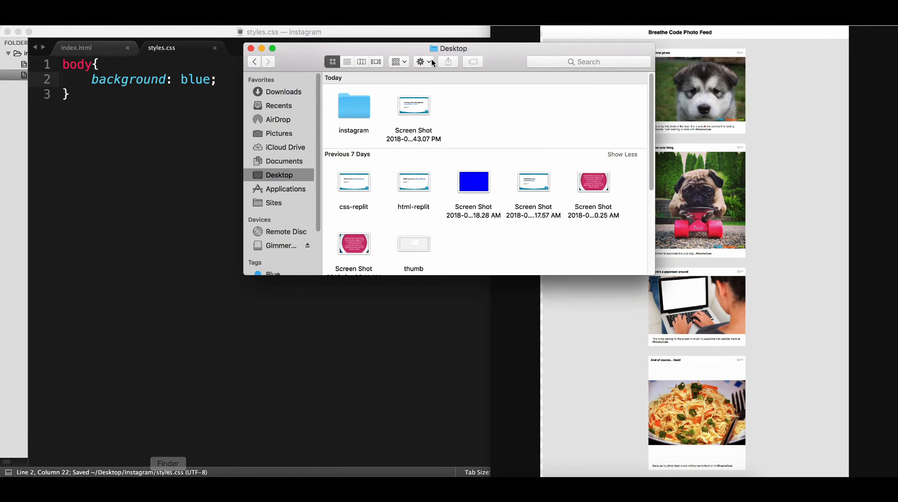
Open the instagram folder in Finder and bring up index.html's opening options
double_click(353, 105)
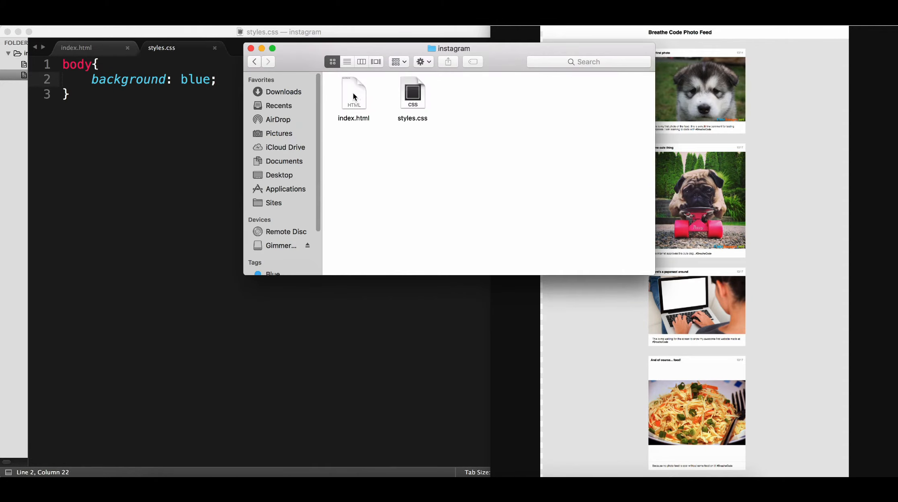
right_click(353, 94)
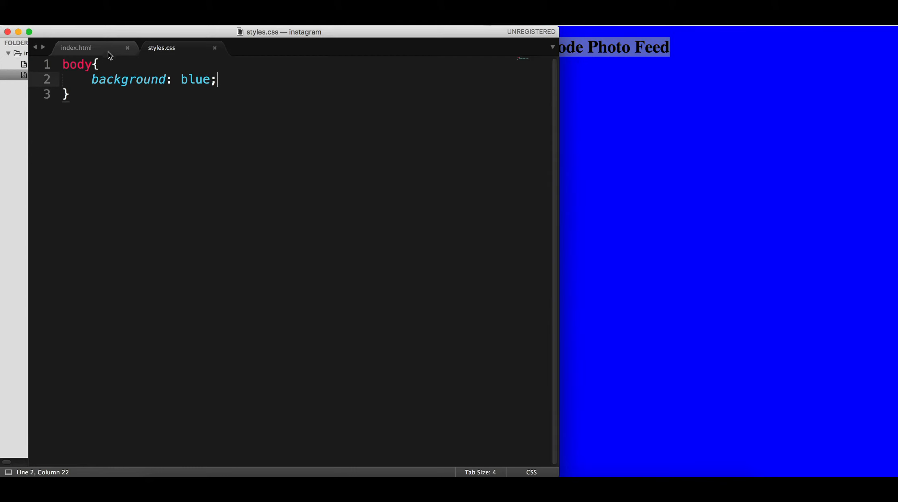
Switch to the index.html tab beside the example feed's first post
left_click(76, 48)
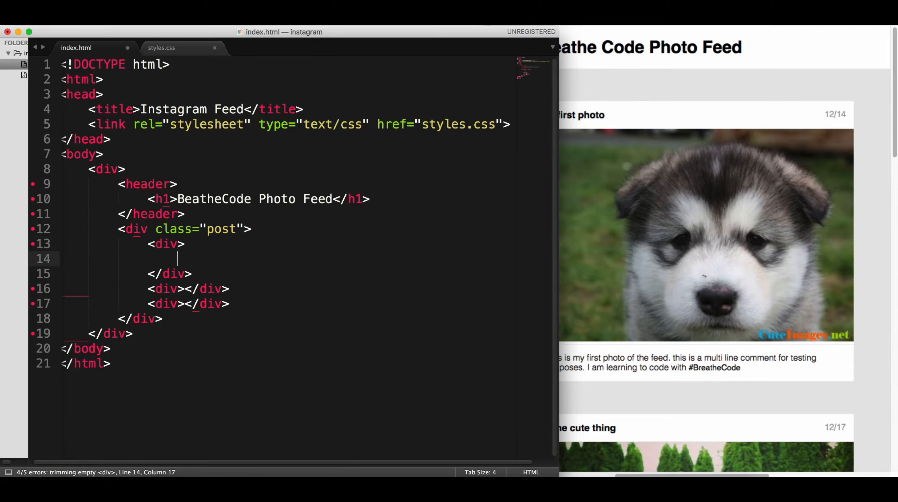
Type <h2>First Photo</h2> and <span>12/14</span> into the post's first div
type("<h2>")
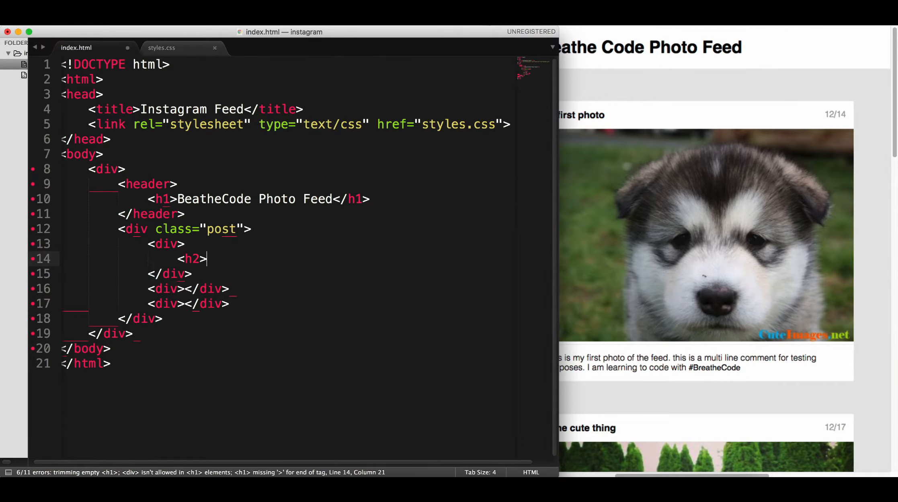
type("<h1")
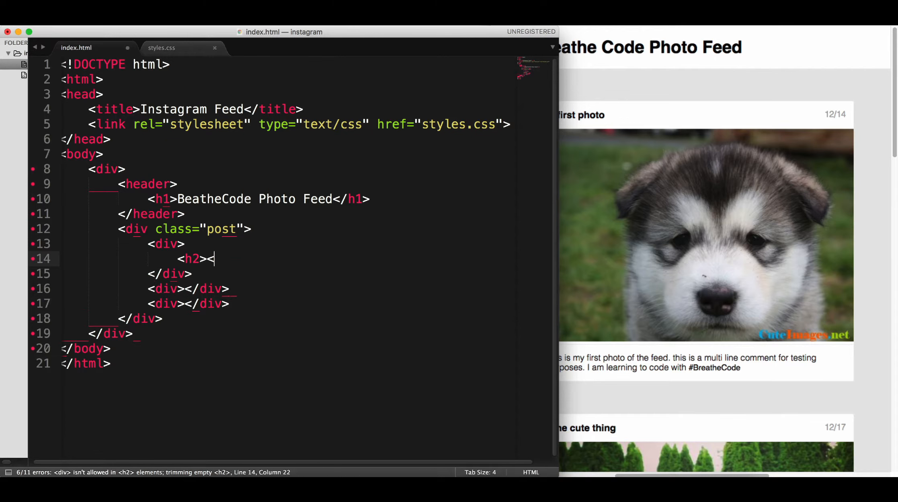
type("</h2>")
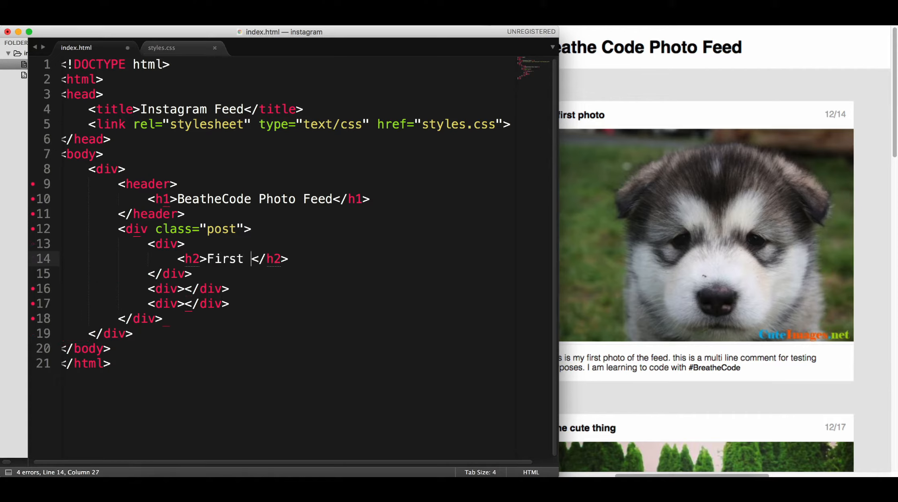
type("Photo")
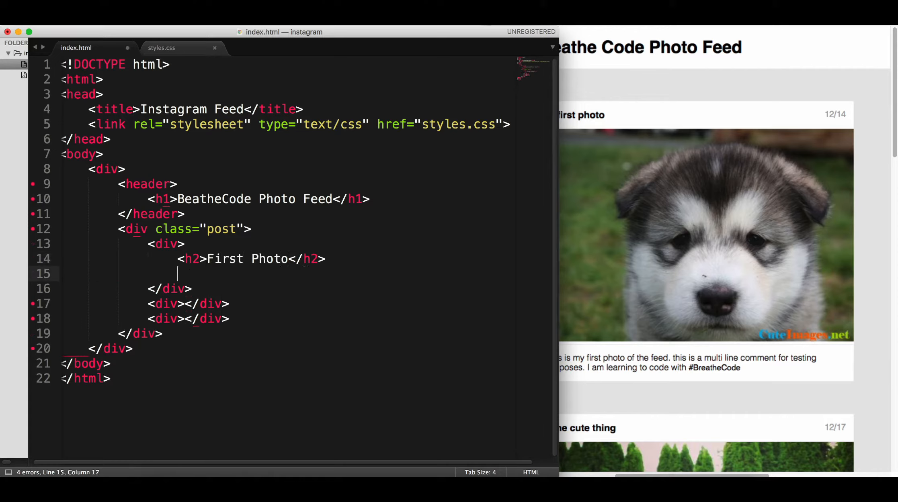
type("<p>")
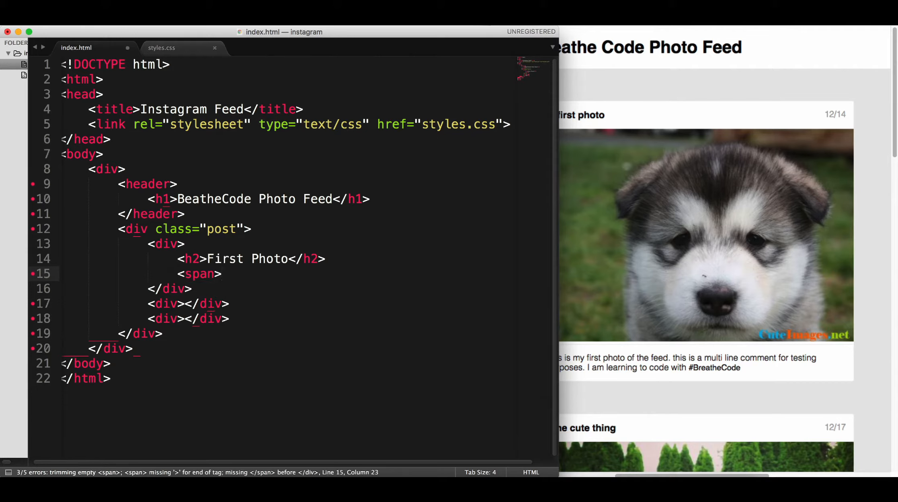
type("</span>")
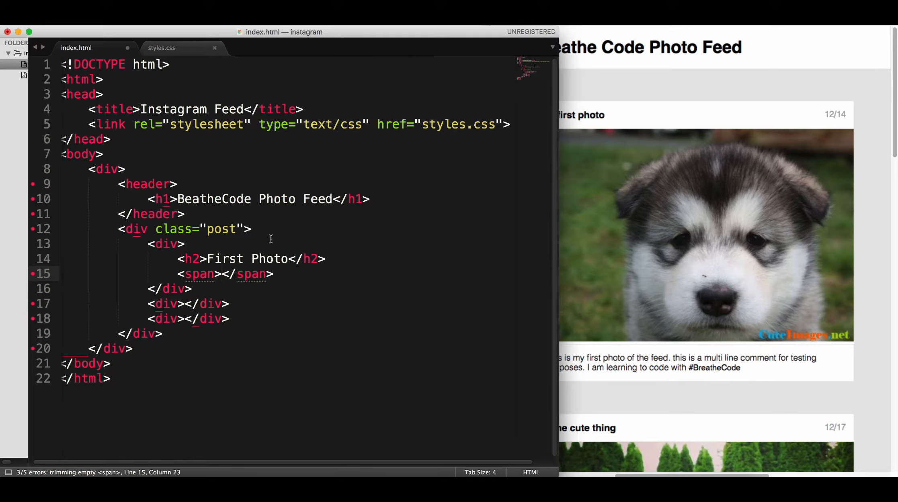
type("12/14")
type("<")
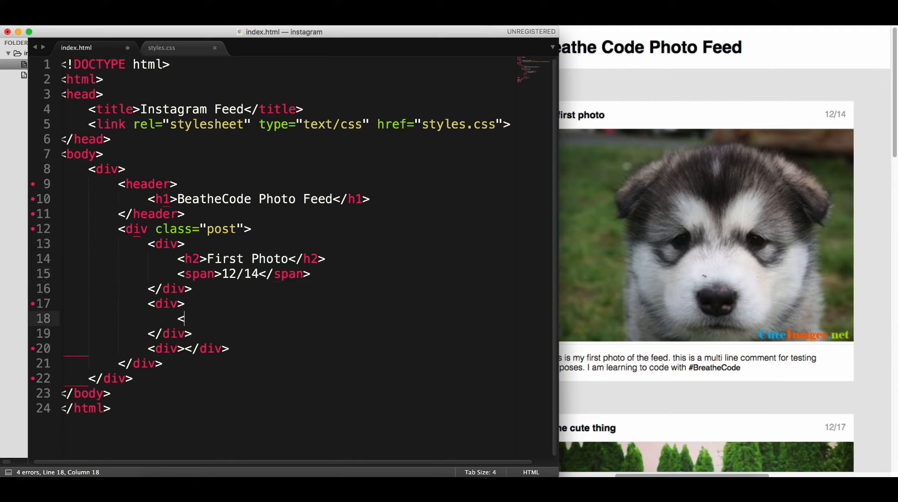
Type an img tag with an empty src into the second div and close the divs
type("im>")
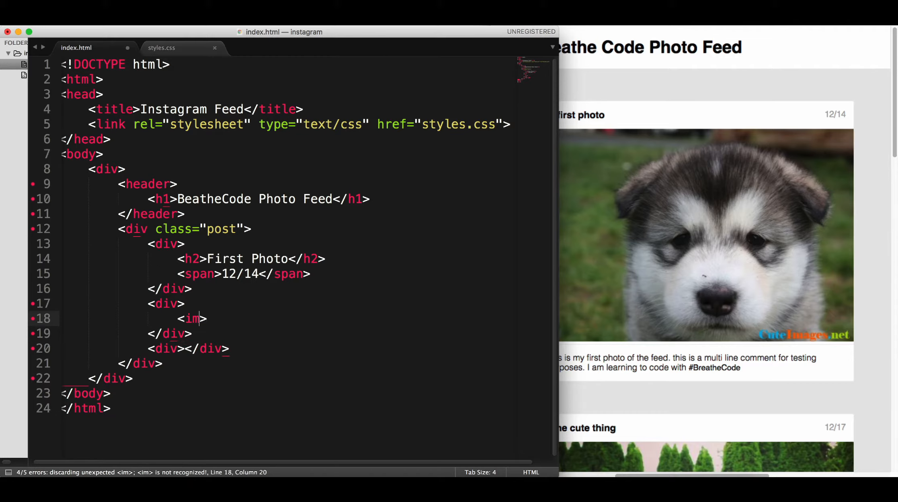
type("g></div>")
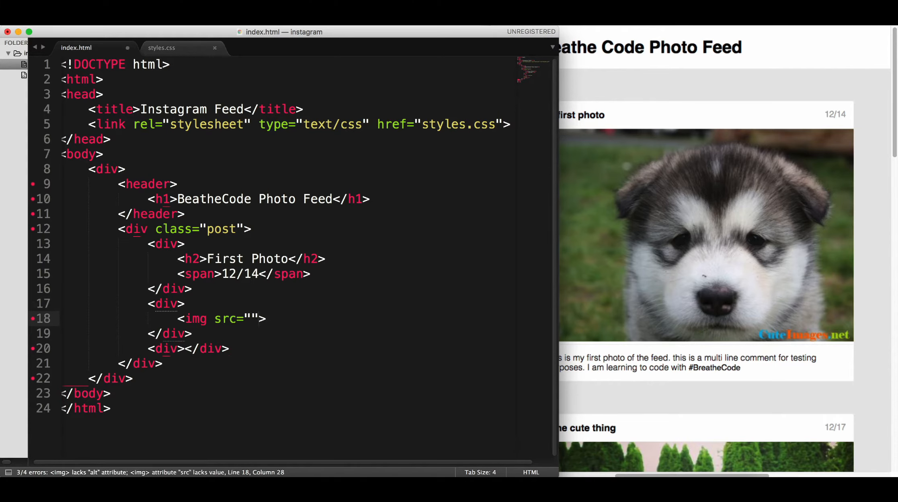
type("</div>i")
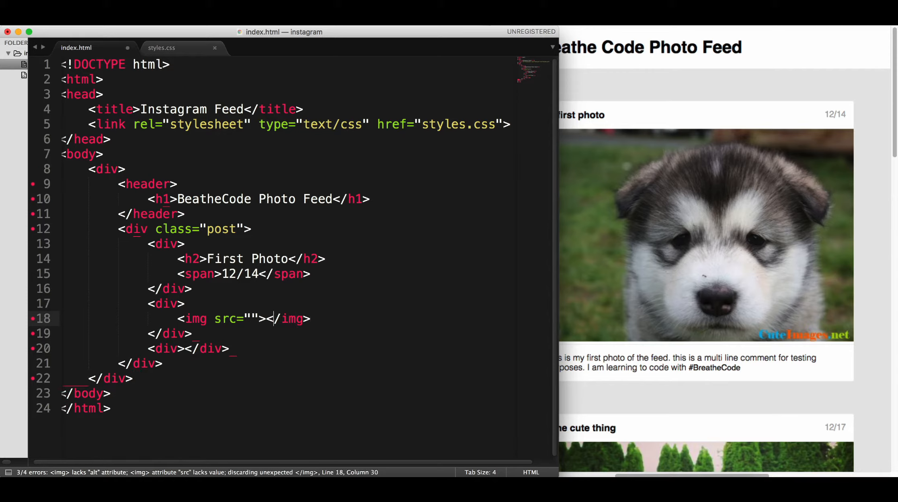
key("Left")
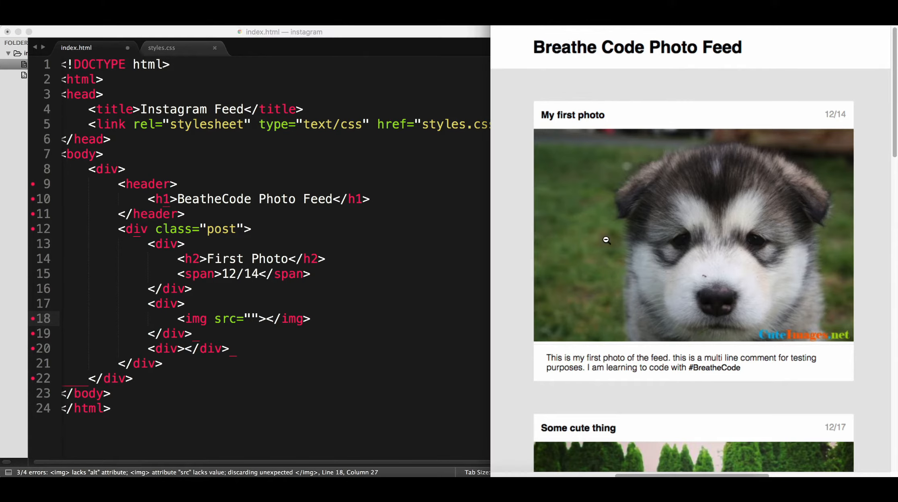
mouse_move(691, 159)
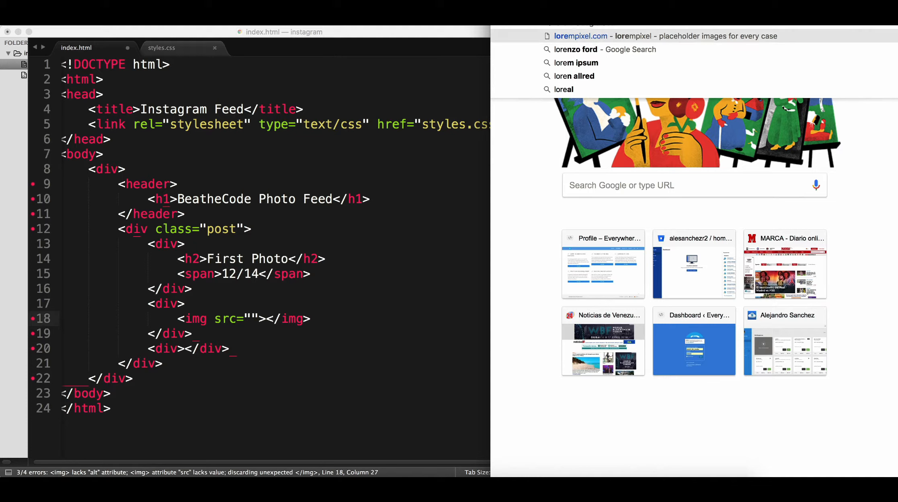
left_click(580, 35)
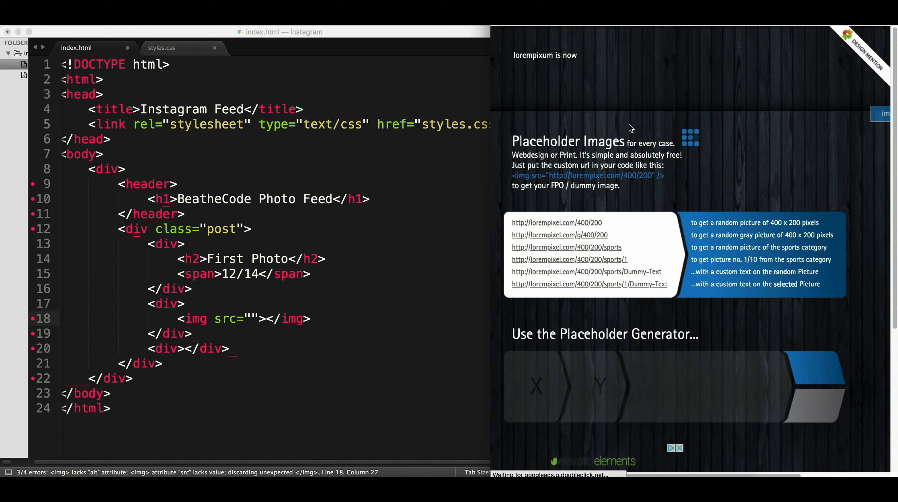
right_click(554, 222)
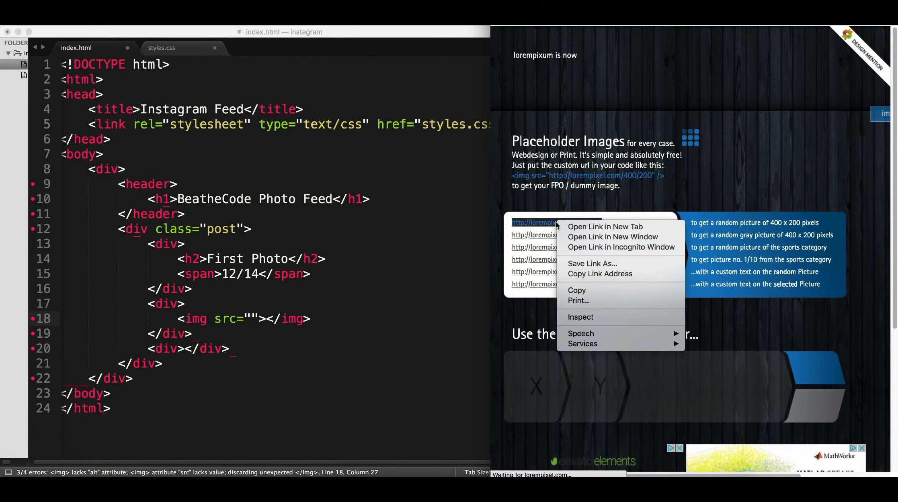
mouse_move(599, 274)
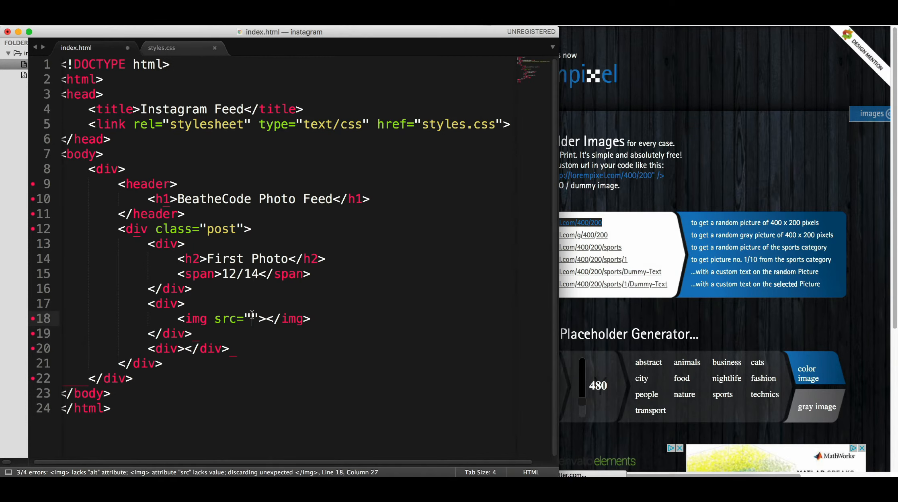
type("http://lorempixel.com/400/200")
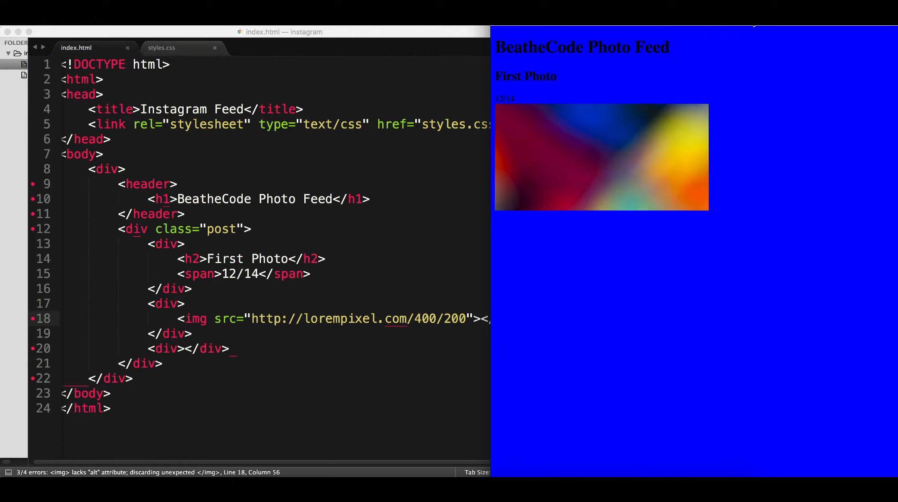
mouse_move(571, 188)
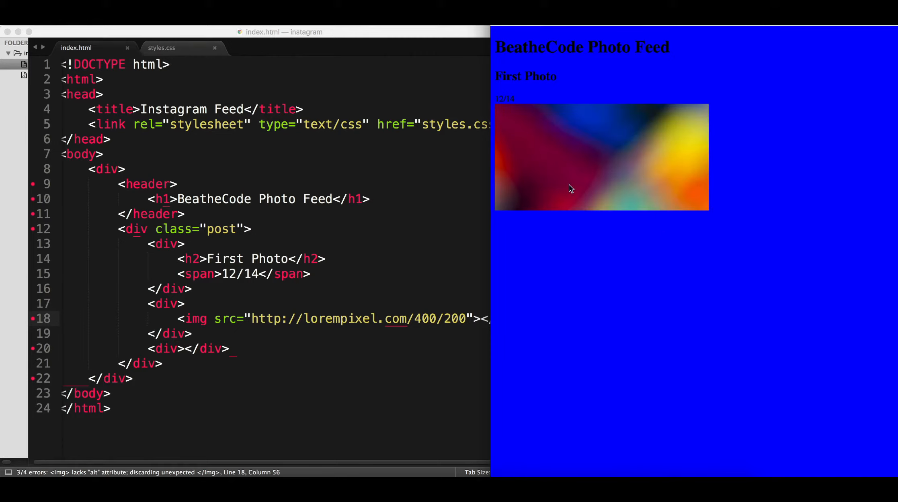
mouse_move(687, 129)
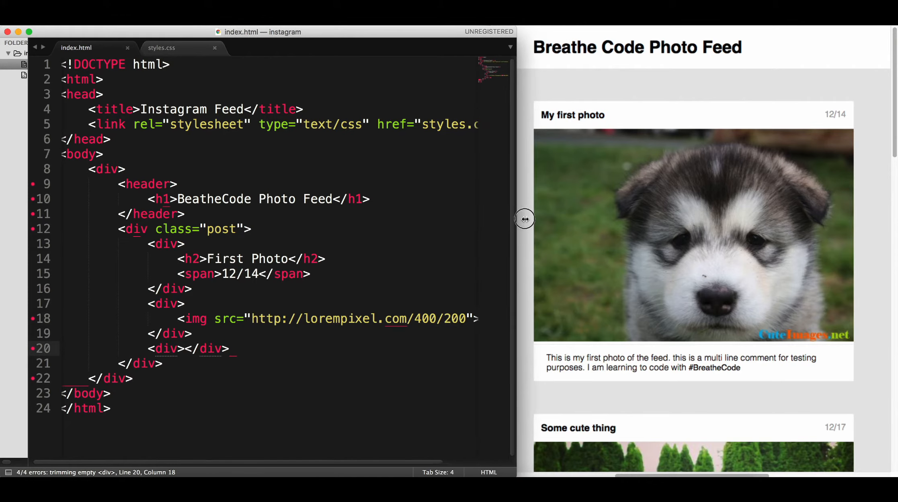
Type the multi-line caption ending '#BreatheCode' into the third div and wrap it in <p>
type("This")
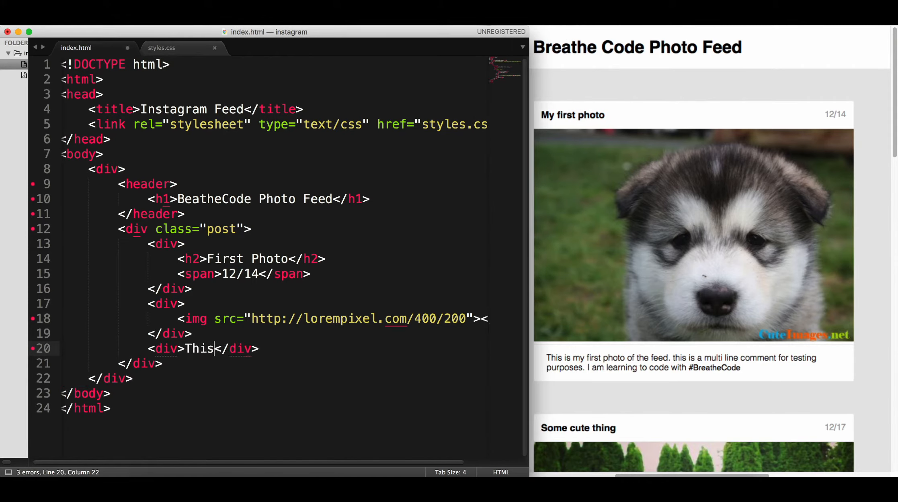
type("is my first phot")
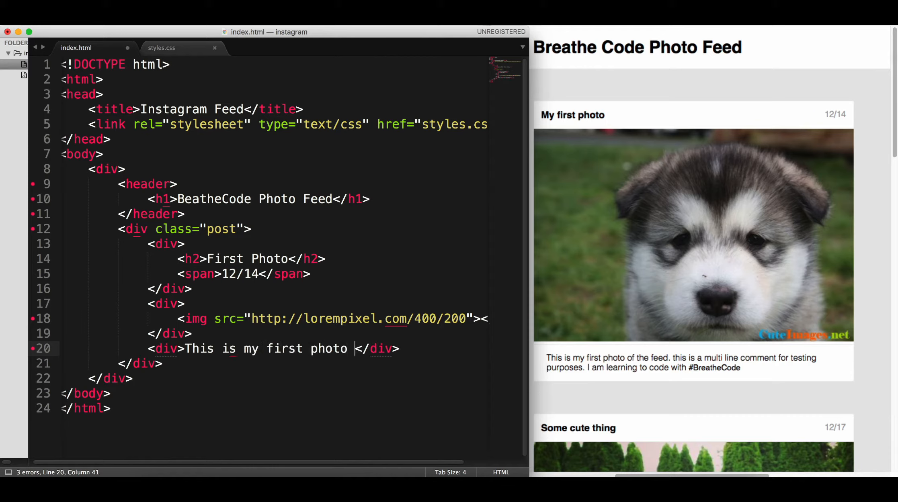
type("of the feed.")
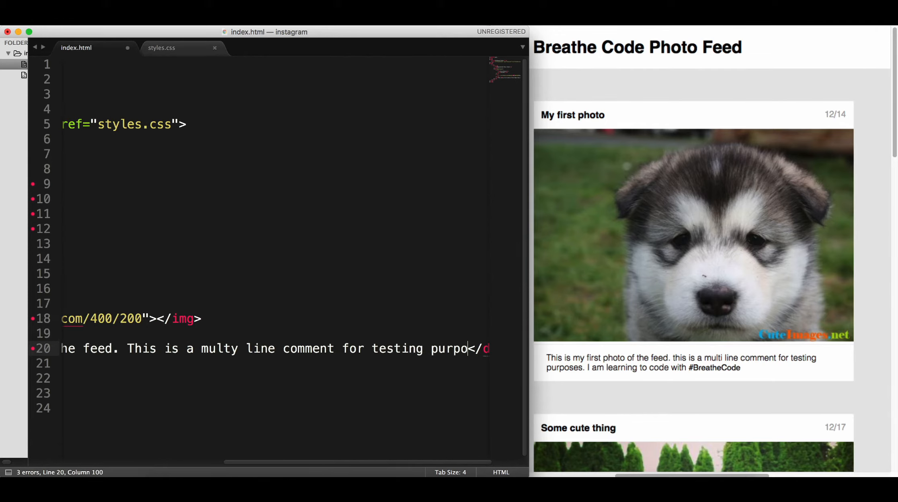
type("ses.")
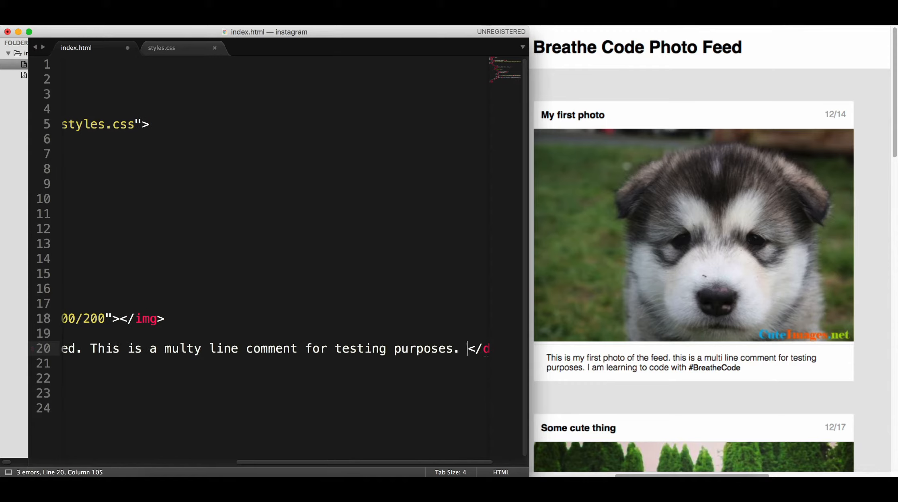
type("I am learning to code with")
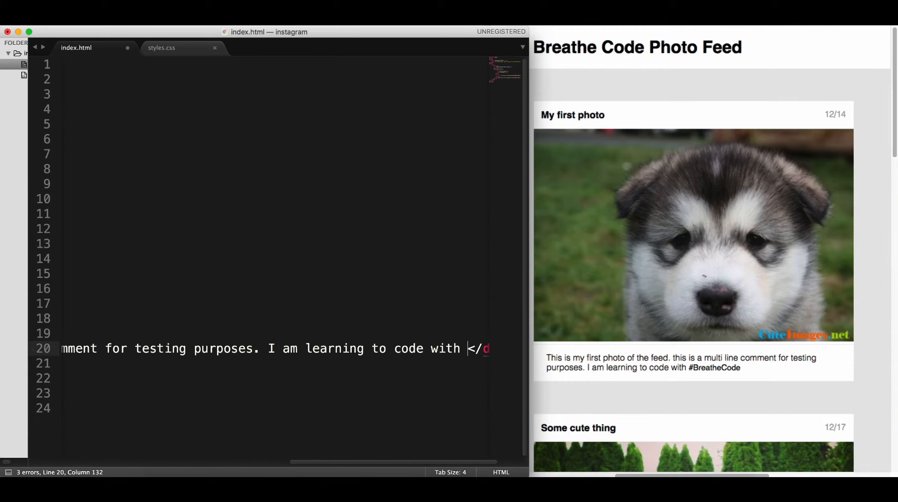
type("#Breathe")
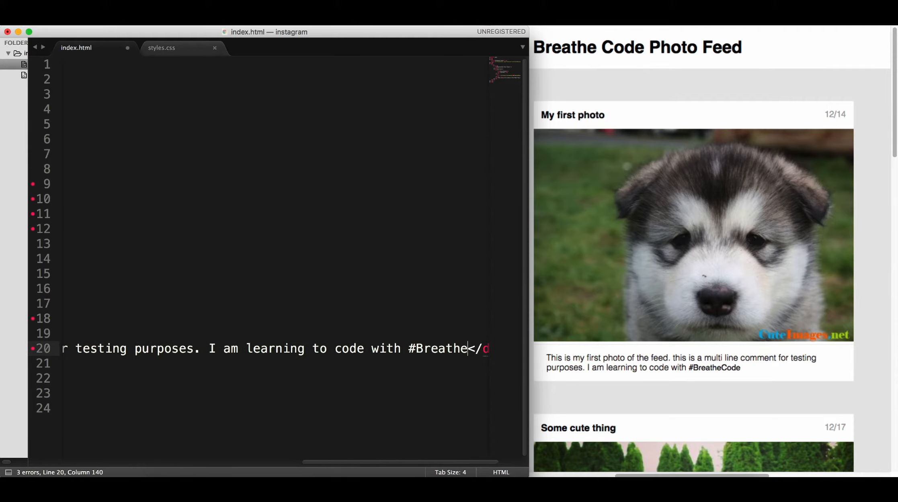
type("Code")
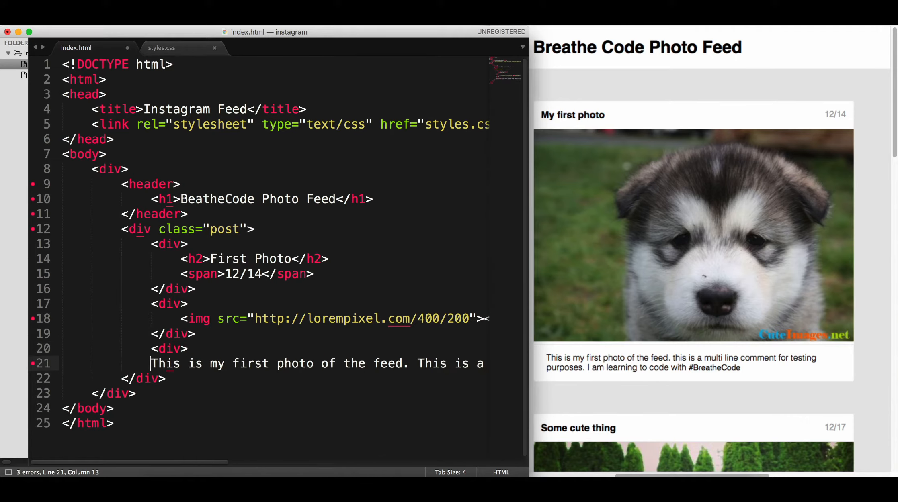
type("<p>")
type("</div>")
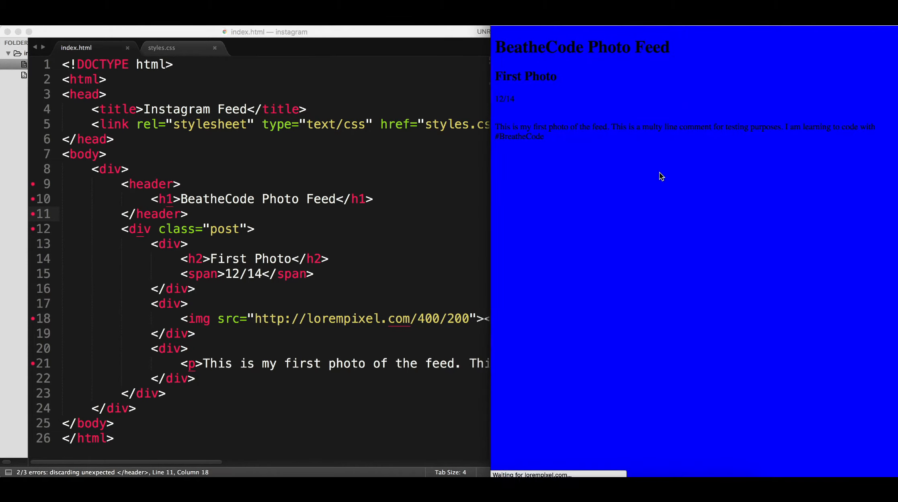
mouse_move(532, 118)
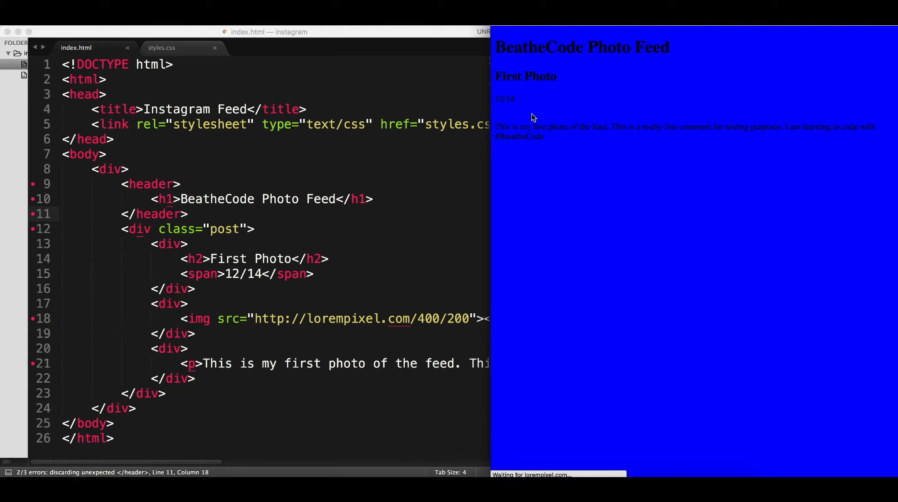
mouse_move(644, 231)
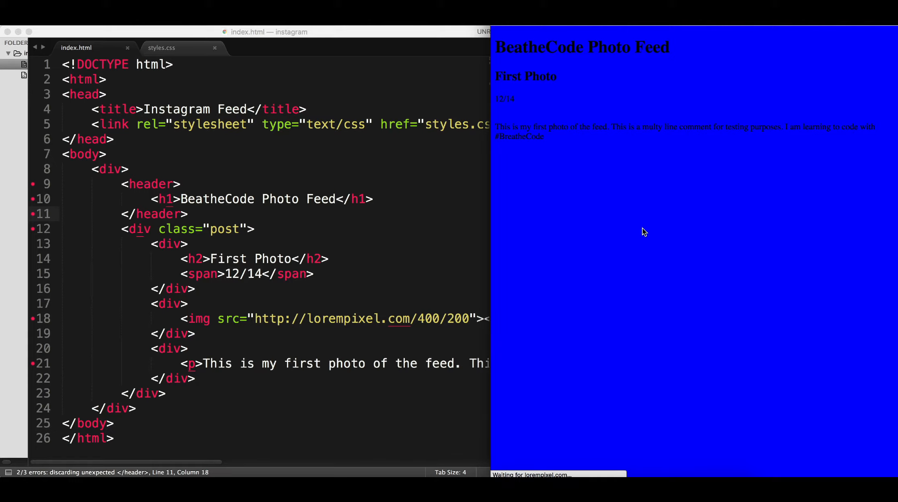
mouse_move(341, 193)
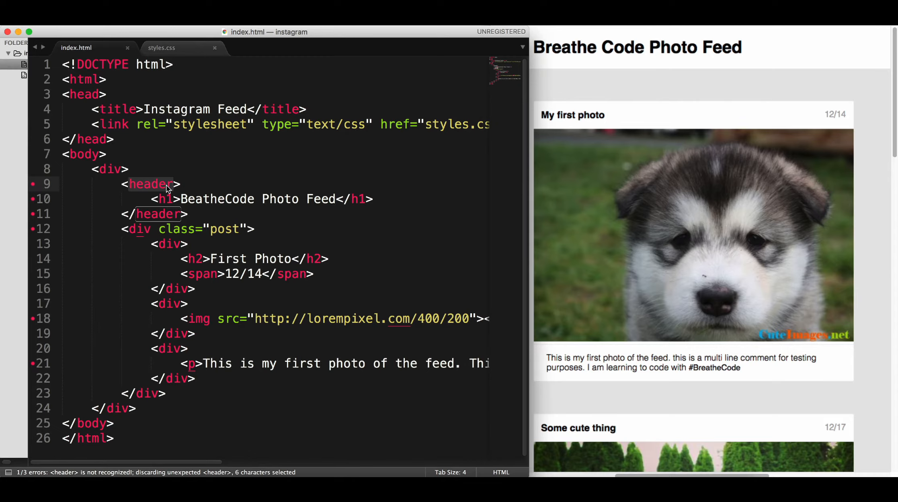
Add a header rule with background: white to styles.css
left_click(161, 47)
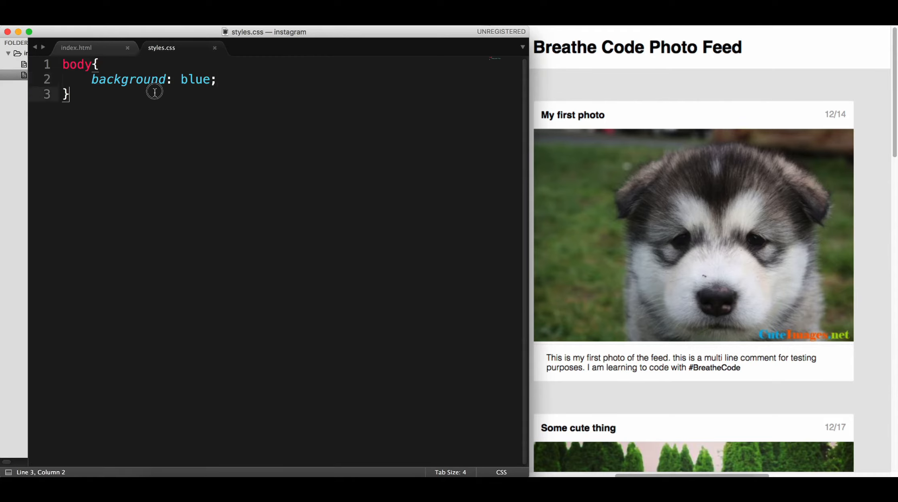
type("header")
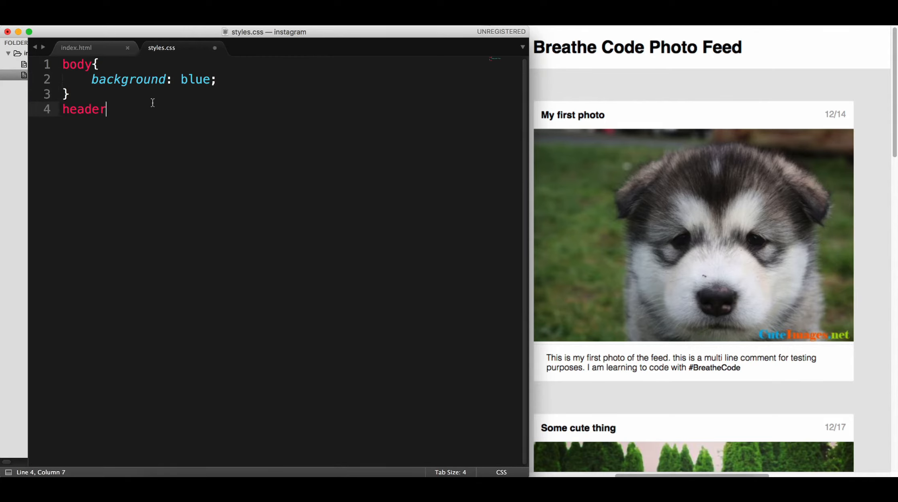
type("{")
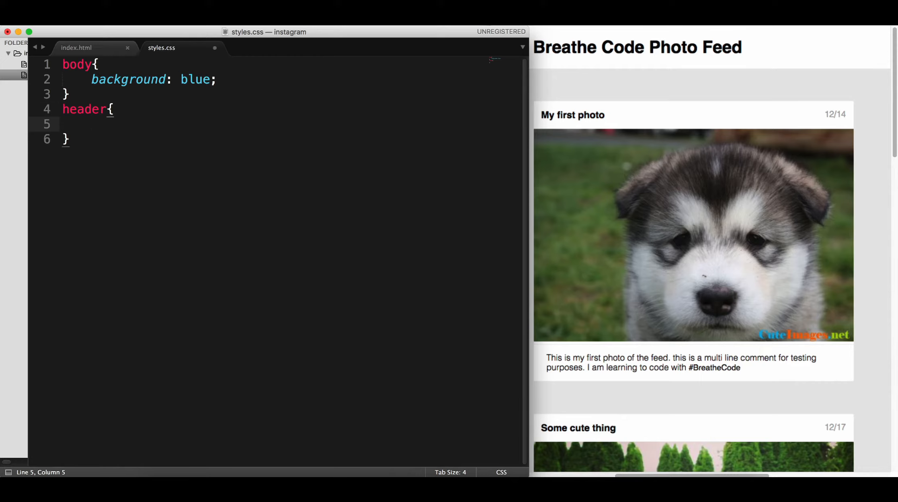
type("background: white;")
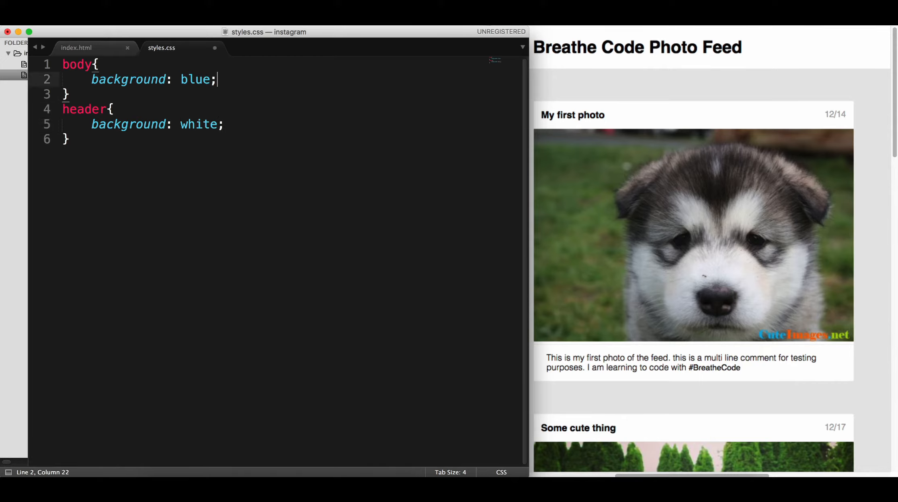
Change the body background from blue to gray, then to #BDBDBD, and return to index.html
double_click(195, 79)
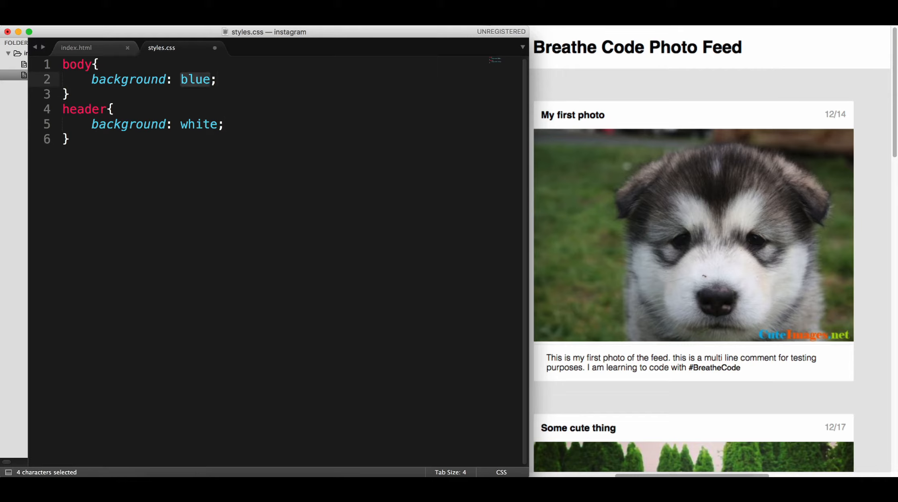
type("gray")
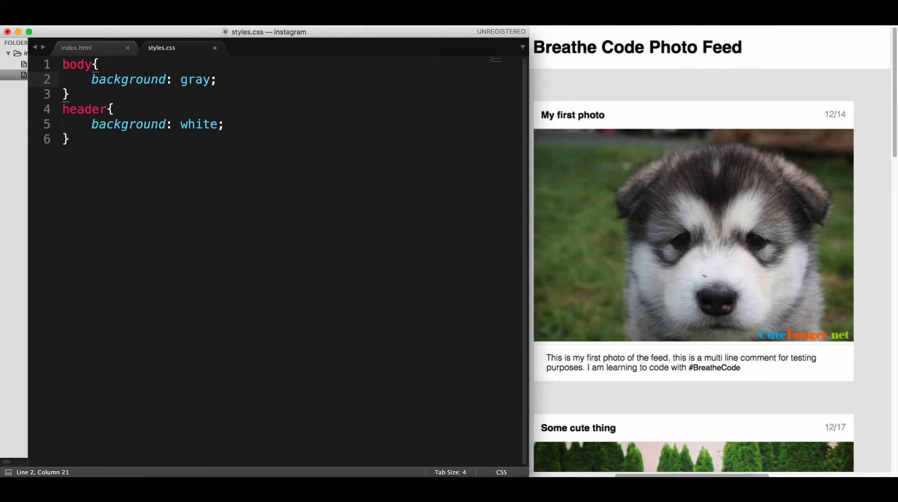
double_click(194, 79)
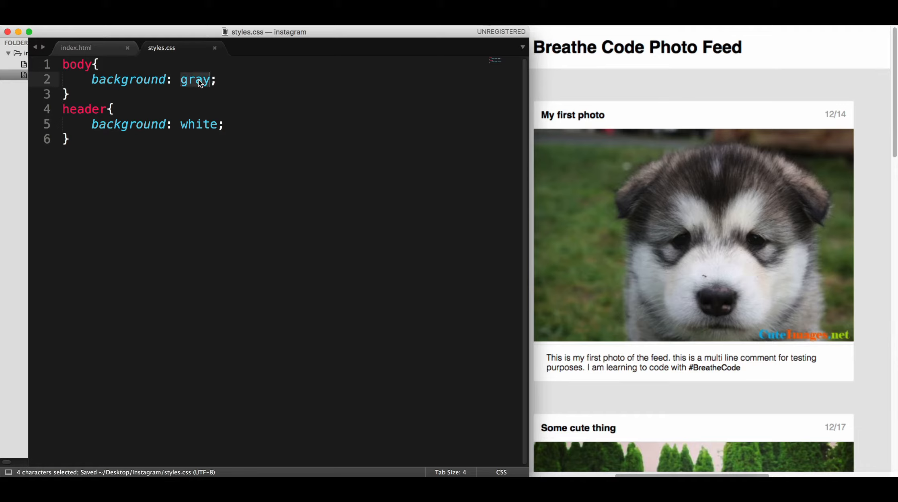
type("#BDBDBD")
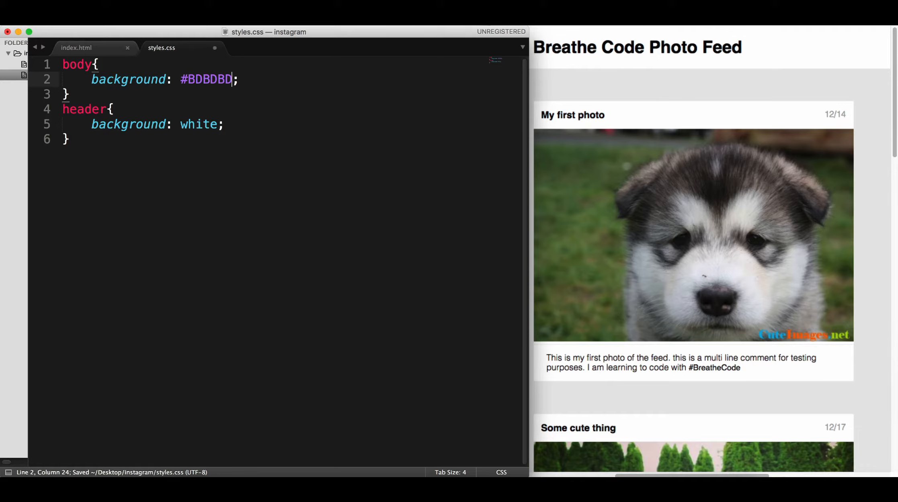
double_click(206, 80)
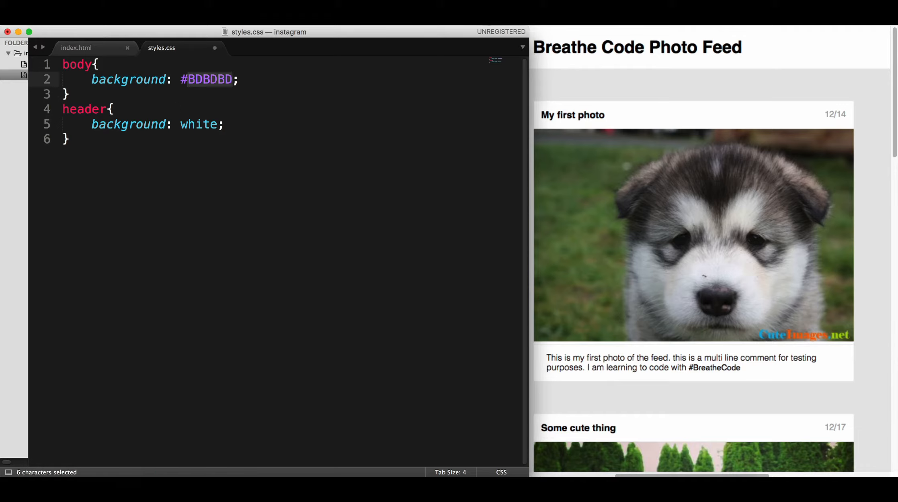
left_click(76, 47)
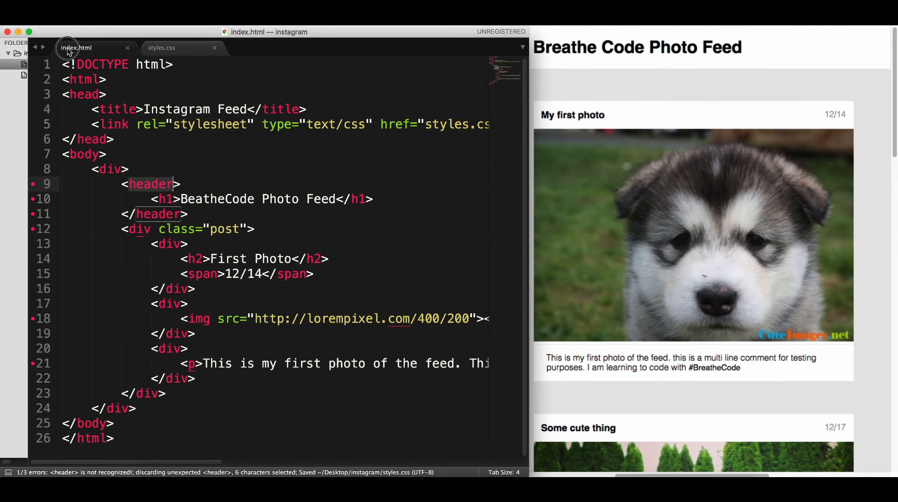
left_click(329, 258)
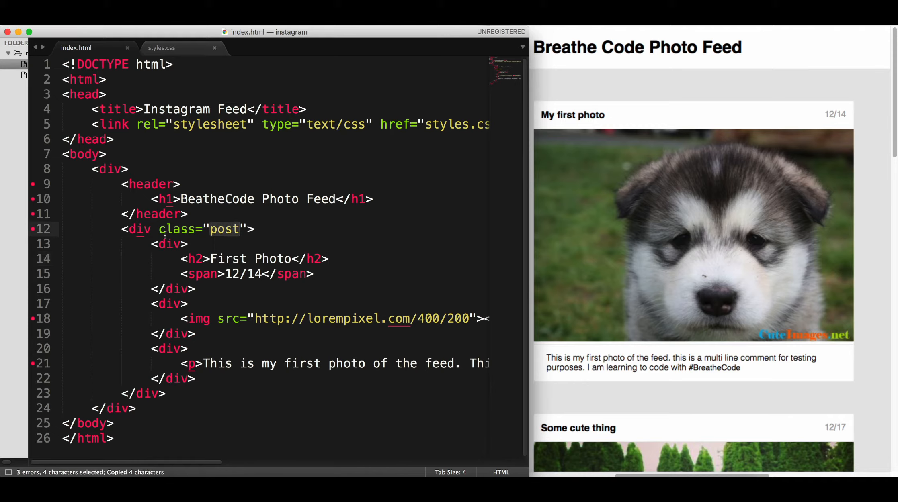
Add a div.post rule with background: white, then begin a body margin setting
left_click(161, 47)
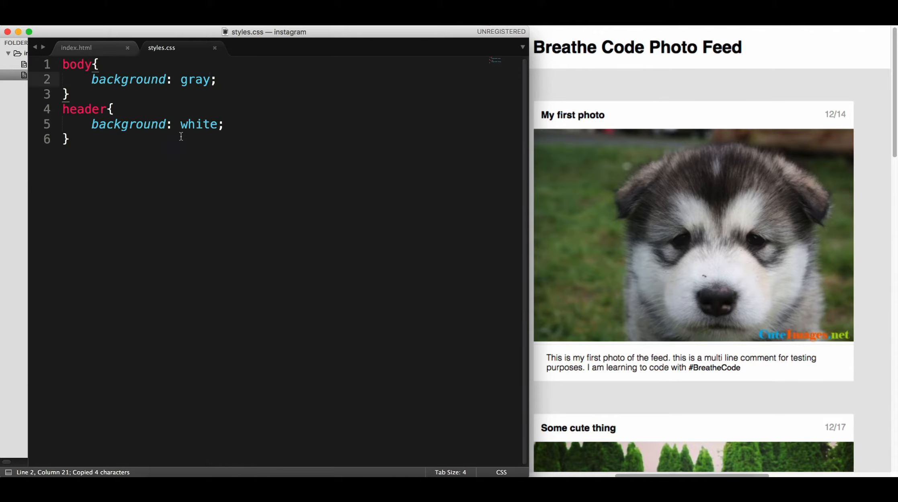
type("div.")
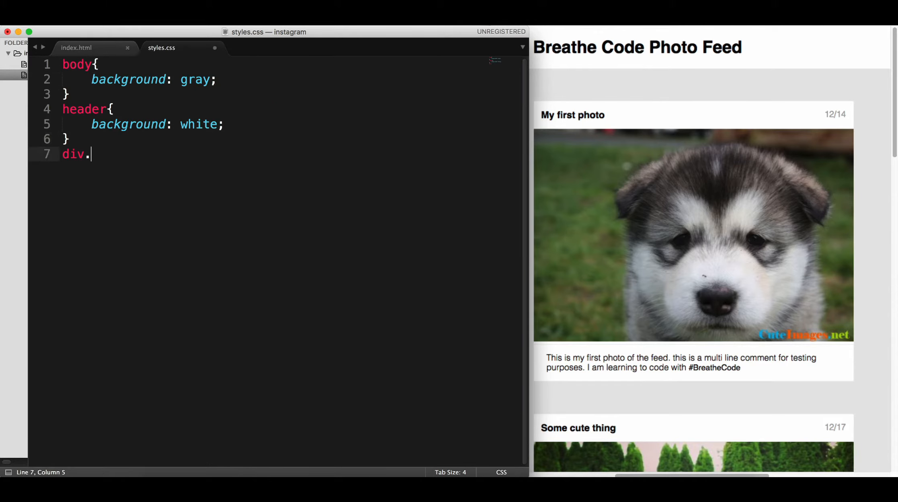
type("post{")
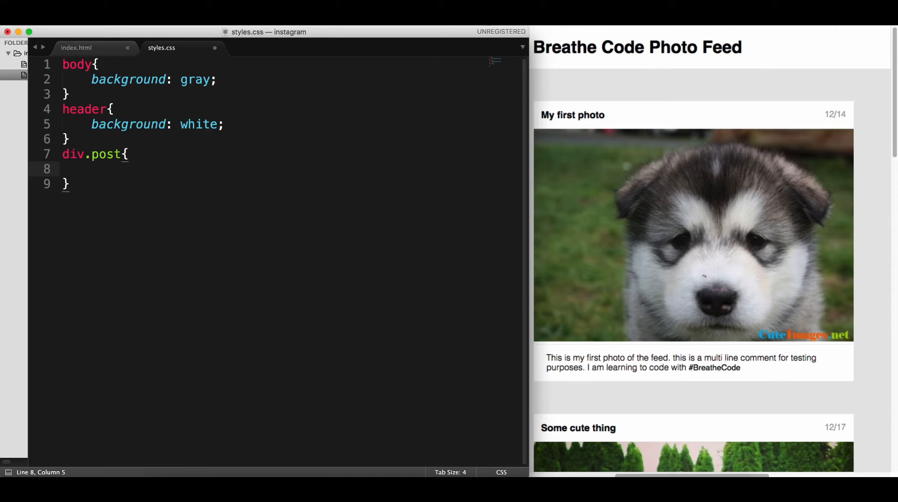
type("background:")
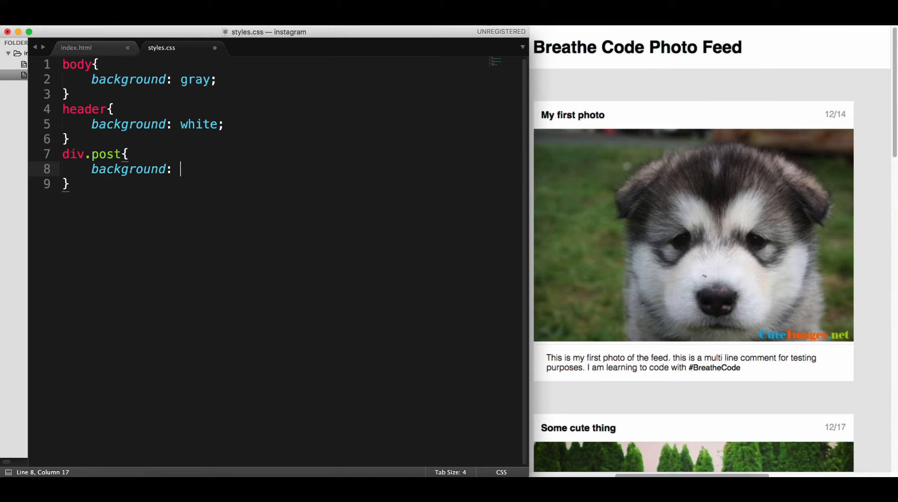
type("white;")
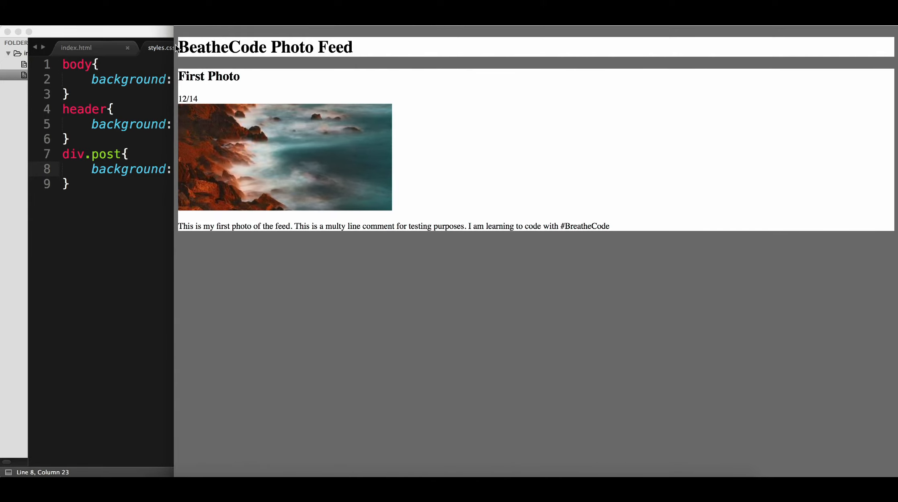
mouse_move(175, 139)
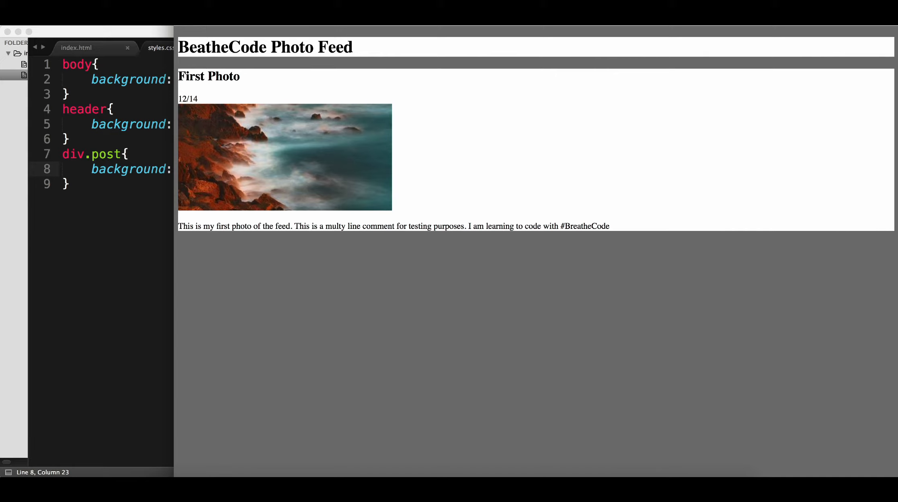
mouse_move(305, 156)
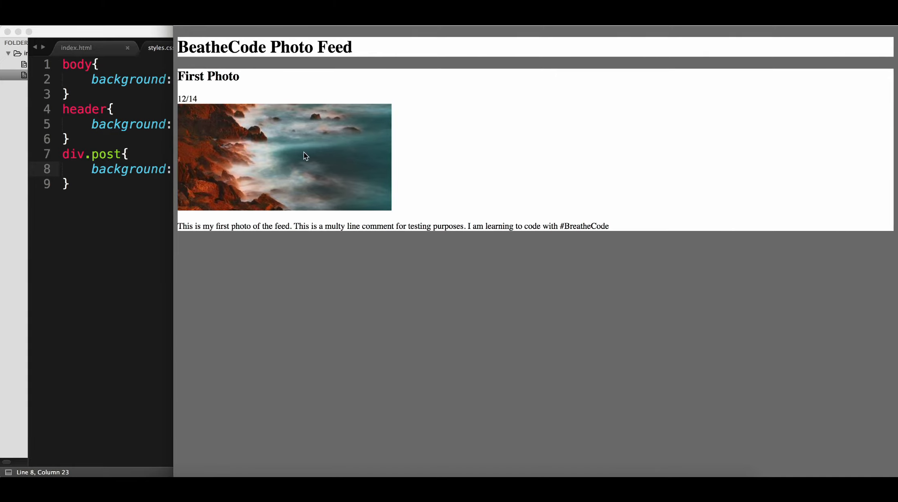
left_click(161, 48)
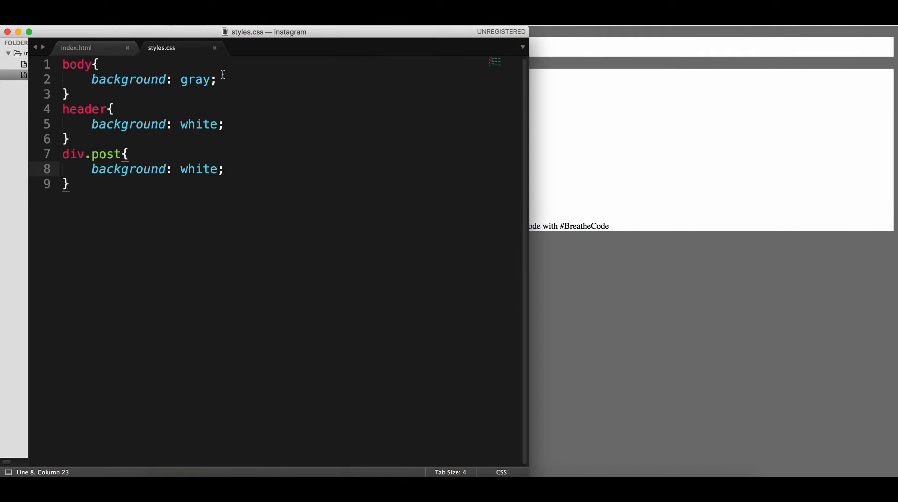
type("margin: 0;")
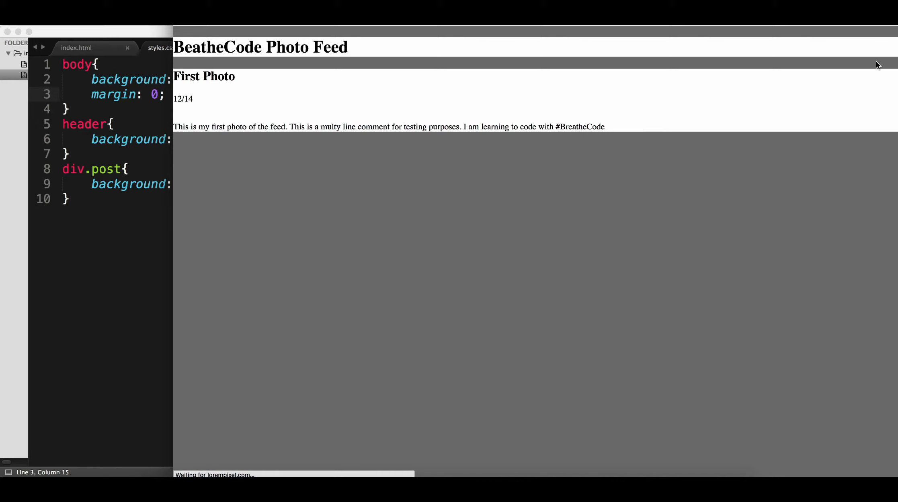
mouse_move(249, 210)
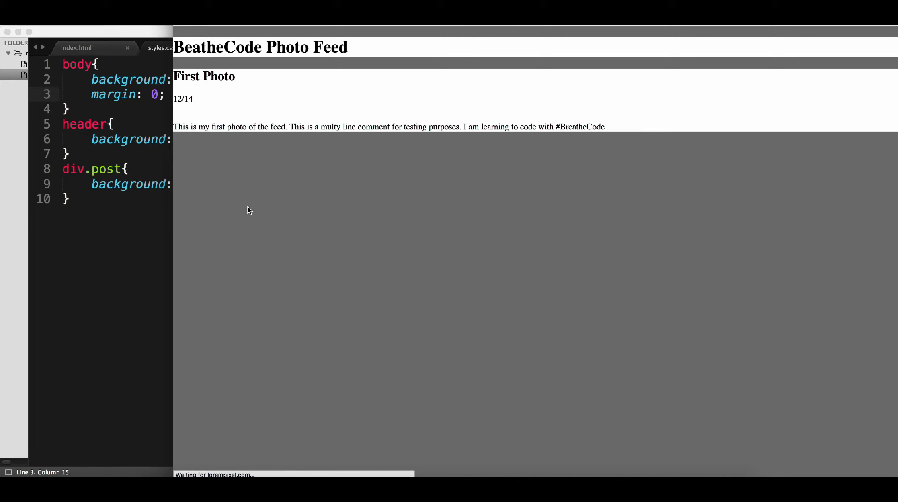
mouse_move(201, 41)
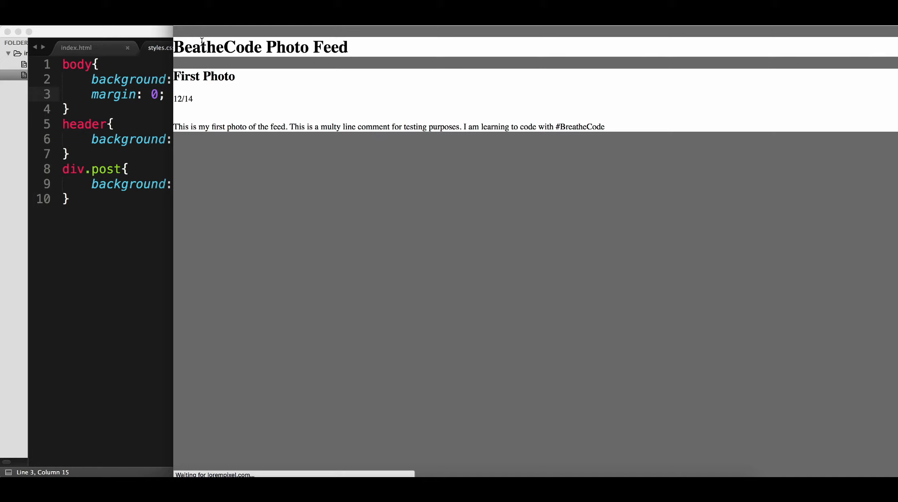
mouse_move(313, 33)
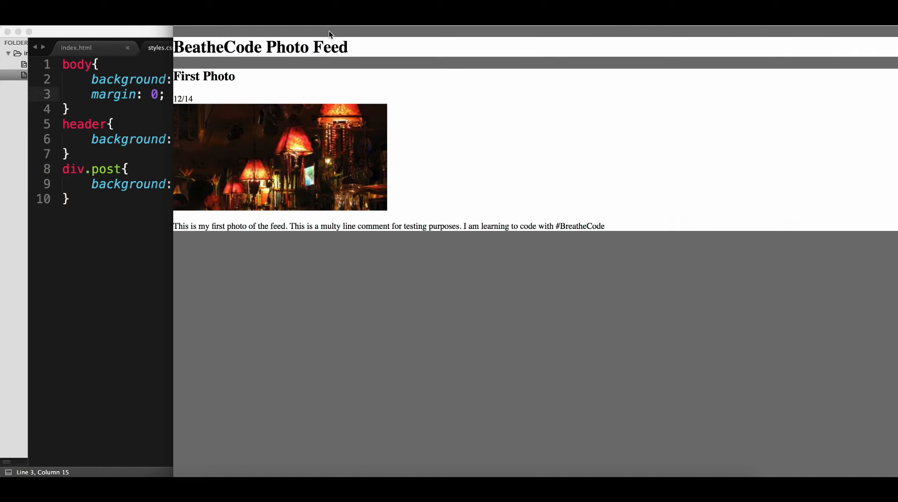
Inspect the h1 title's default margins in Chrome, then start a new header{ rule in styles.css
right_click(329, 34)
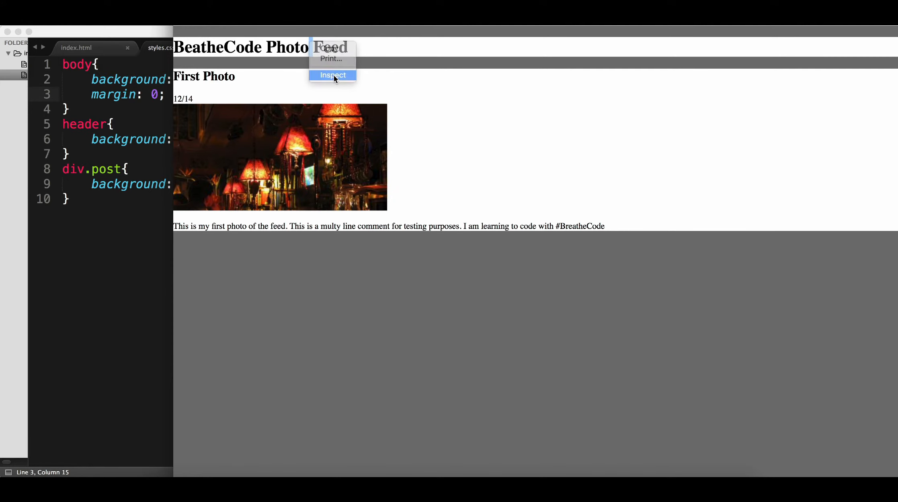
left_click(333, 75)
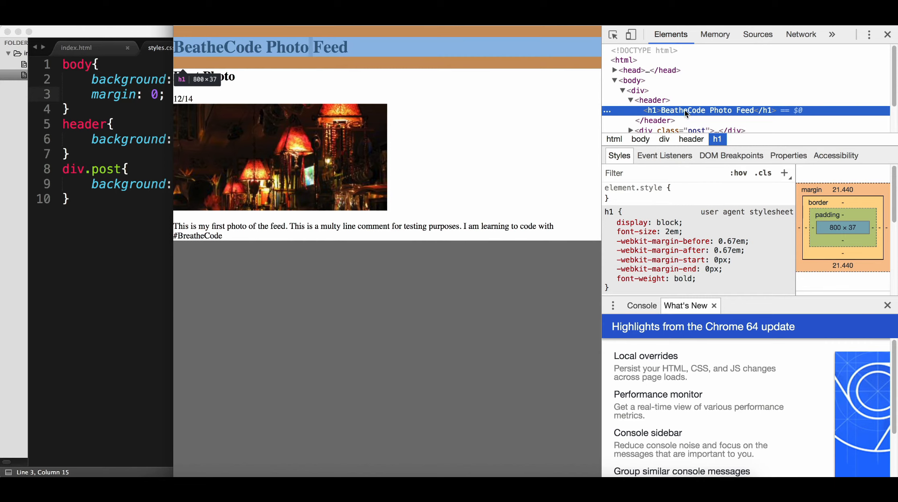
mouse_move(89, 232)
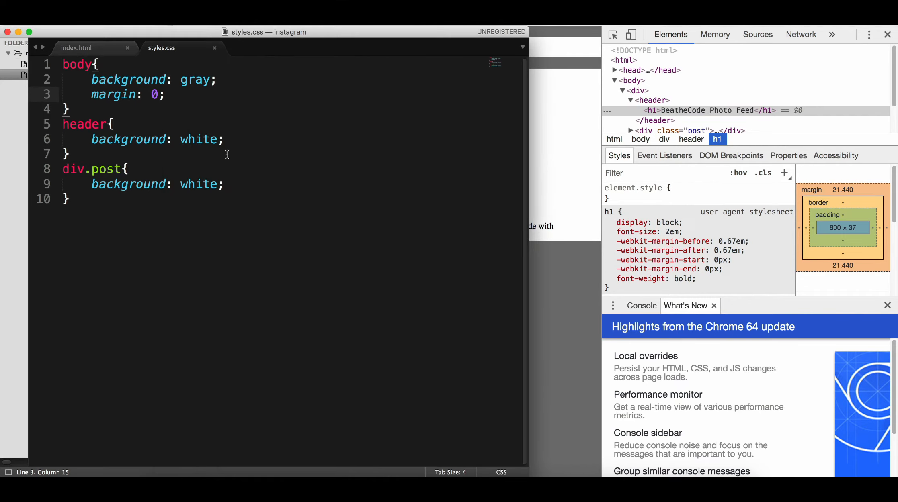
left_click(114, 123)
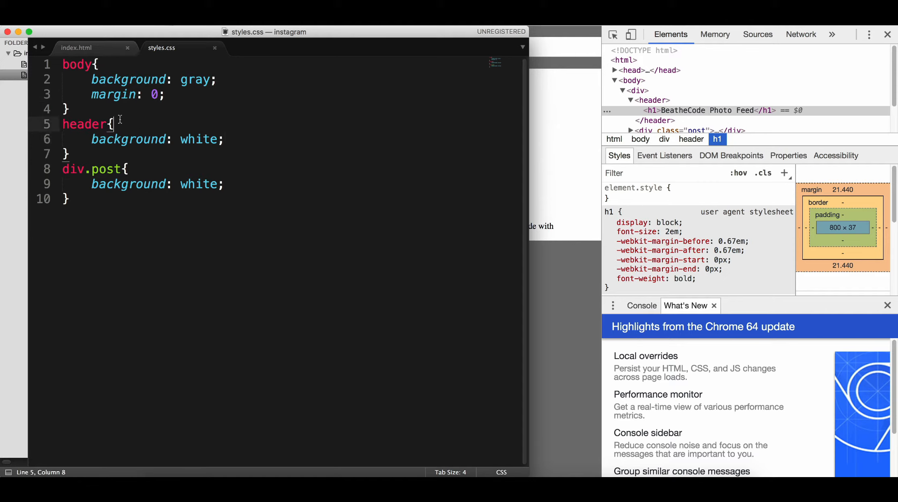
type("header{")
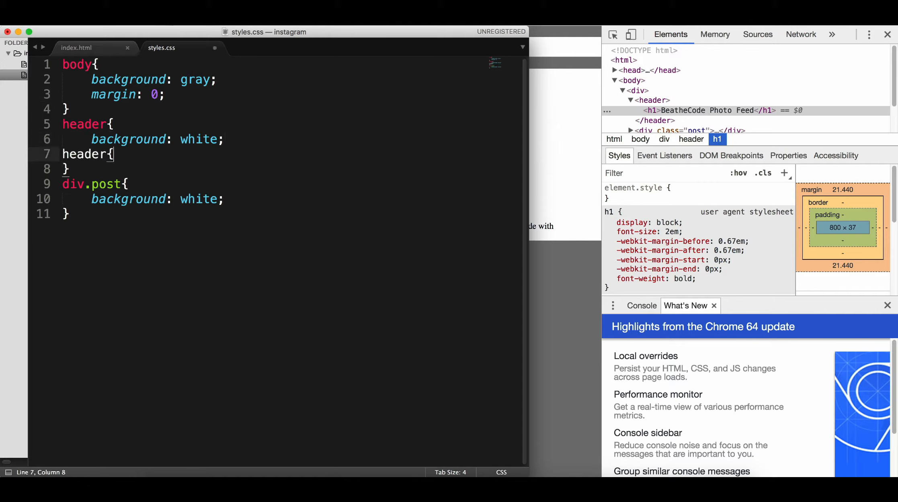
Add a header h1 rule with margin: 0 to styles.css and save it
type("h1")
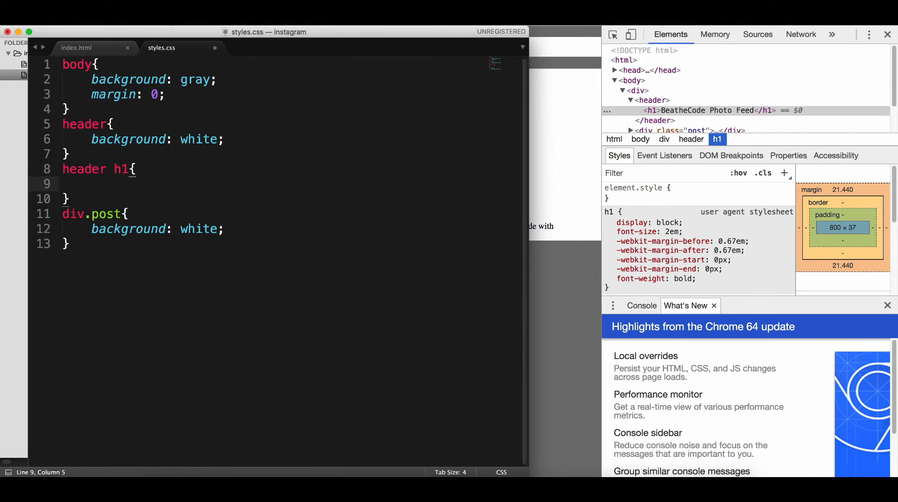
type("margin: 0;")
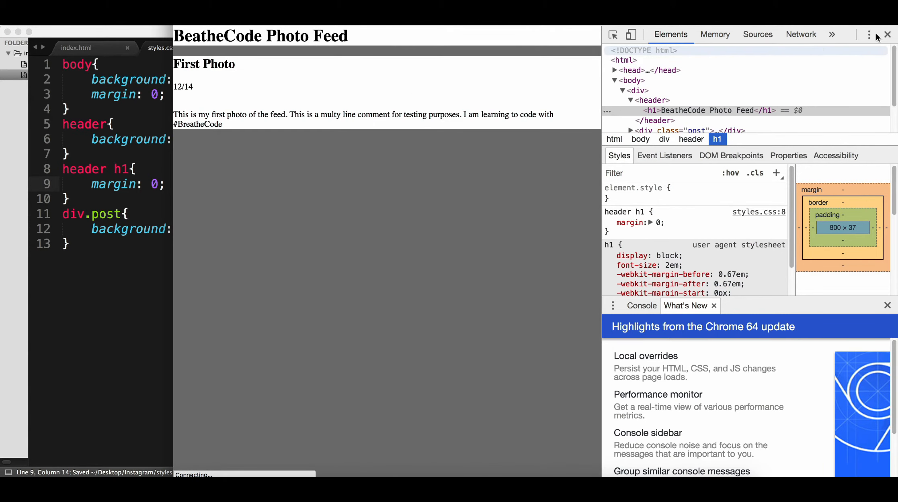
left_click(886, 35)
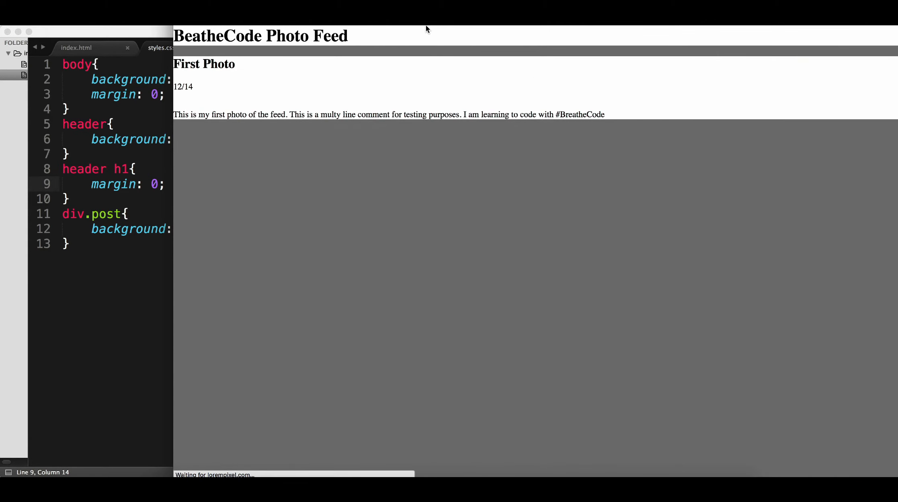
mouse_move(450, 85)
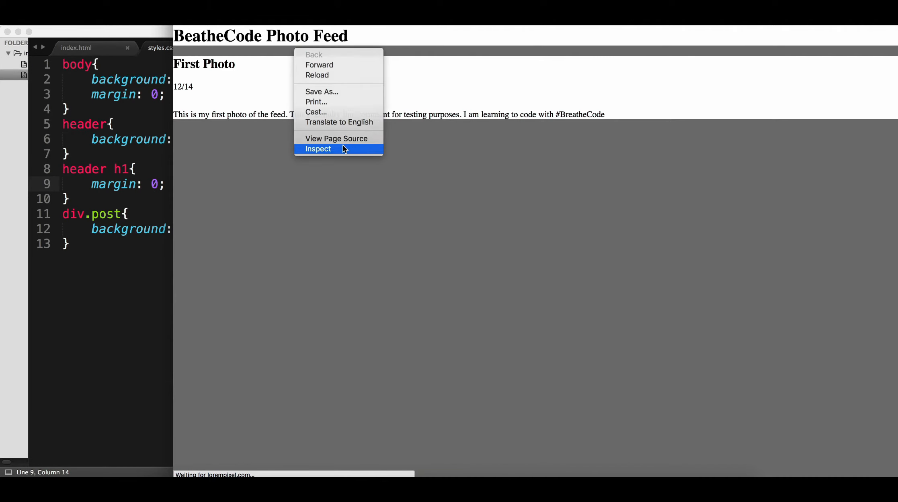
Inspect the page, expanding the wrapper div, div.post and its title-and-date block
left_click(318, 150)
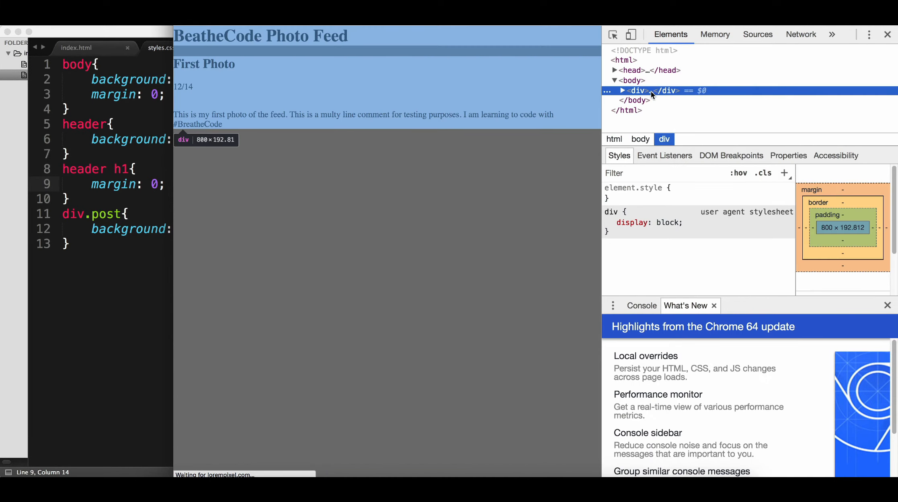
left_click(623, 91)
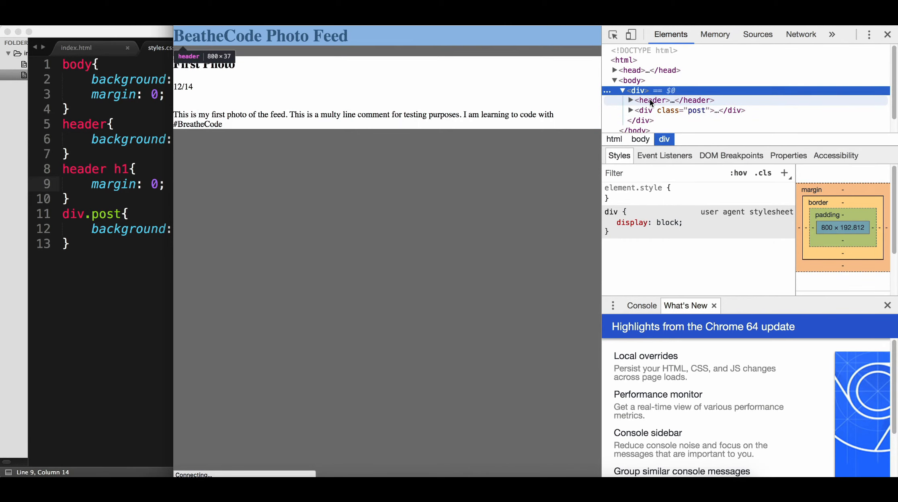
left_click(687, 110)
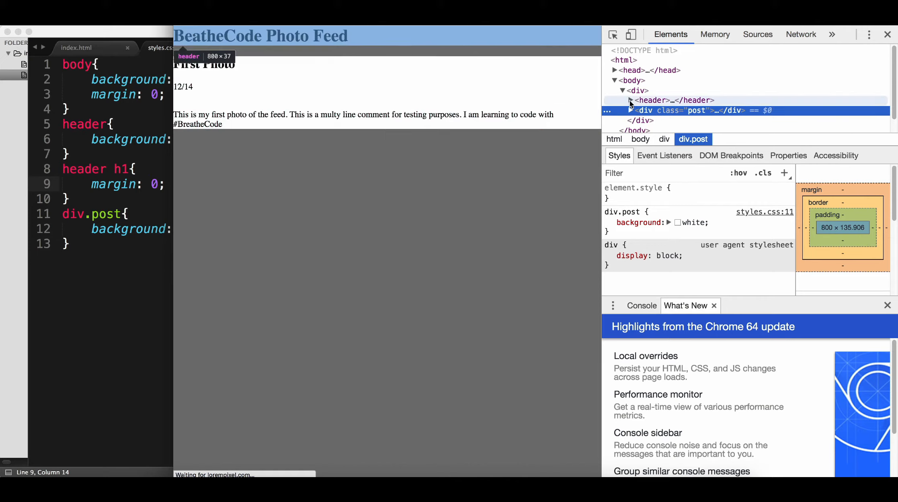
left_click(638, 121)
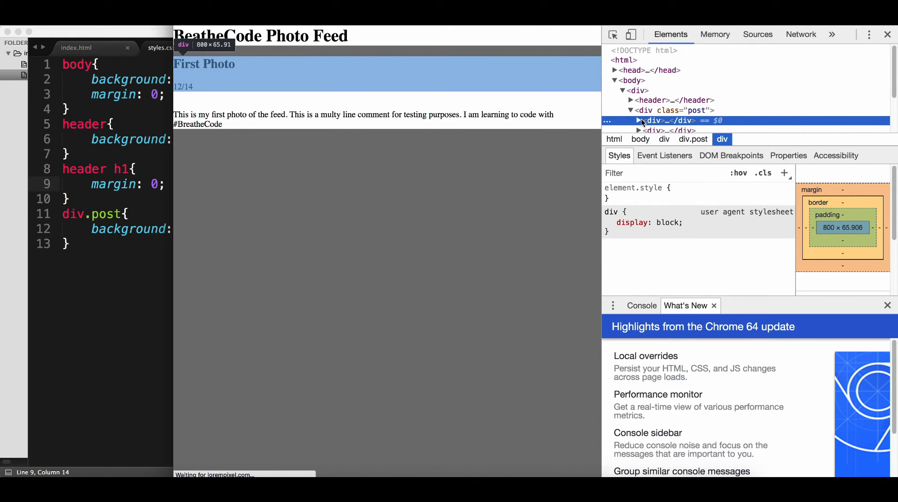
left_click(638, 118)
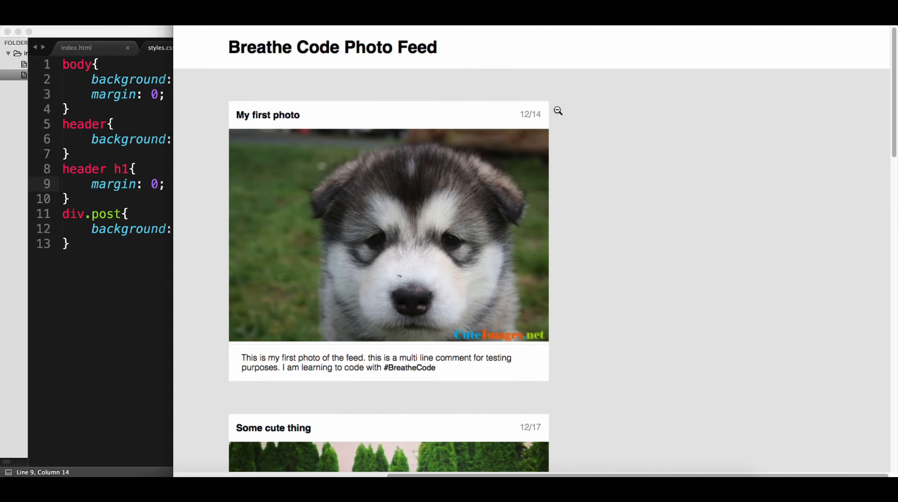
left_click(161, 47)
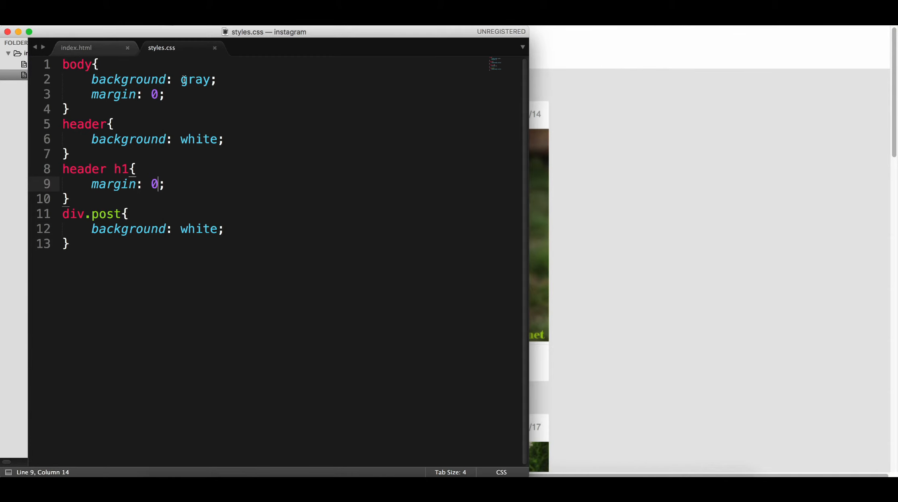
Replace the body background value gray with #BDBDBD in styles.css
double_click(195, 79)
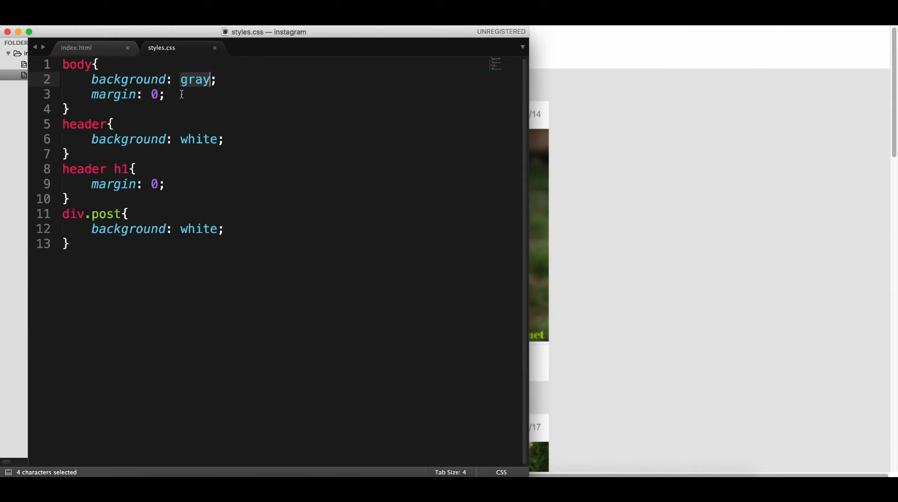
type("#BDBDBD")
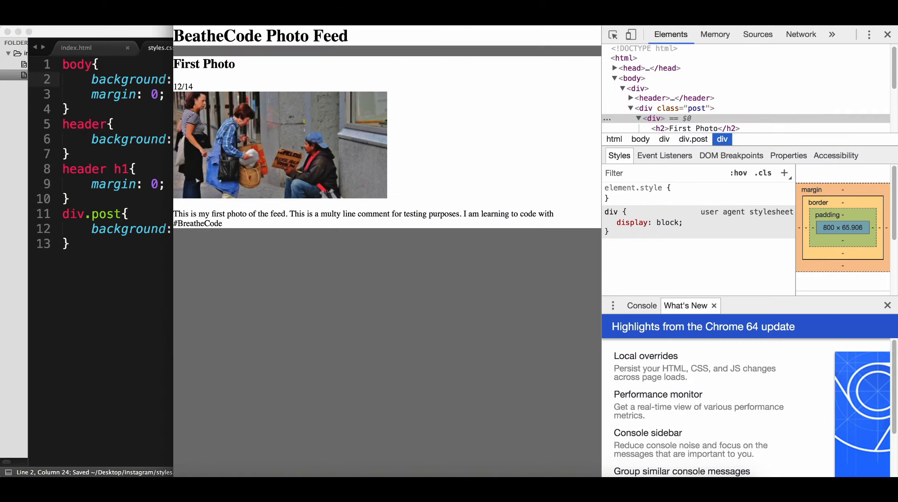
mouse_move(323, 137)
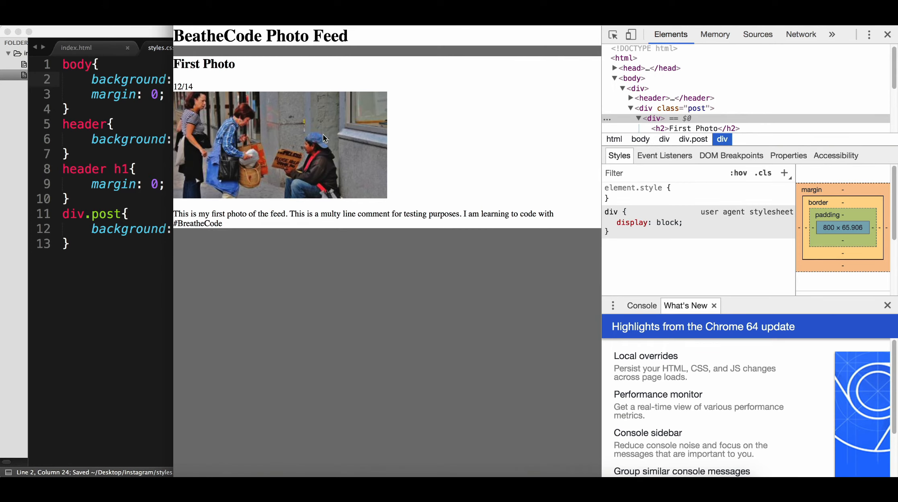
mouse_move(184, 150)
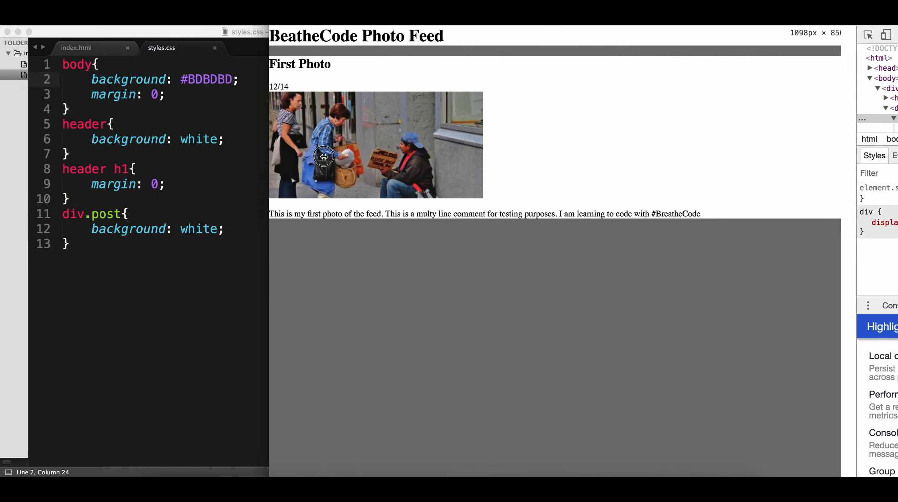
left_click(76, 47)
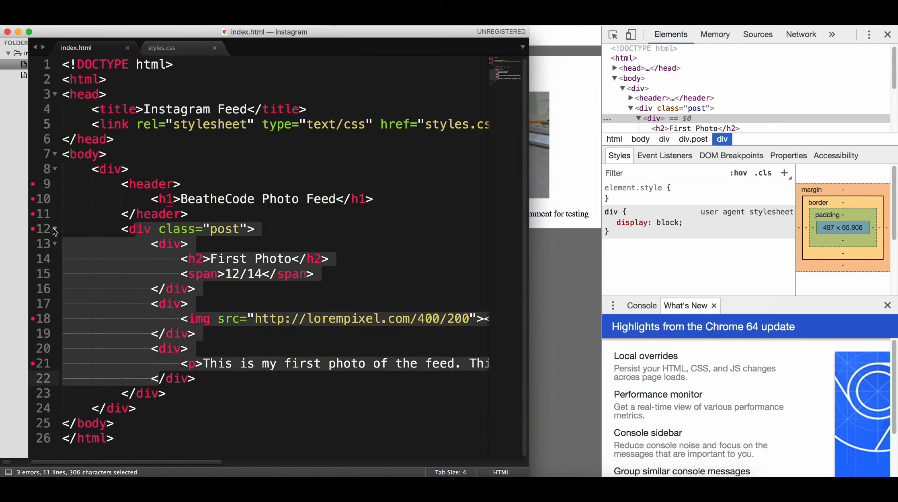
Wrap the post block in index.html inside a new div with class container
left_click(187, 214)
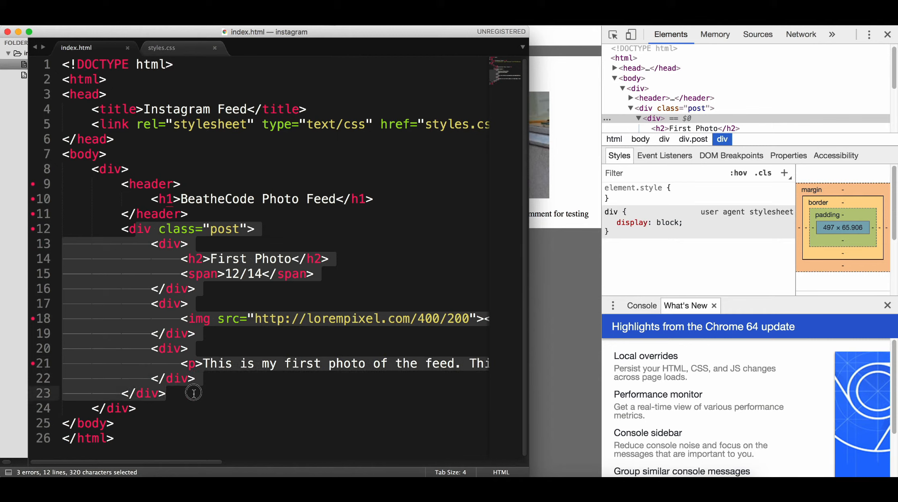
left_click(189, 213)
type("<")
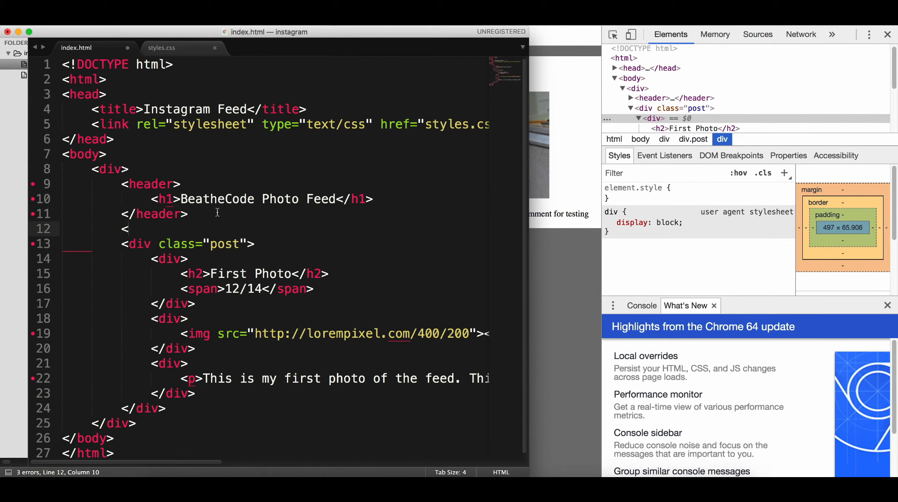
type("div")
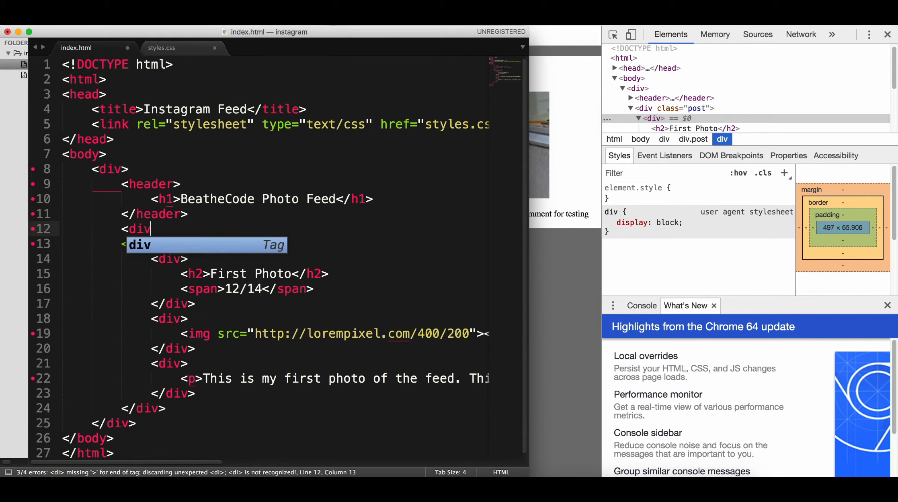
type("class=\"\"")
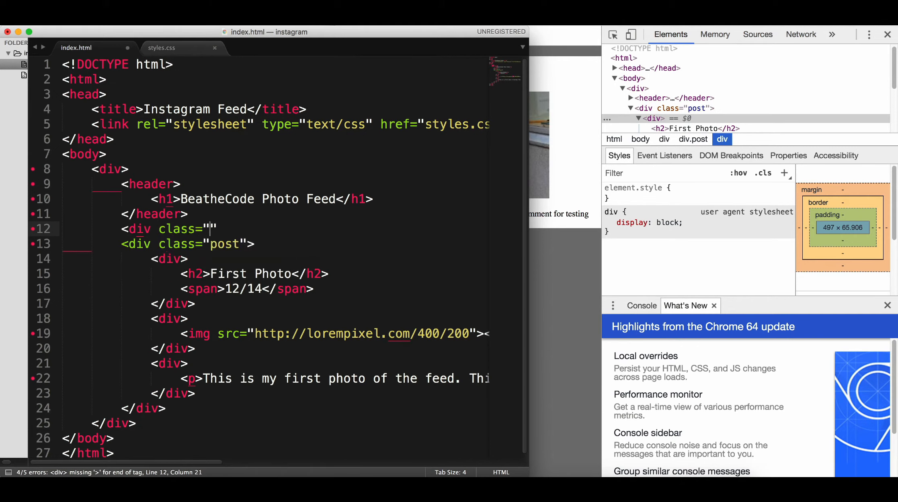
type("cointe")
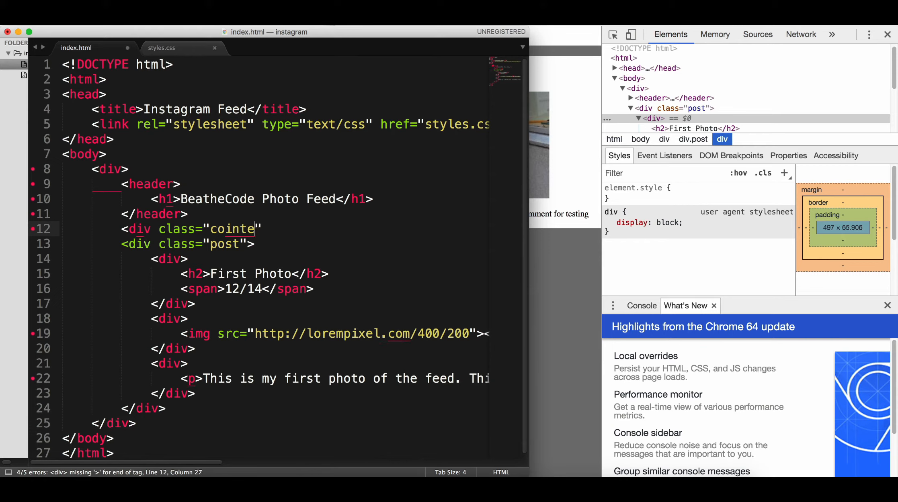
key("Backspace")
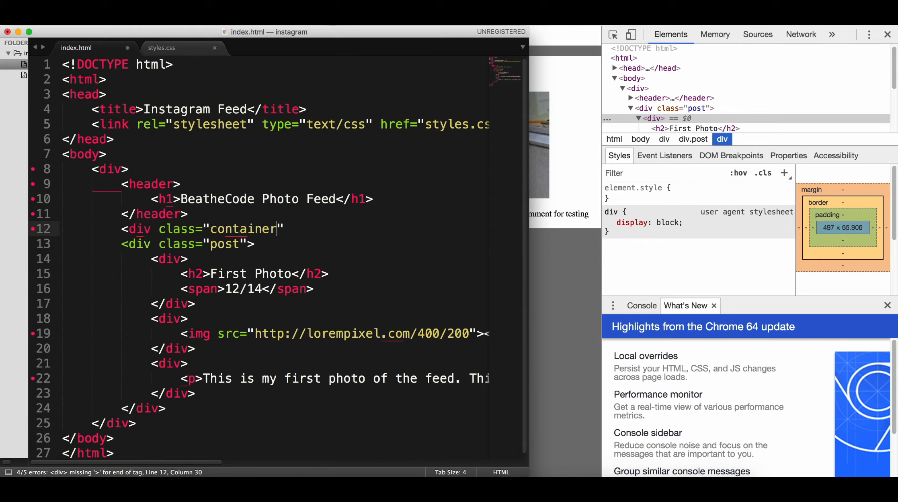
type(">")
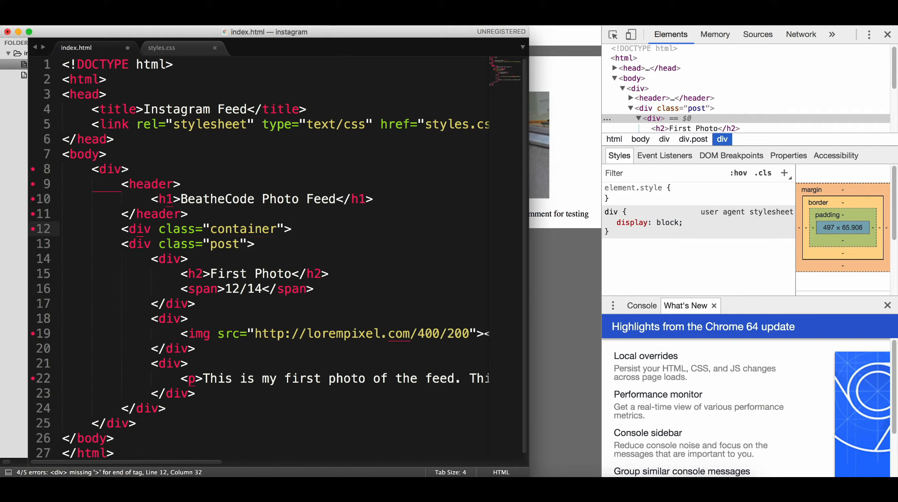
left_click(170, 409)
type("</div>")
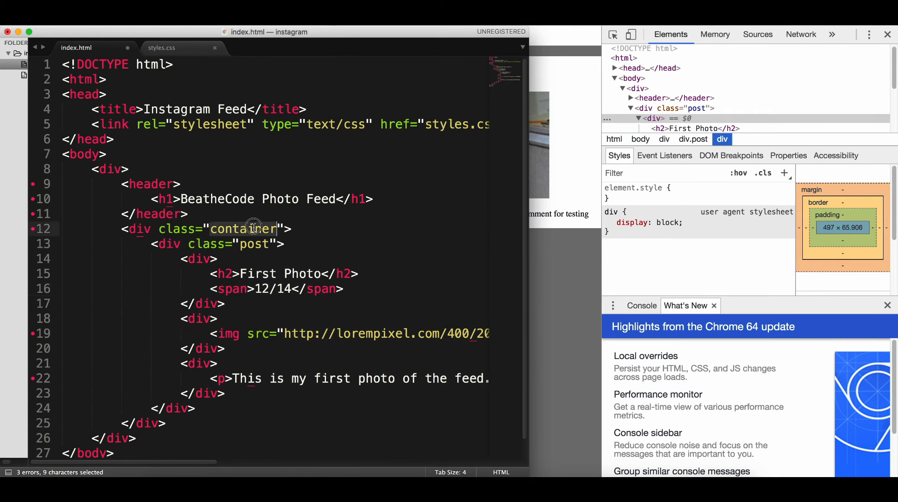
left_click(162, 47)
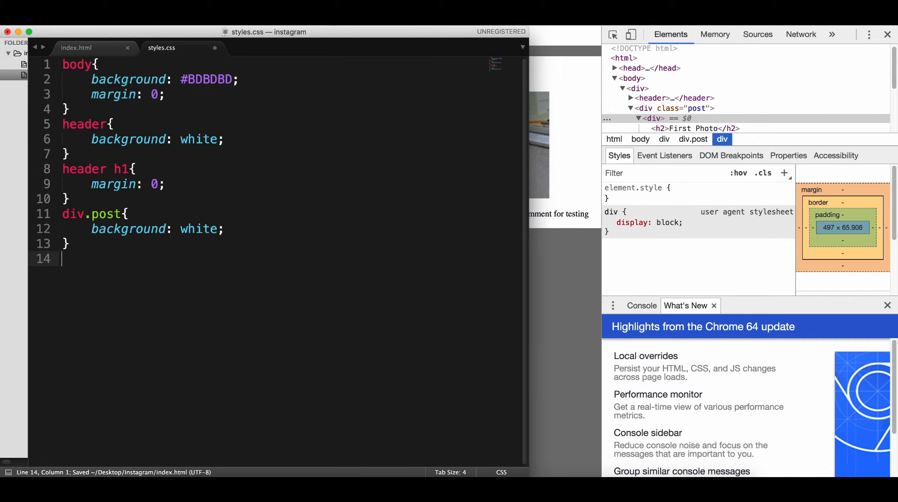
Add a div.container rule with width 600px and margin auto
type("div.container{")
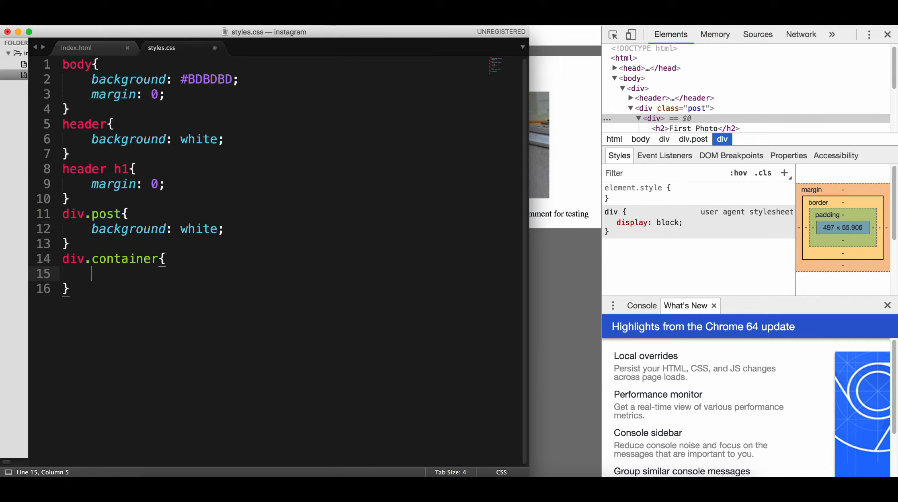
type("width: 600px;")
type("margin: auto;")
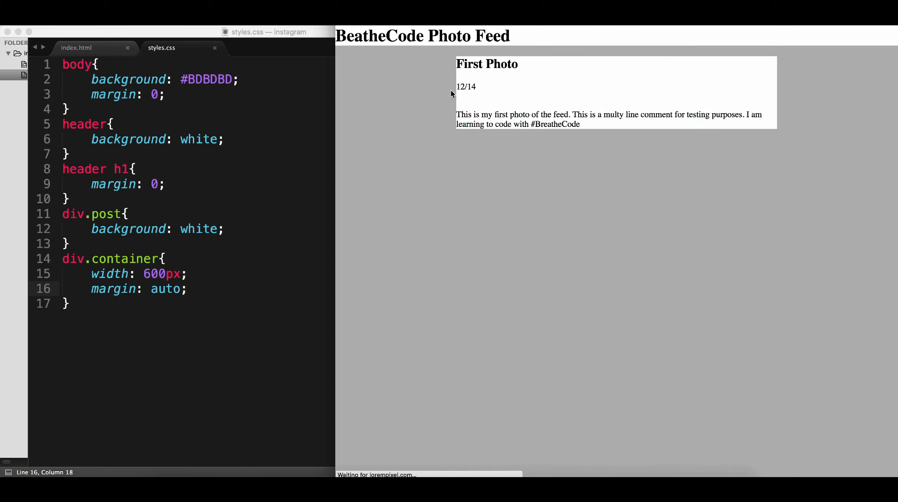
mouse_move(472, 182)
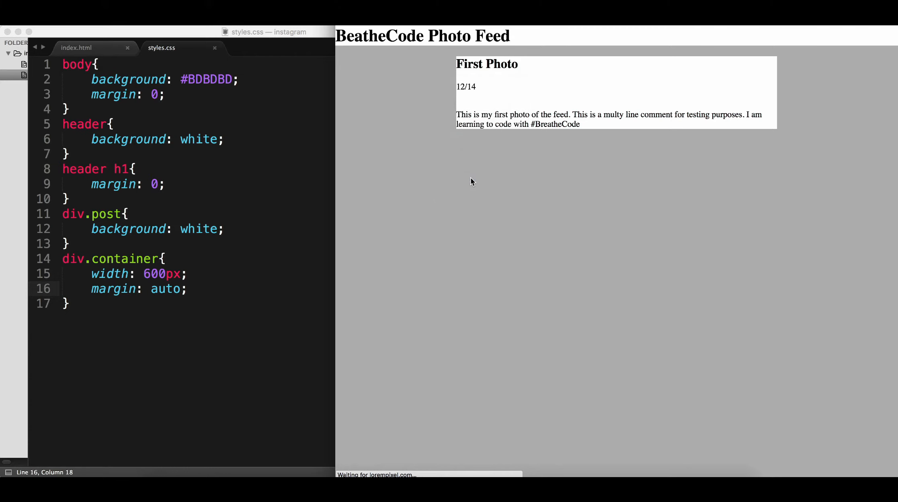
key("F12")
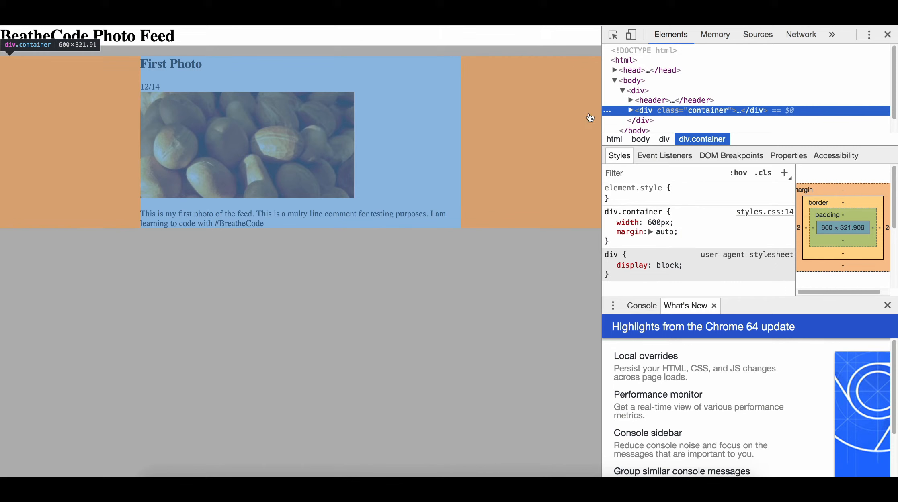
mouse_move(664, 113)
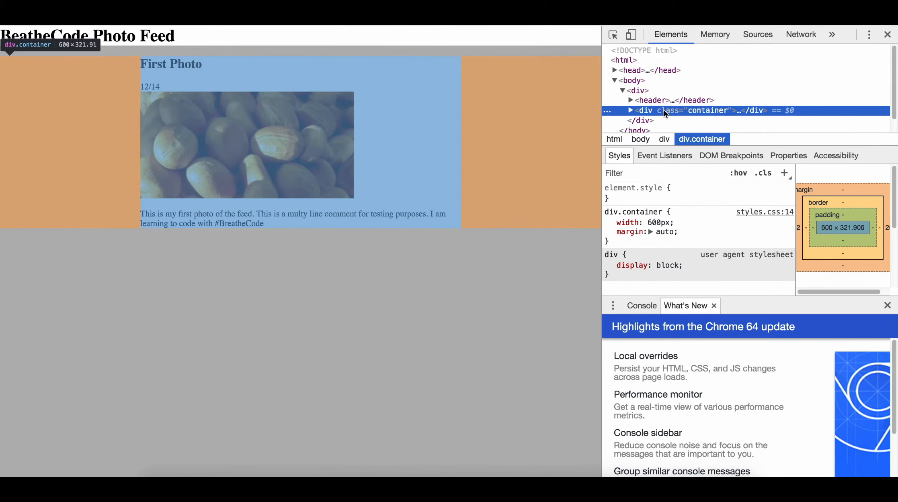
mouse_move(679, 120)
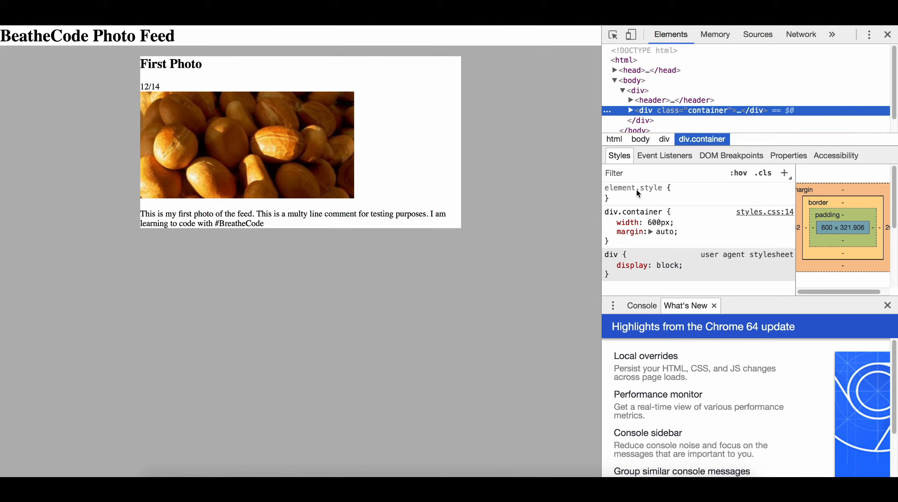
left_click(608, 223)
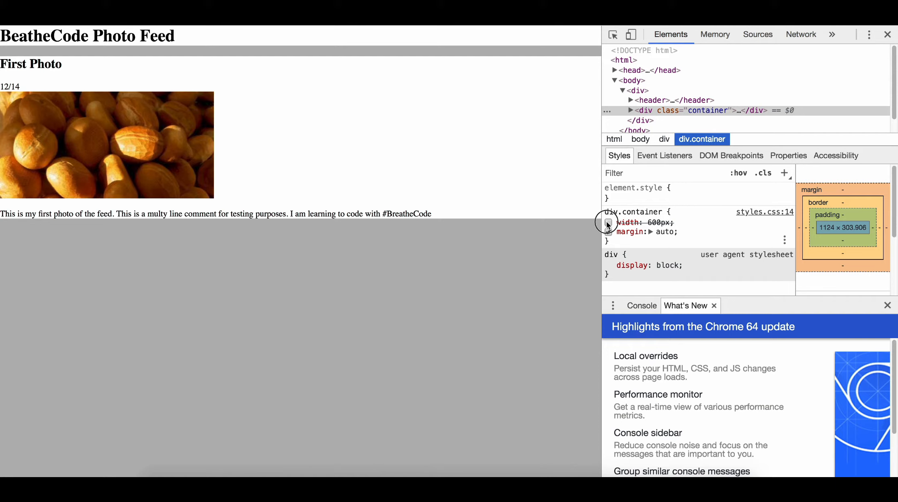
left_click(609, 222)
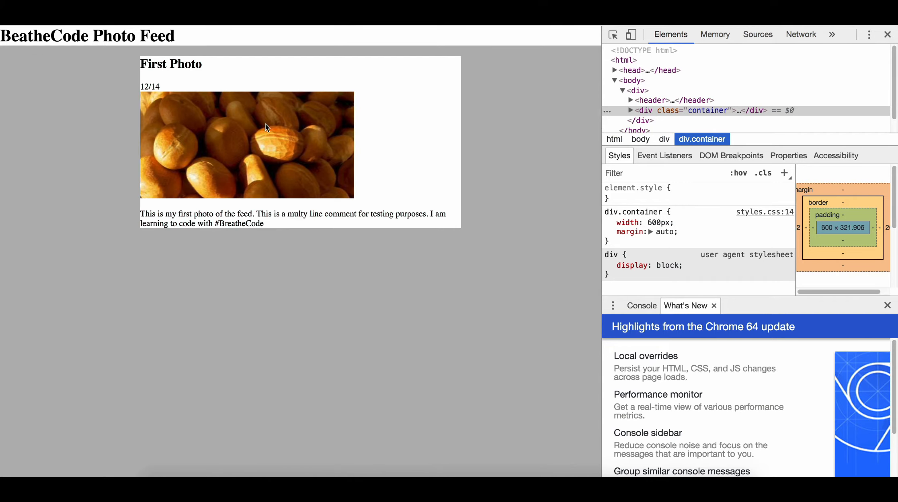
mouse_move(354, 98)
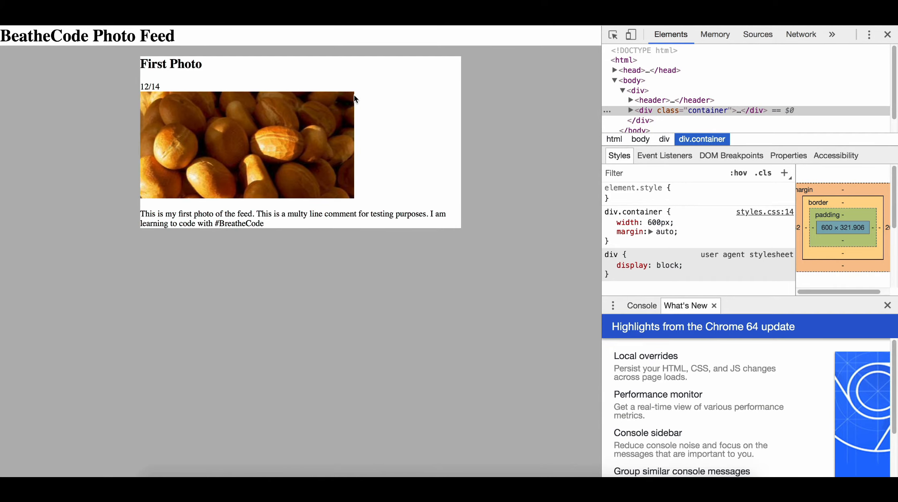
mouse_move(353, 155)
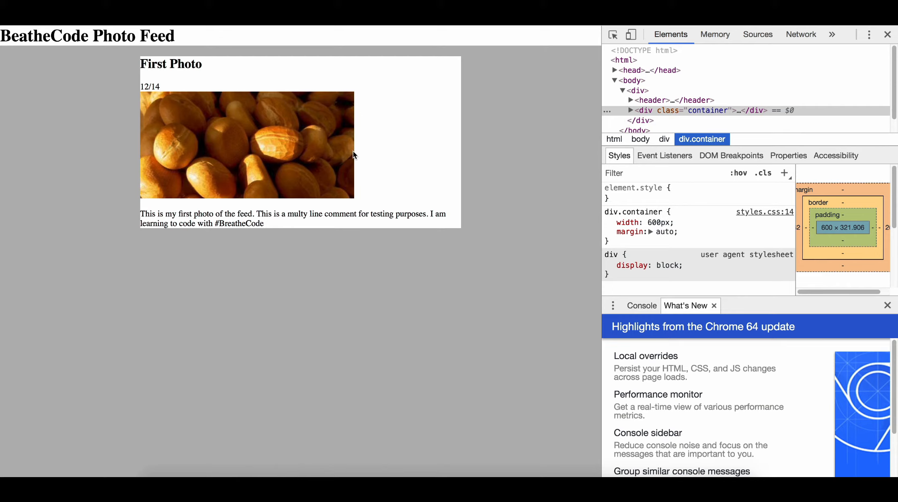
left_click(886, 34)
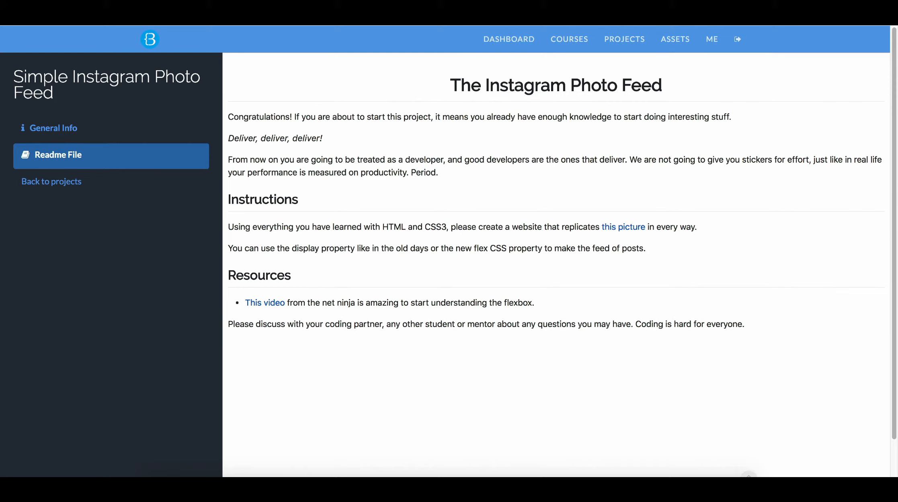
mouse_move(432, 203)
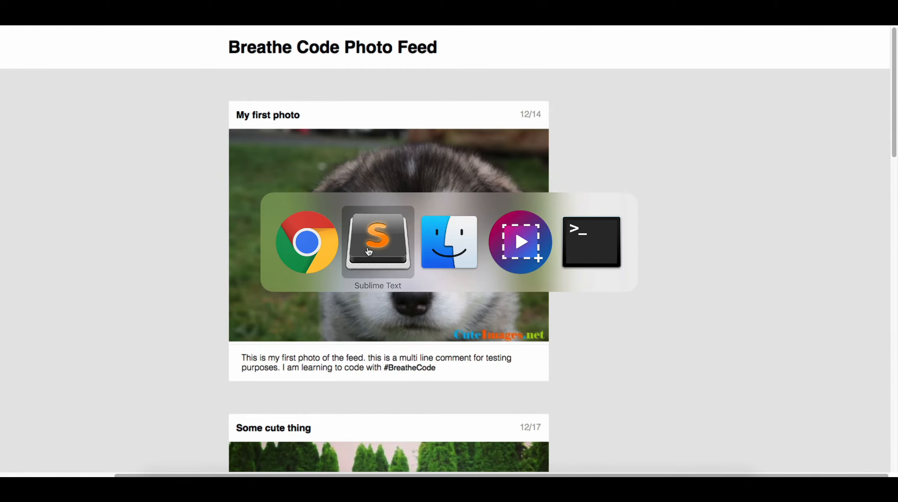
Add a div.post img rule setting width to 100% in styles.css
left_click(378, 242)
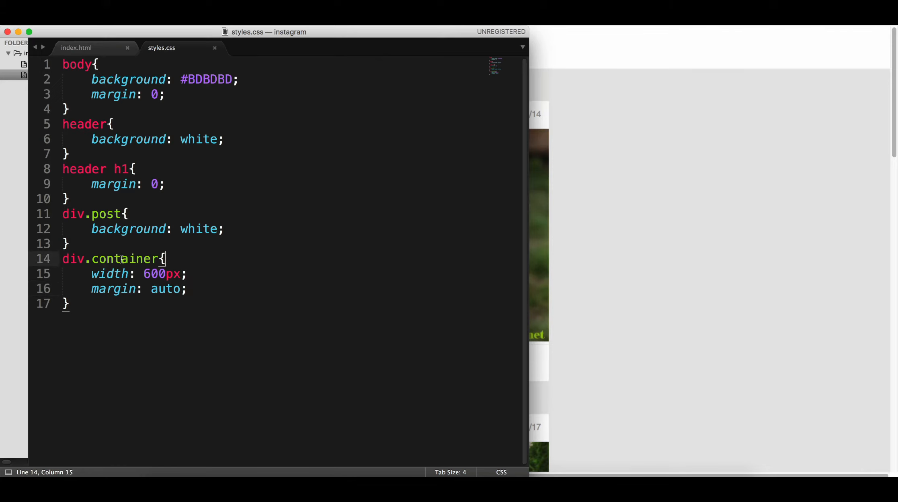
type("div.post{")
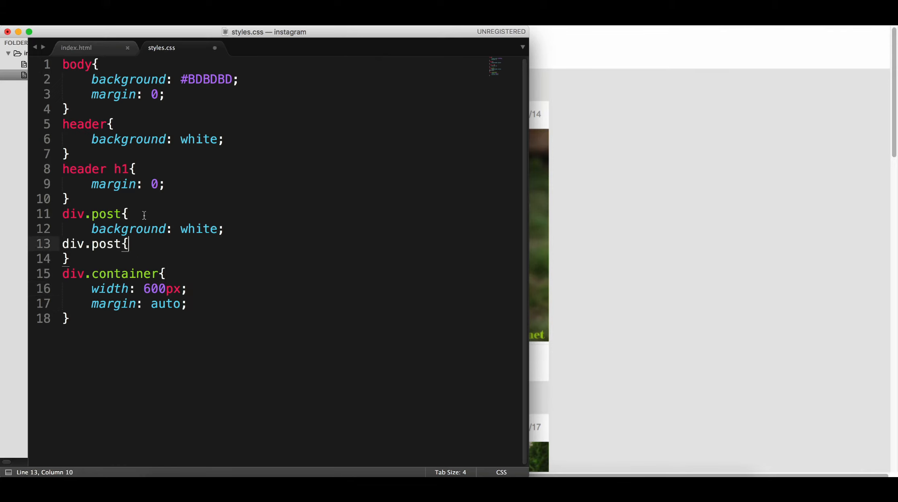
type("img")
type("width: ;")
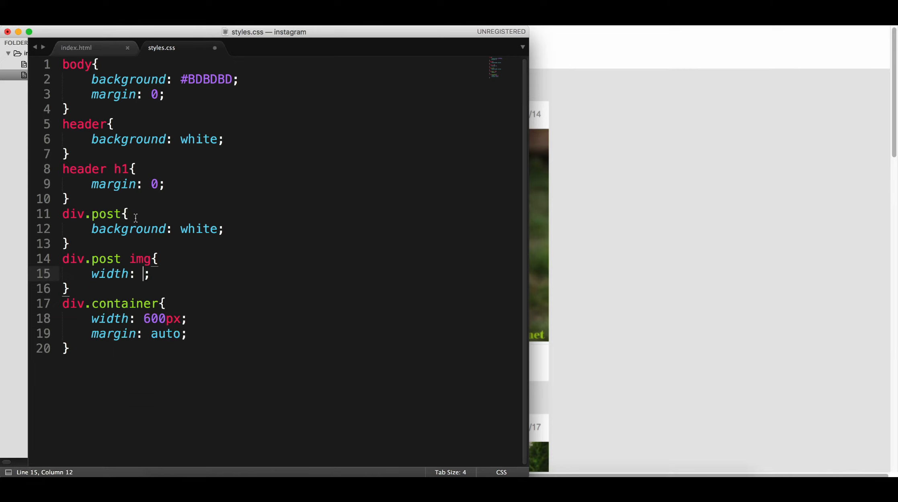
type("100%")
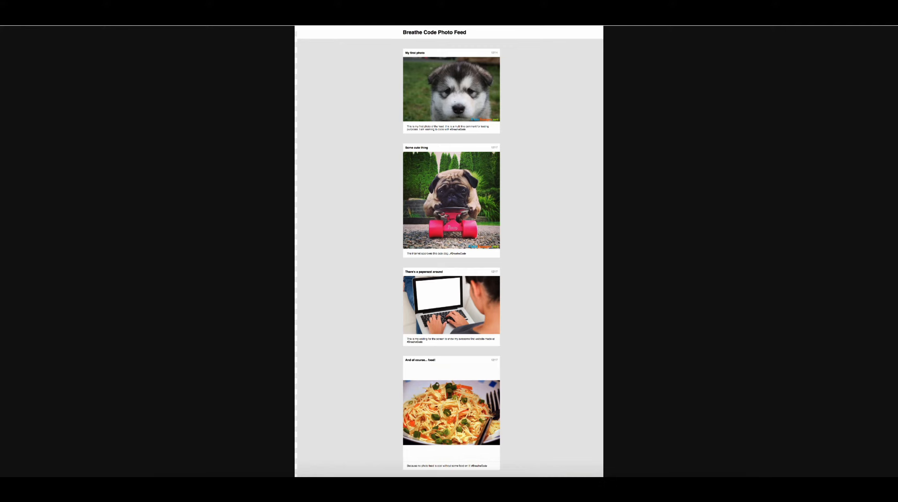
key("F12")
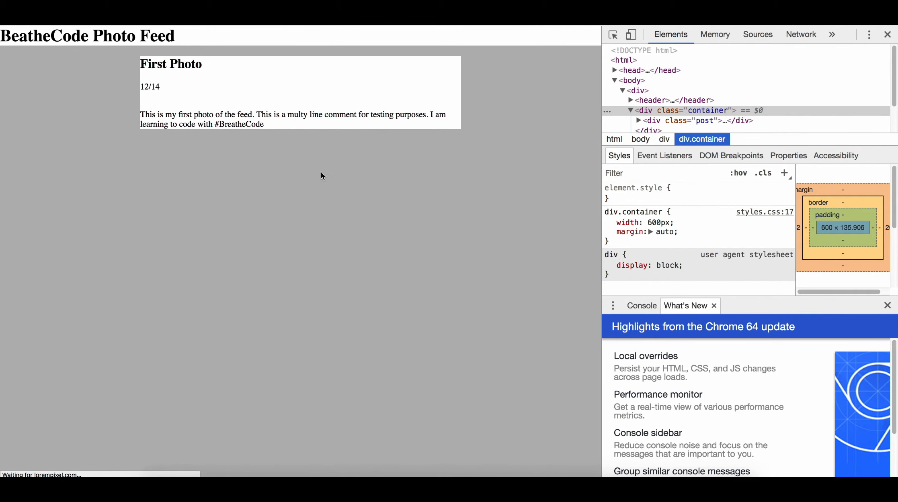
mouse_move(387, 264)
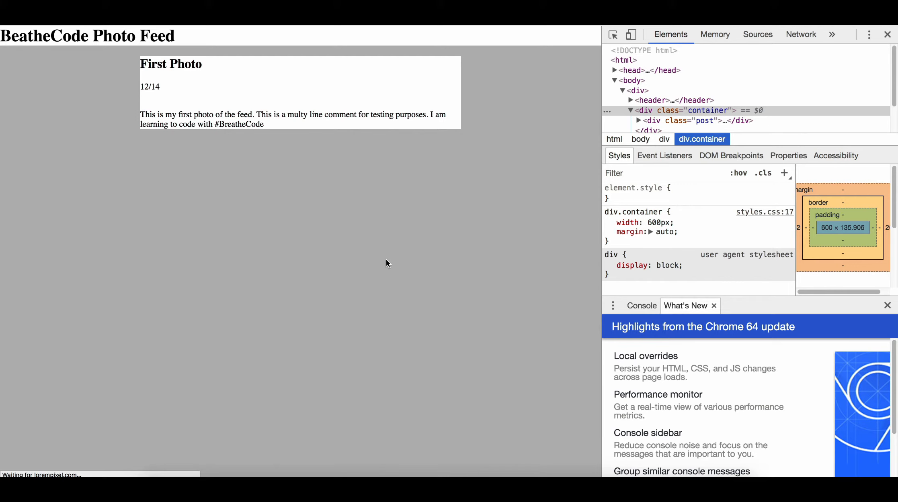
mouse_move(3, 123)
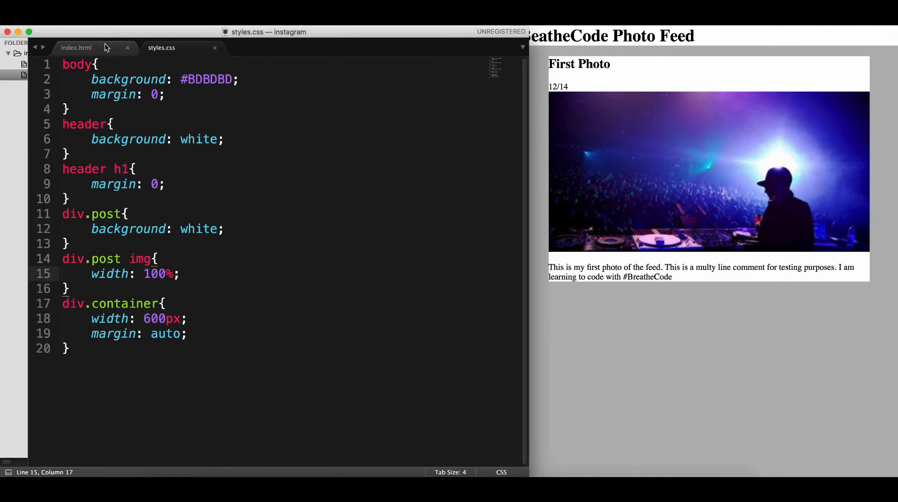
Reopen index.html after checking the full-width post photo in Chrome
left_click(76, 47)
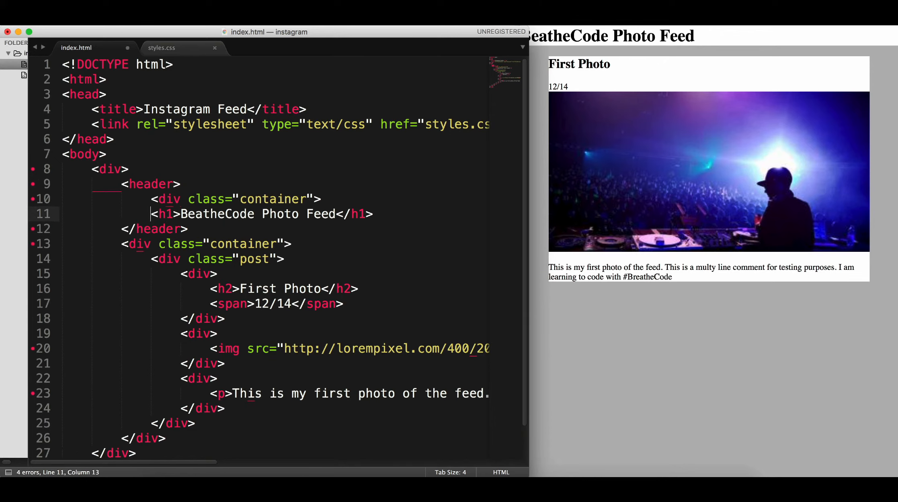
Enclose the header's h1 heading in a div with class container
left_click(130, 184)
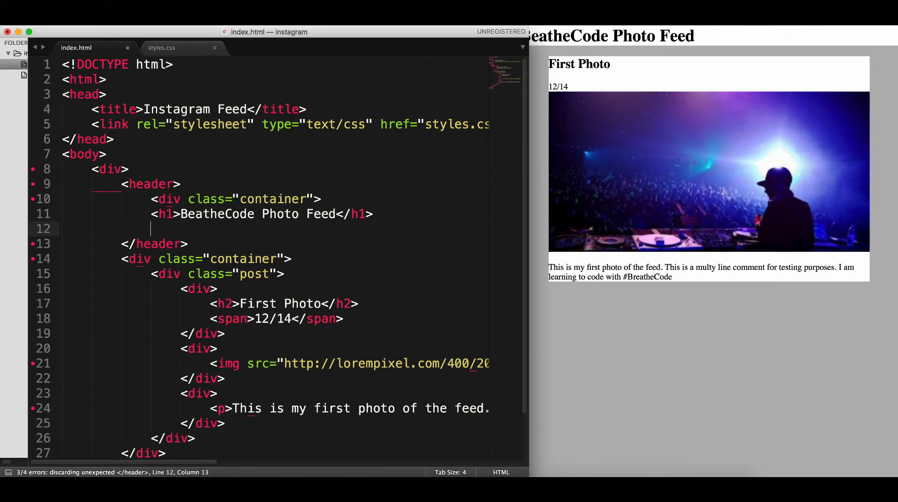
type("</div>")
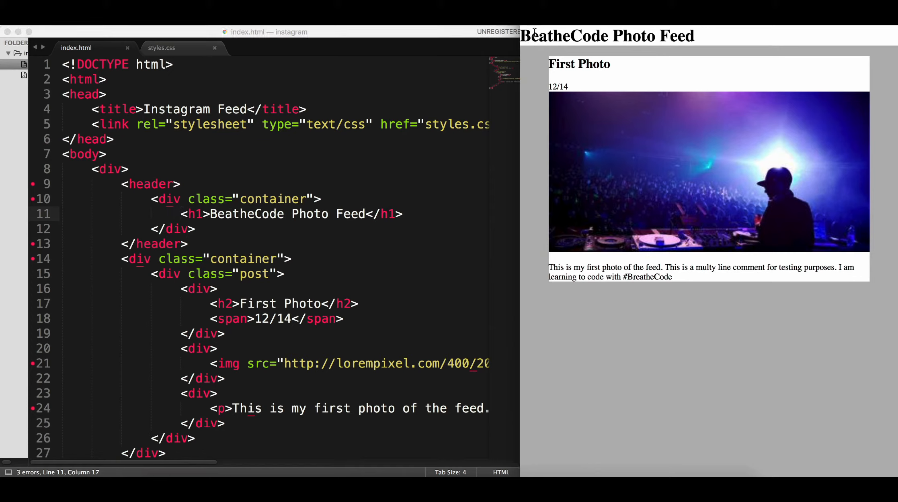
mouse_move(750, 39)
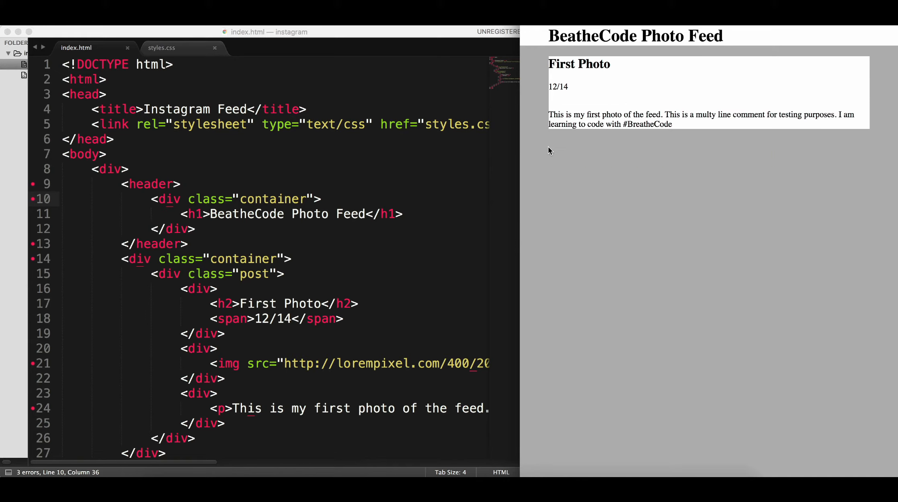
mouse_move(684, 365)
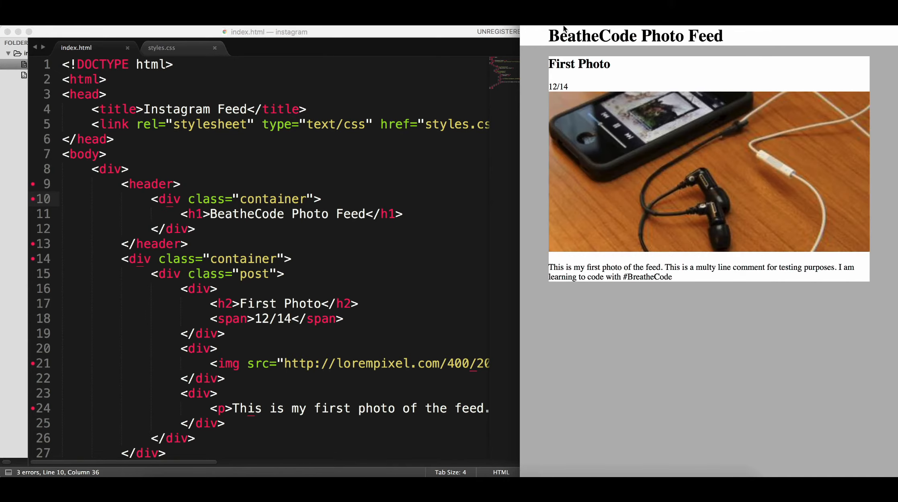
mouse_move(589, 43)
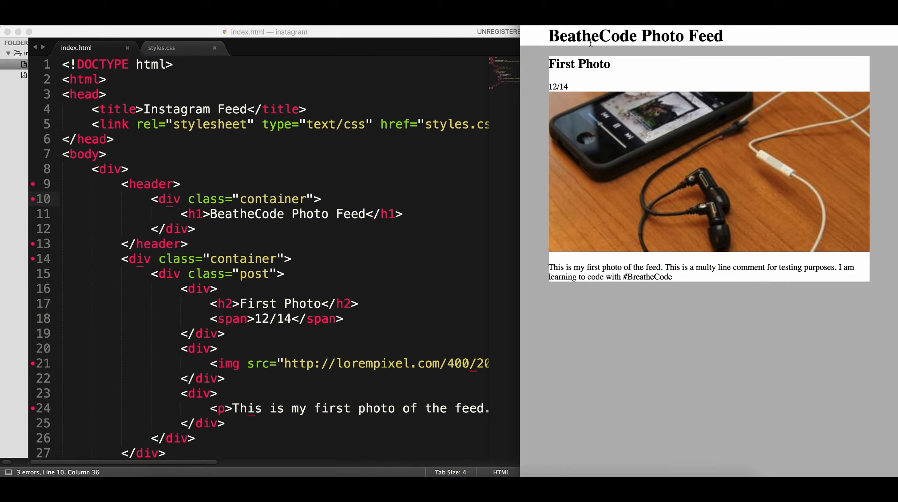
left_click(291, 199)
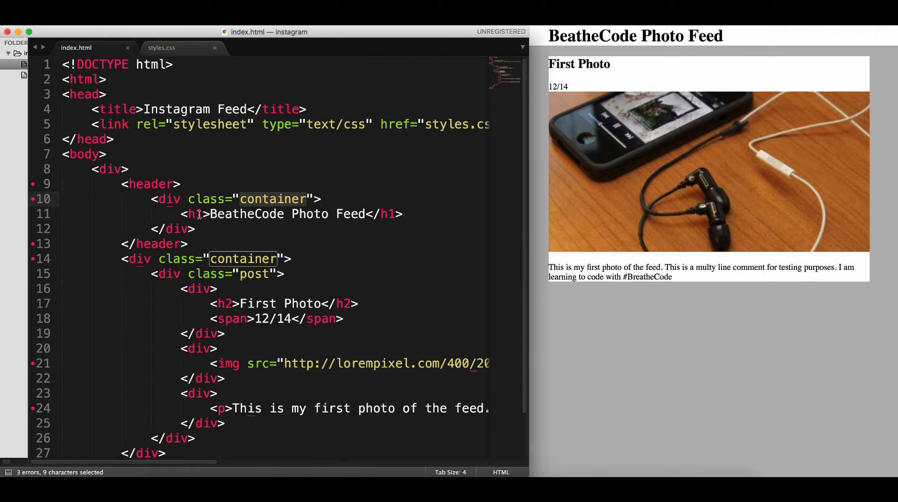
left_click(166, 183)
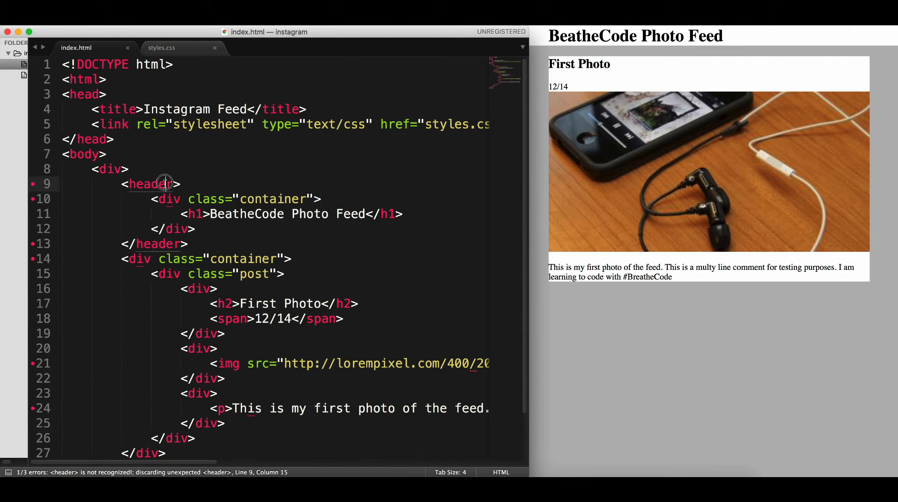
Set the header padding to 10px and start a new div.post rule
left_click(162, 47)
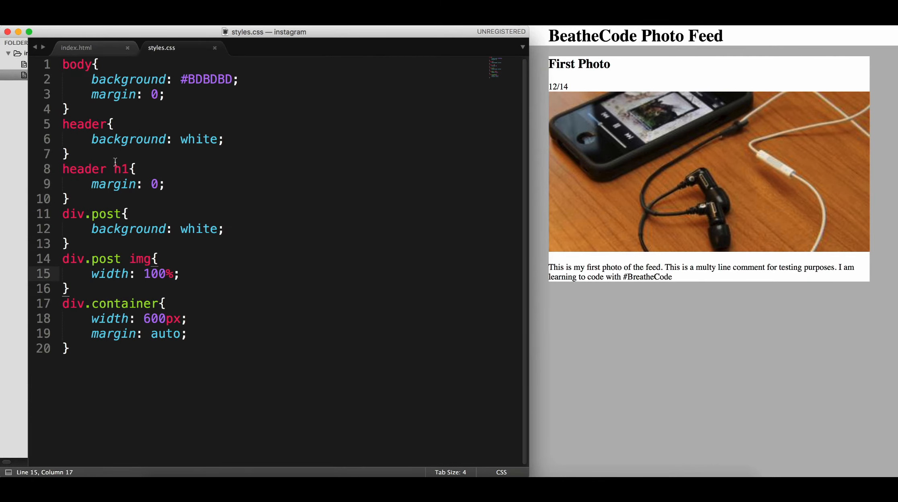
type("padding:")
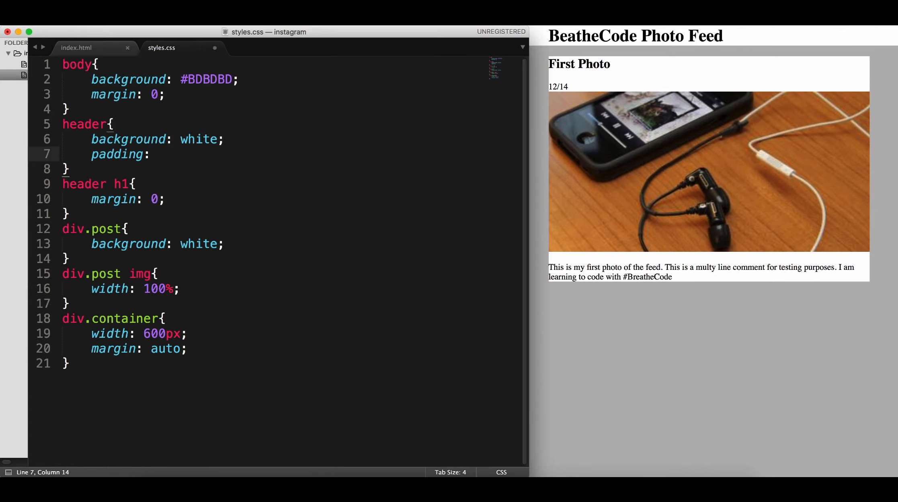
type("10")
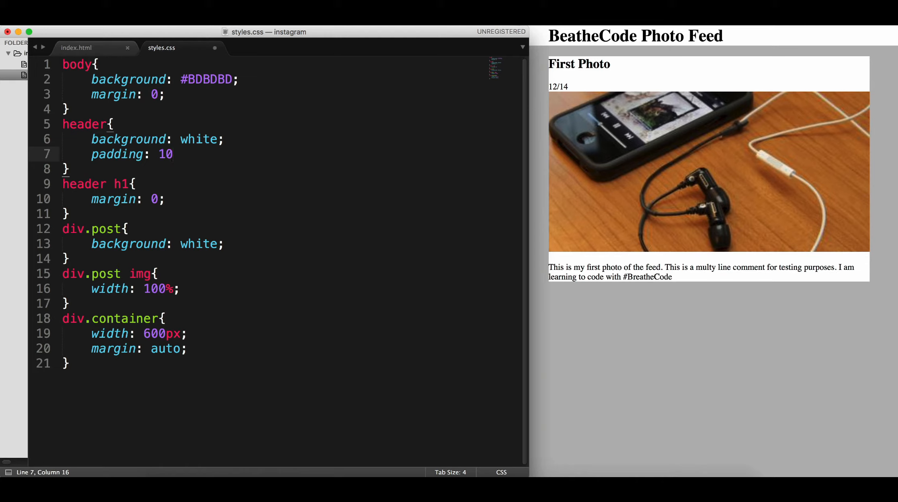
type("px;")
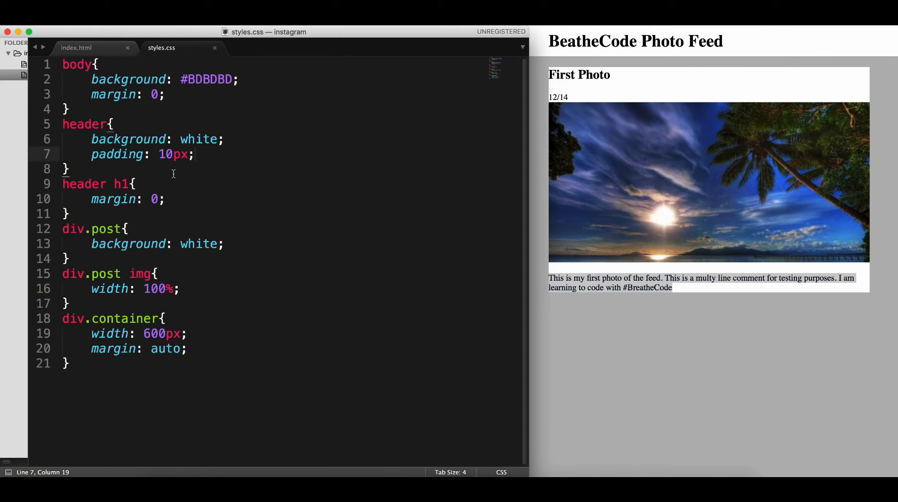
left_click(136, 184)
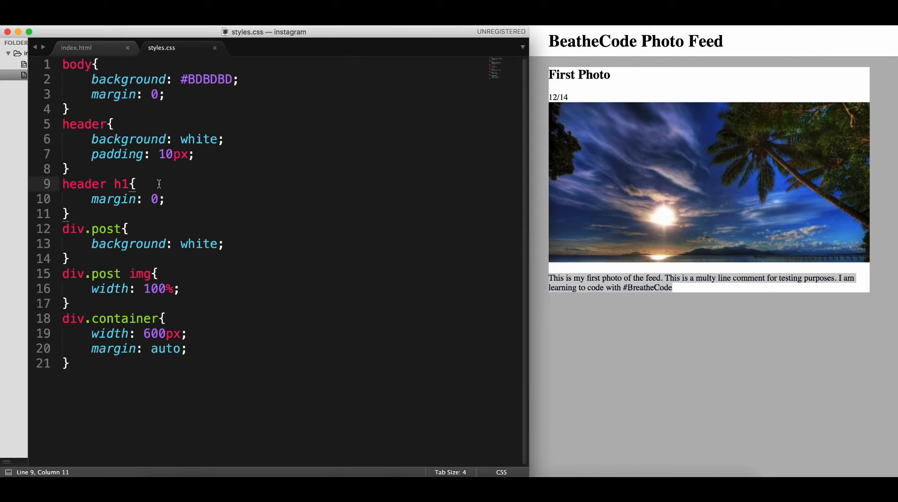
type("div.post{")
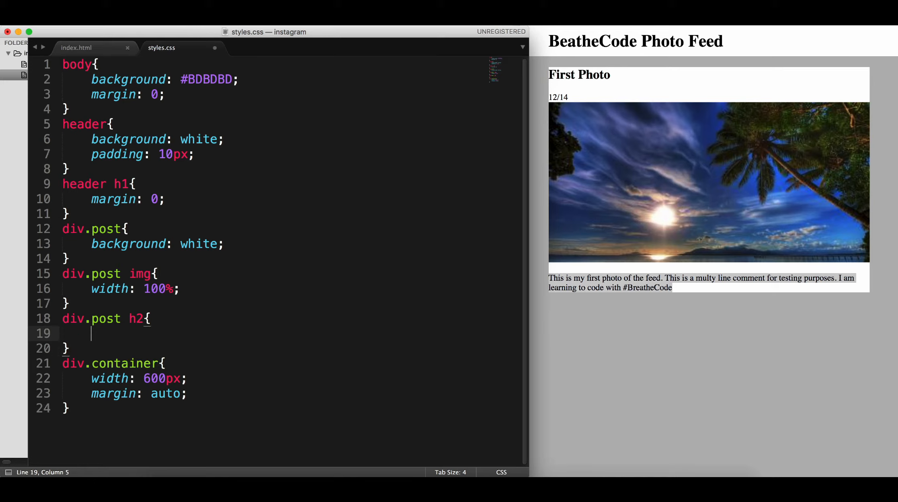
Give the div.post h2 rule 5px padding, checking the post markup in index.html
type("padding:")
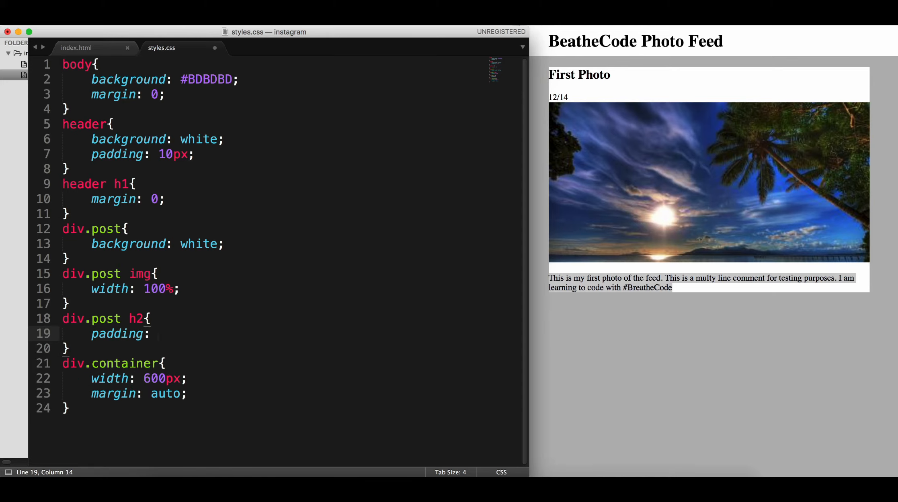
type("5px")
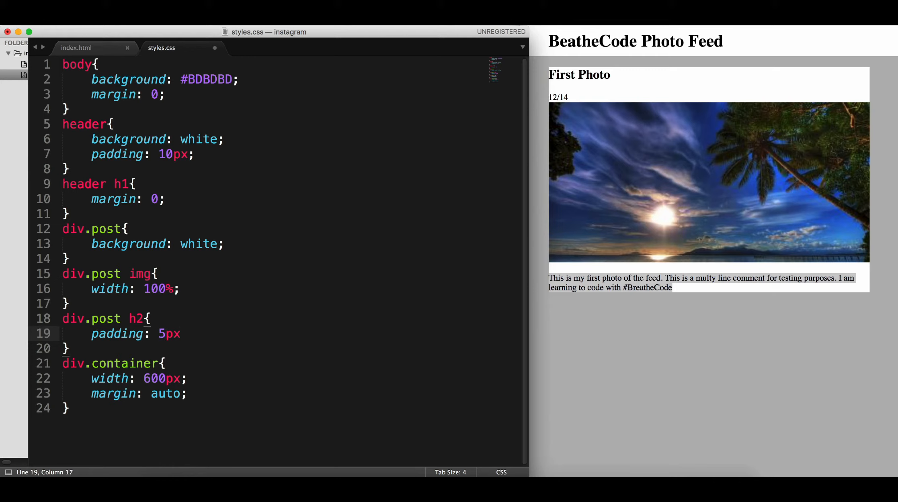
type(";")
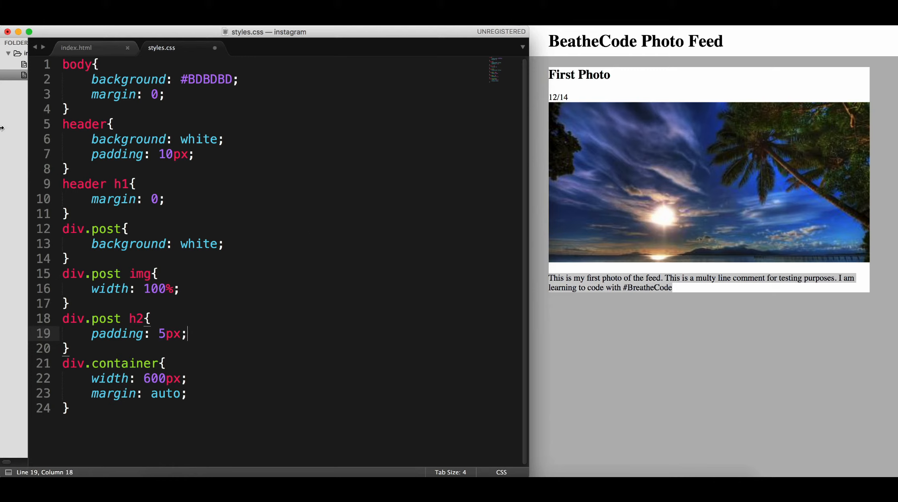
left_click(76, 48)
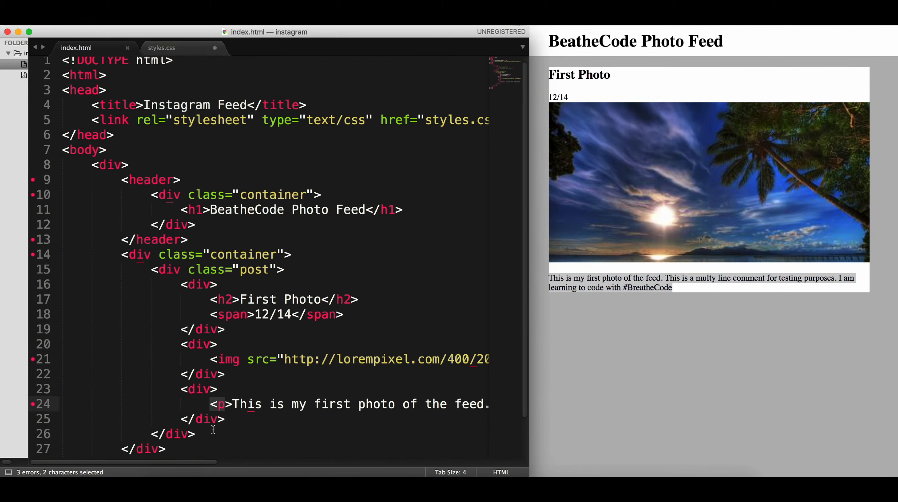
left_click(161, 47)
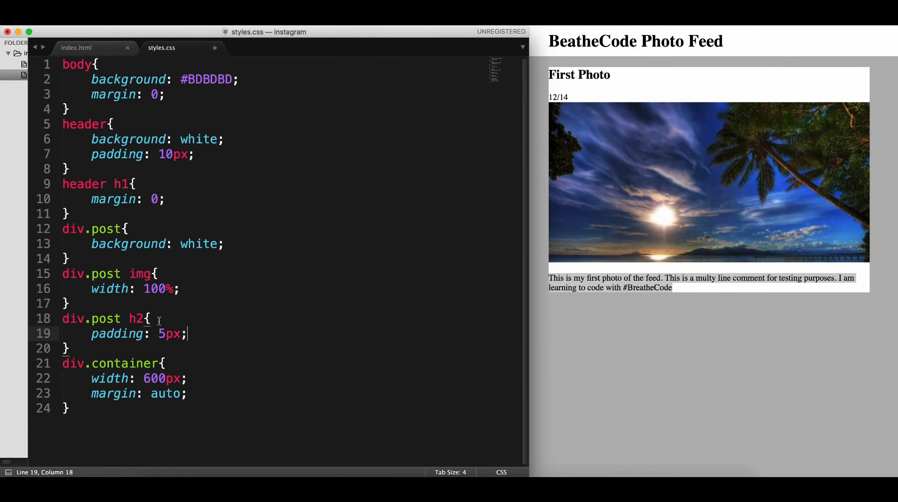
Extend the selector to also cover div.post p and raise the padding to 10px
left_click(147, 319)
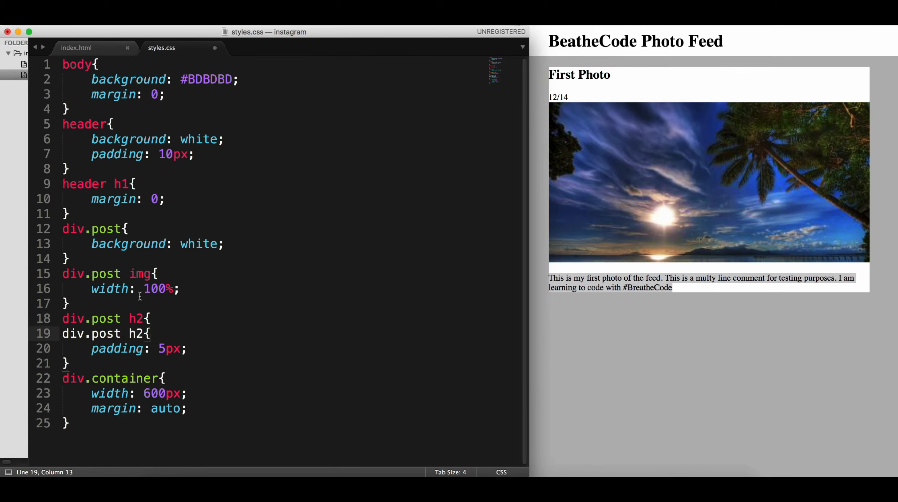
key("backspace")
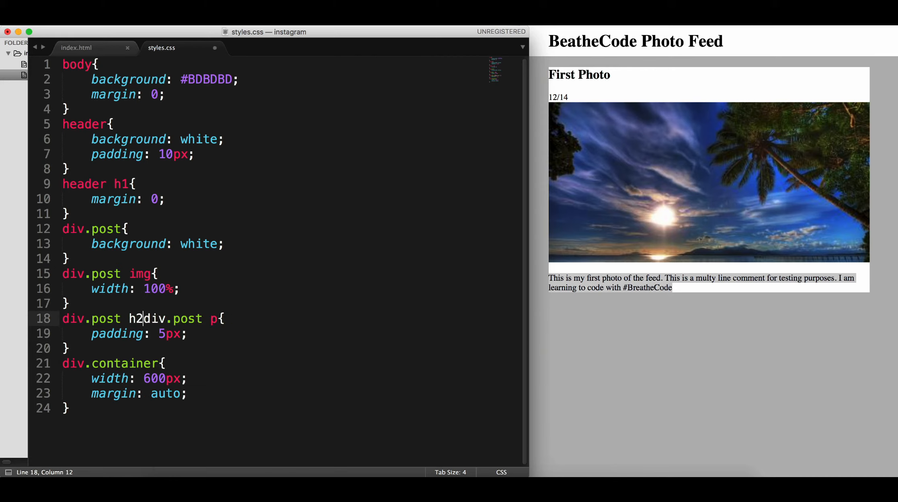
type(",")
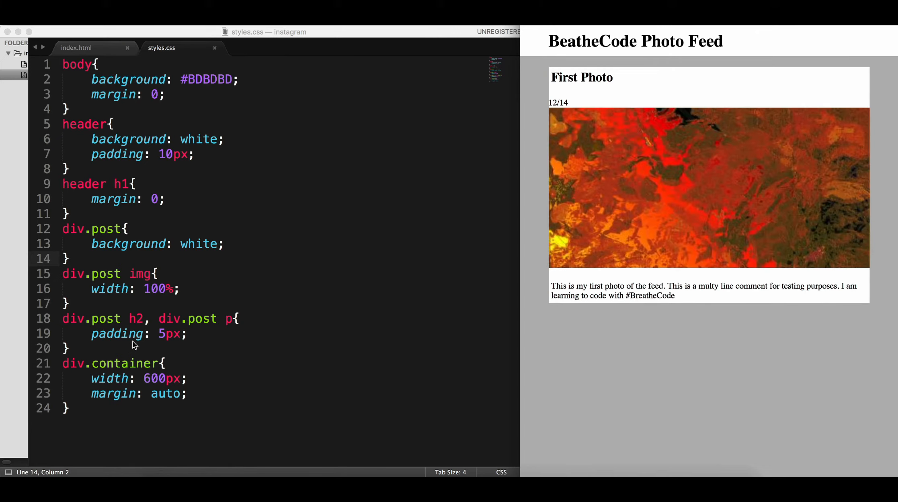
double_click(160, 334)
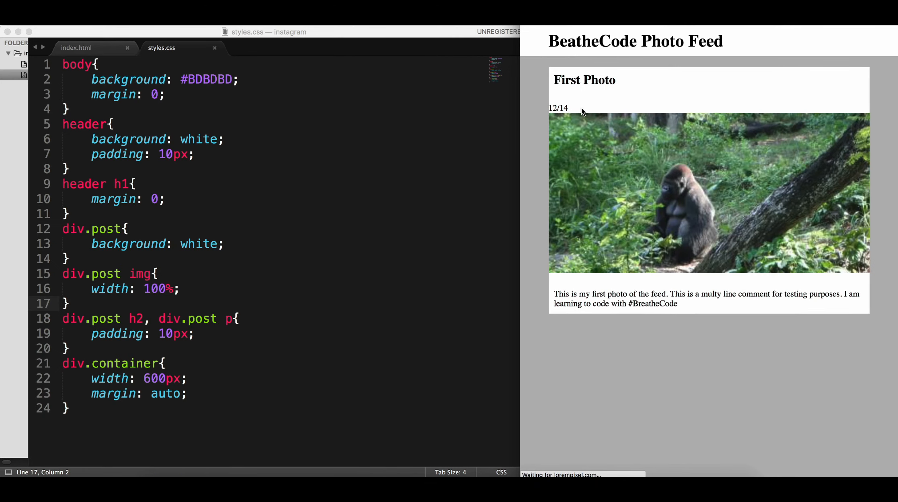
double_click(557, 108)
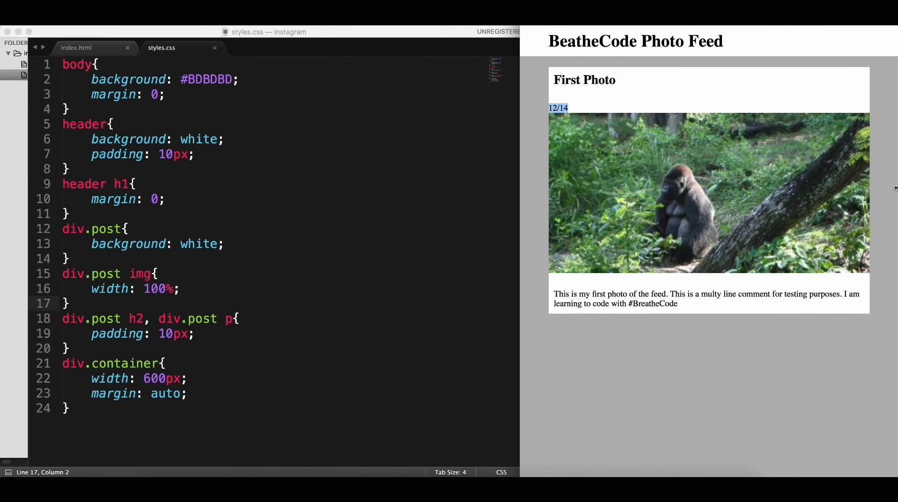
mouse_move(814, 183)
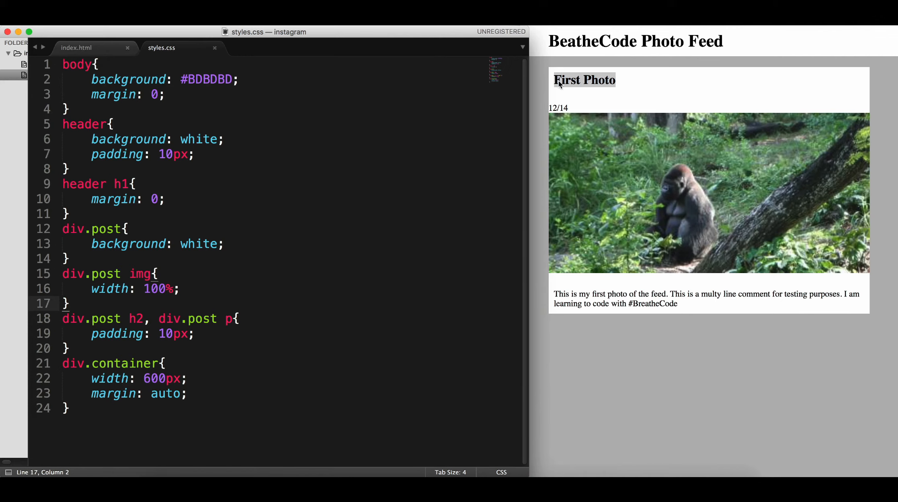
left_click(76, 47)
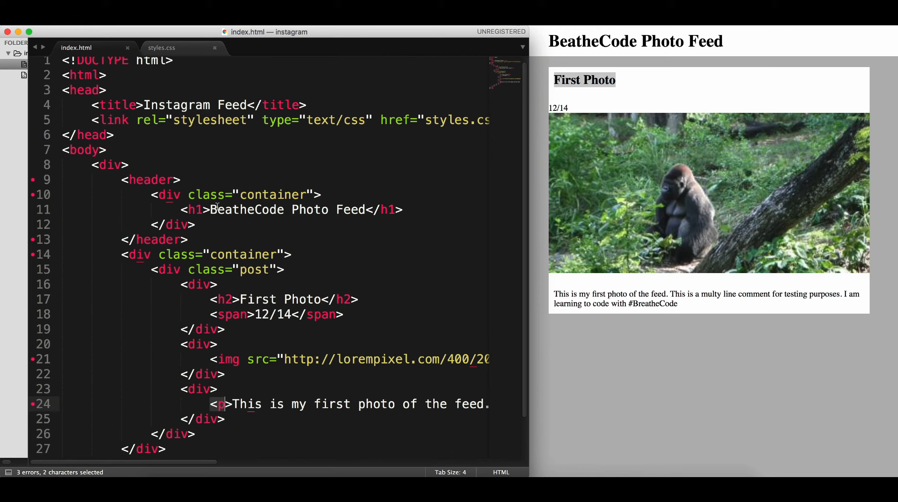
Wrap the First Photo heading and the 12/14 date span in their own divs
left_click(358, 299)
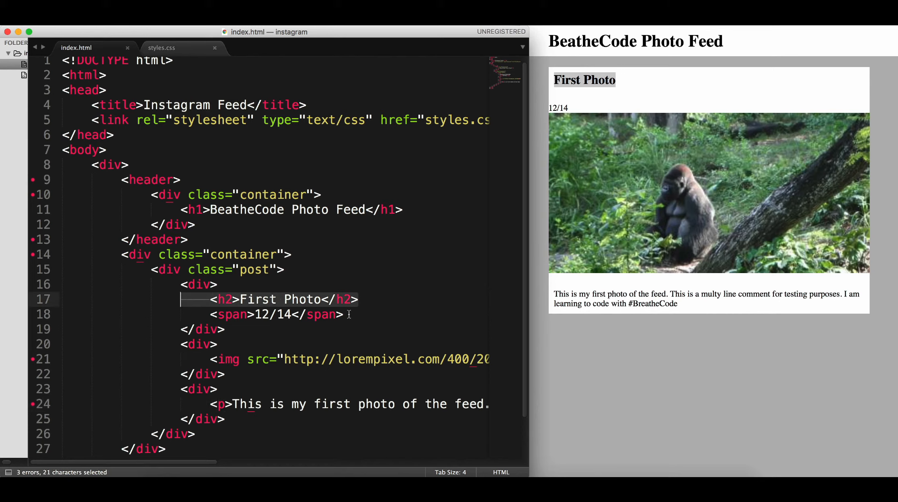
left_click(212, 314)
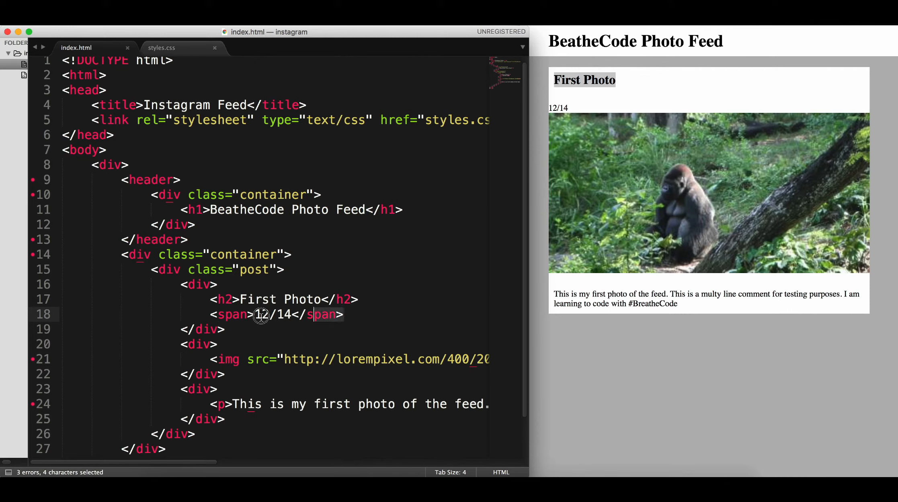
left_click(217, 285)
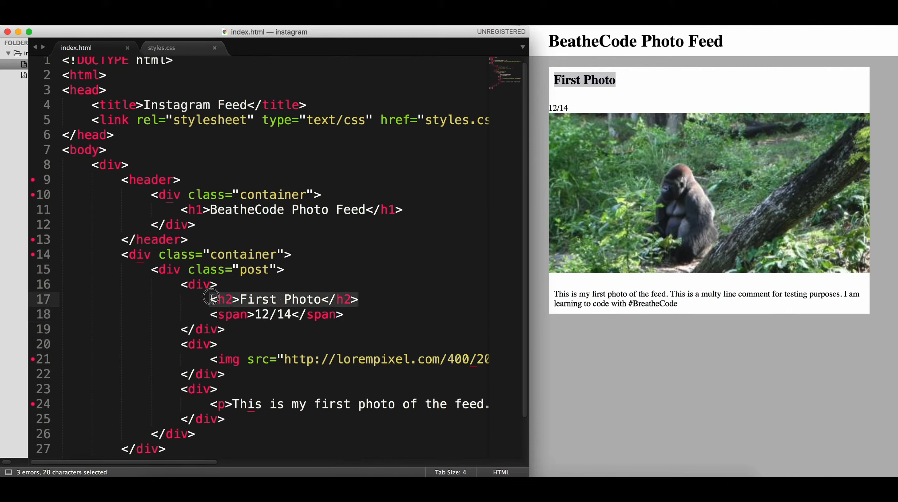
key("enter")
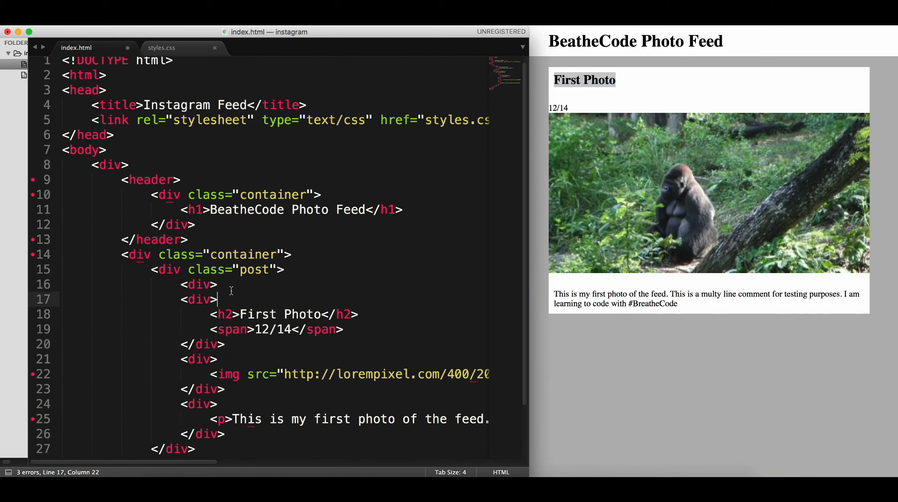
type("</div>")
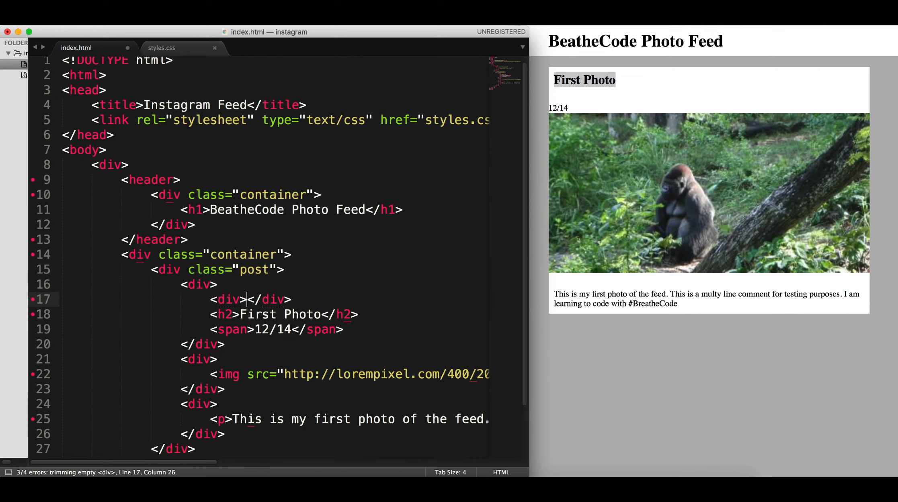
key("Enter")
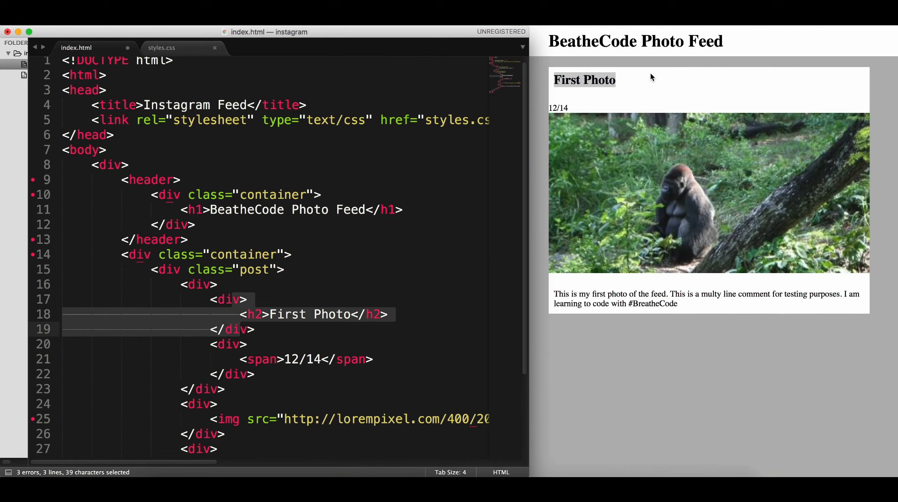
mouse_move(279, 297)
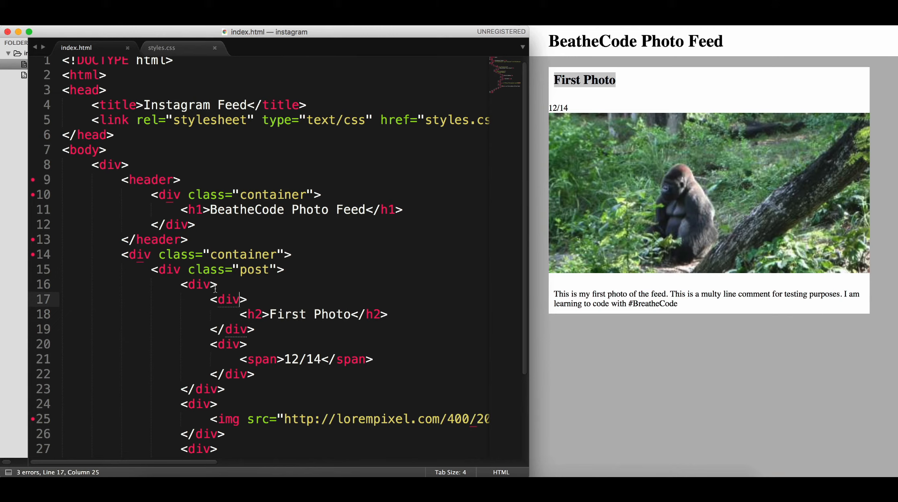
Add class="post-header" to the parent div of the title and date
left_click(211, 285)
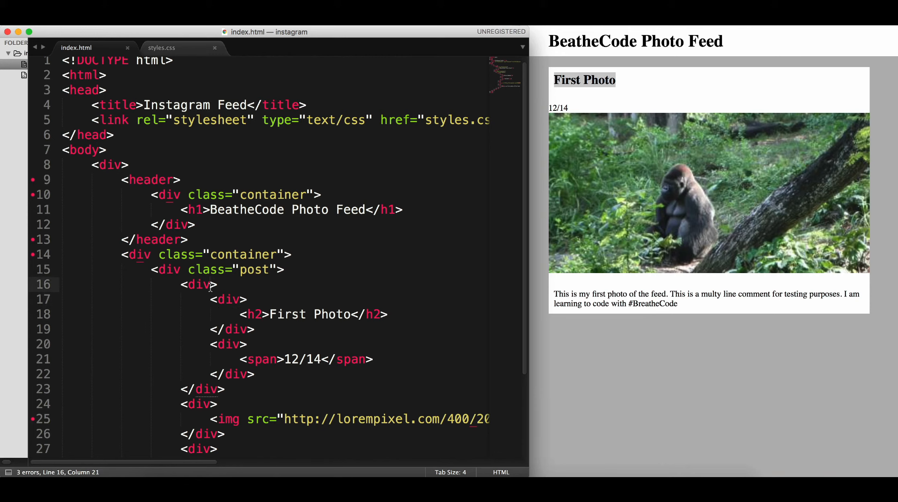
type("class=\"post-header")
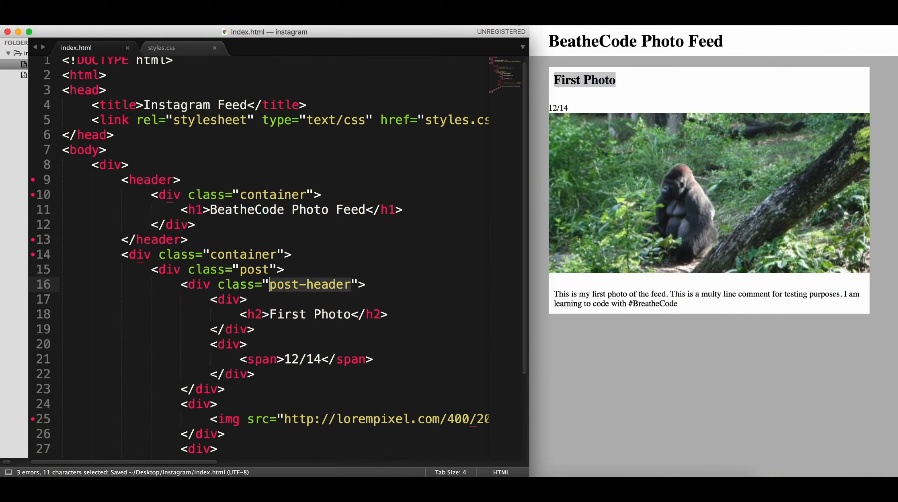
left_click(162, 47)
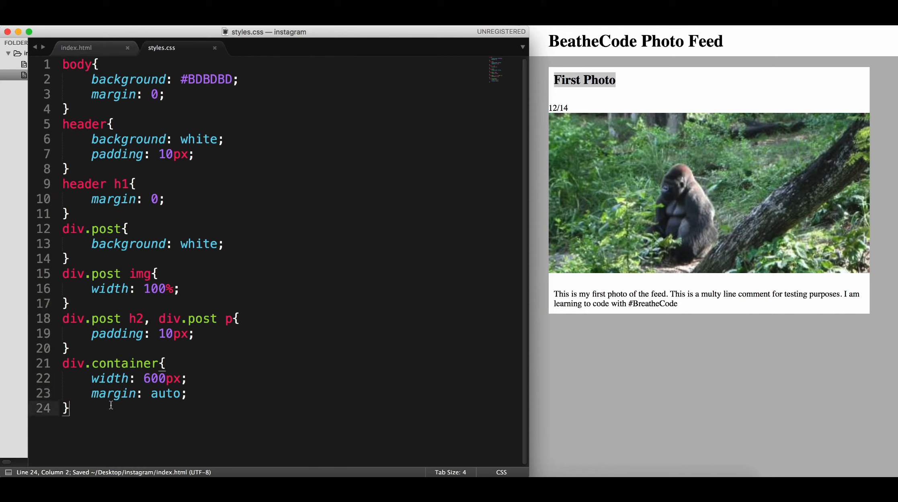
Write the div.post .post-header div:first-child selector in styles.css
left_click(63, 288)
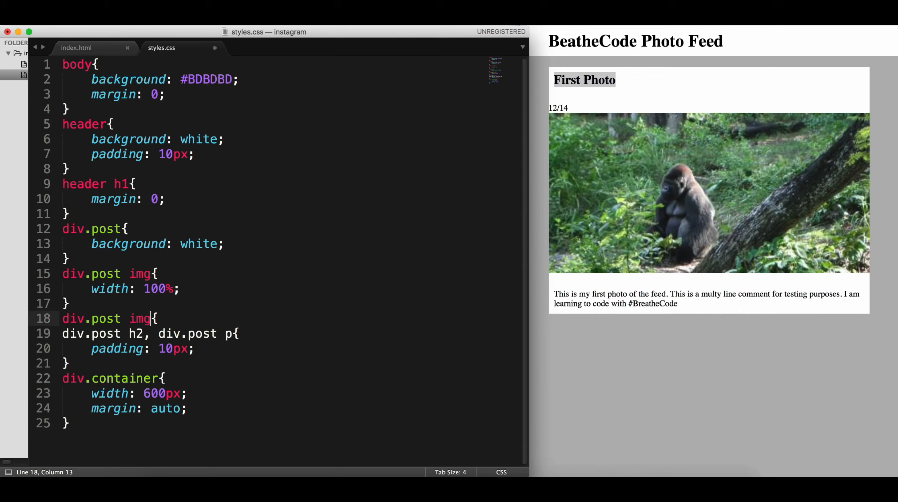
type("post-header")
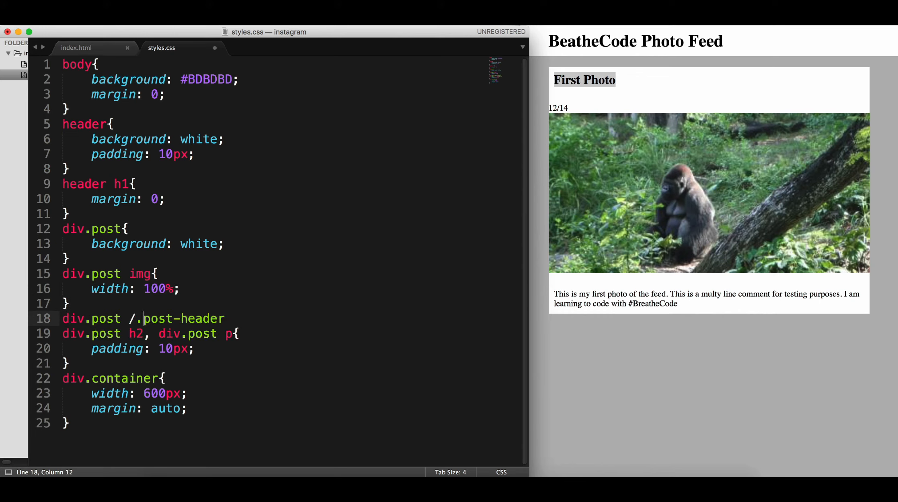
key("Backspace")
type("{")
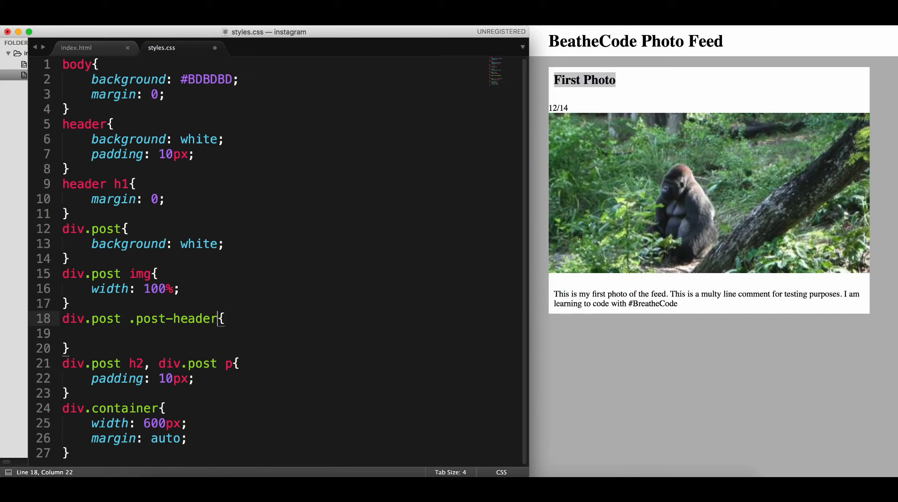
type(":firs")
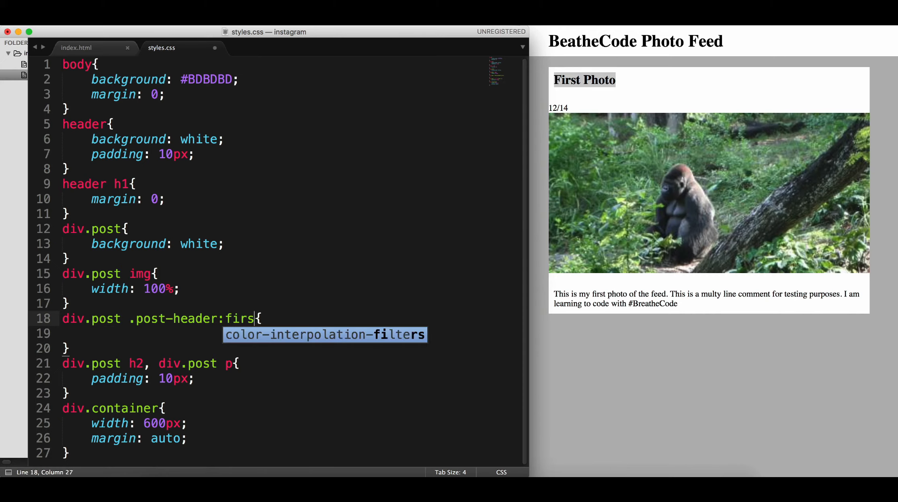
type("t-chil")
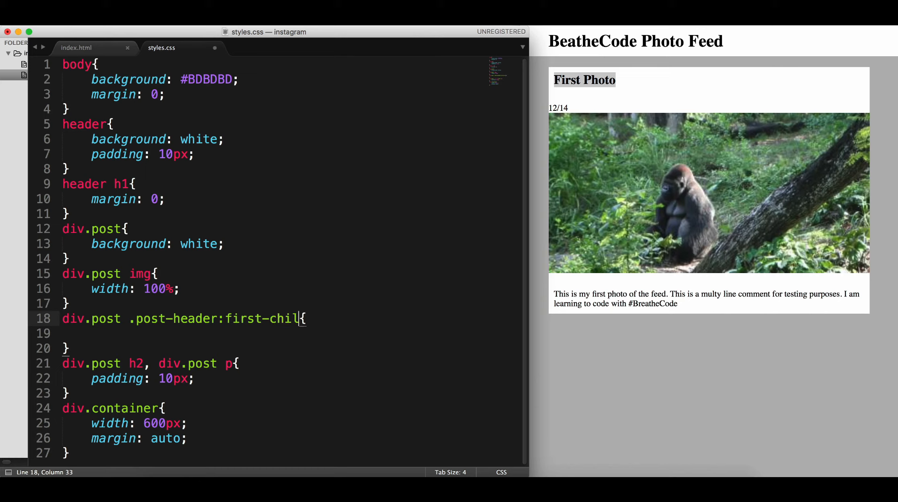
type("d")
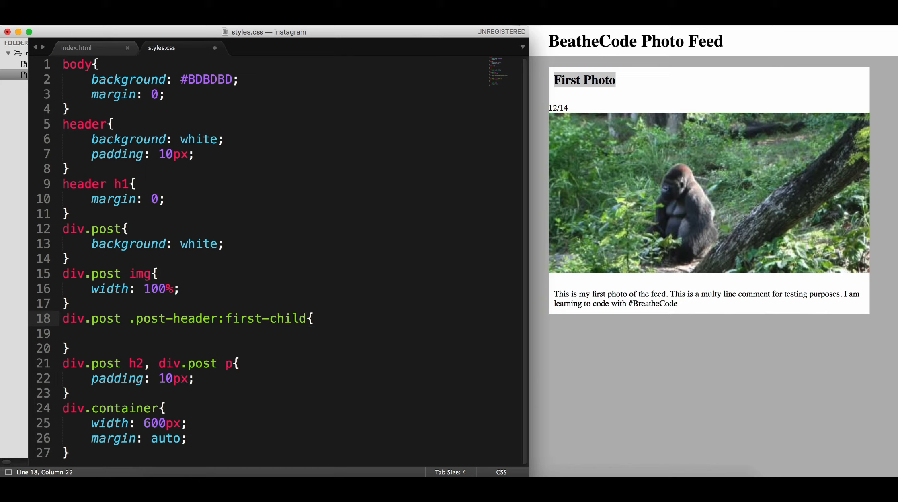
type("div")
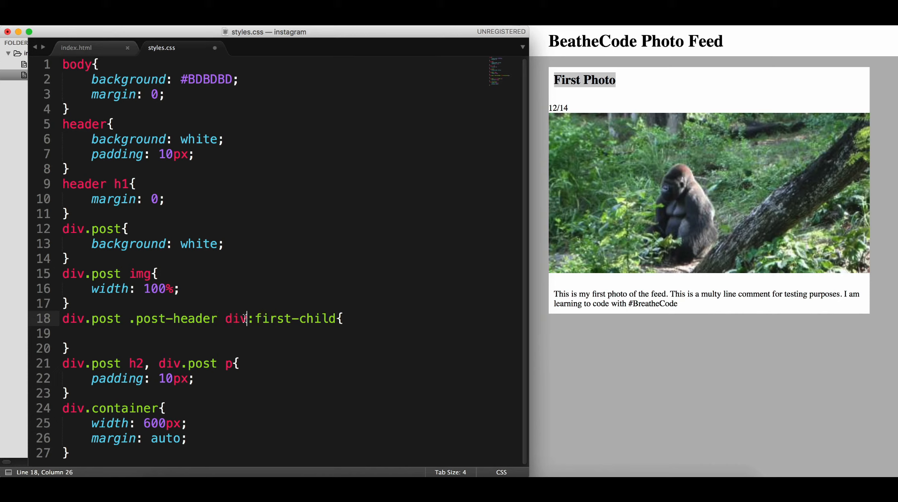
Give that rule inline-block, green background, 80% width, then add a matching last-child rule
double_click(174, 319)
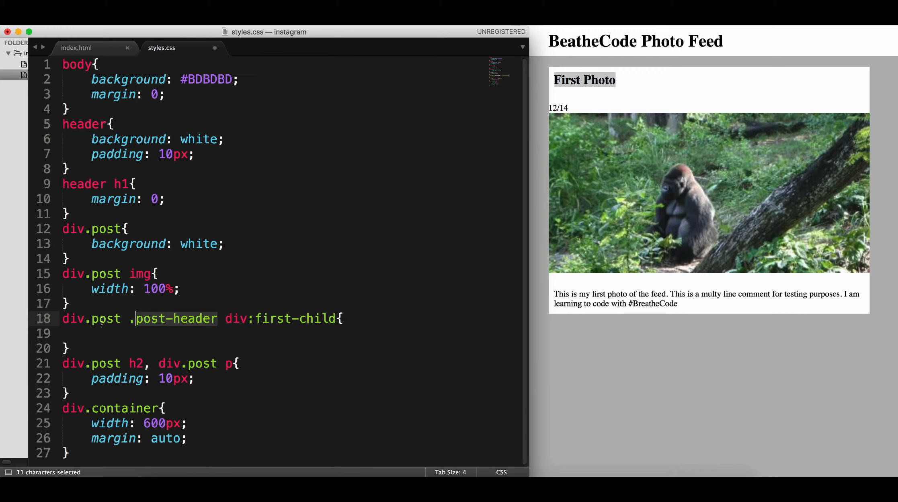
left_click(278, 334)
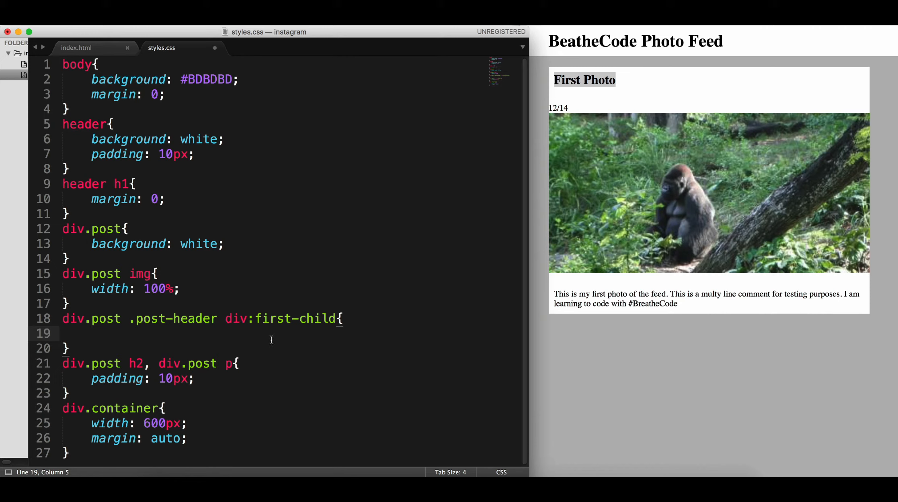
type("display:")
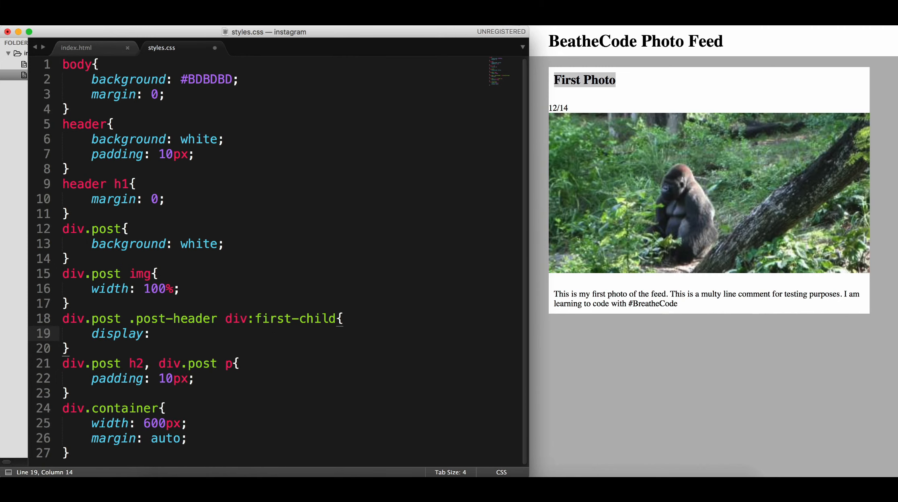
type("inline-block;")
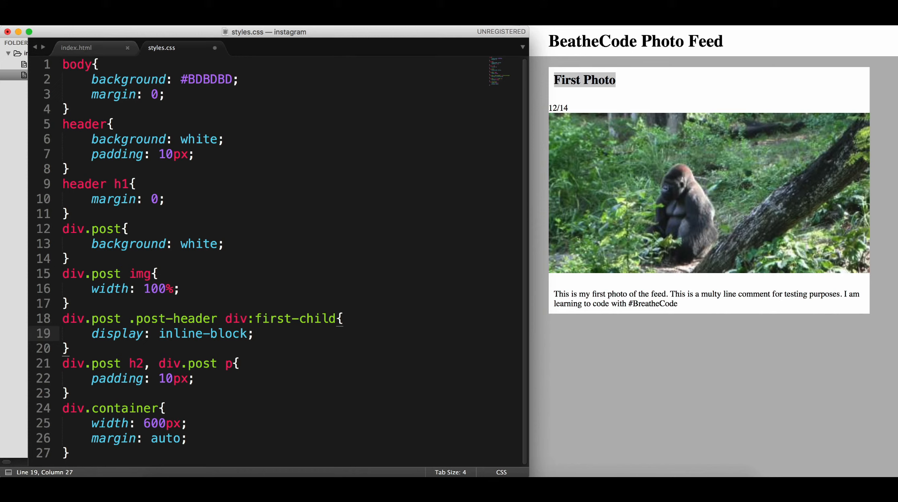
type("background:")
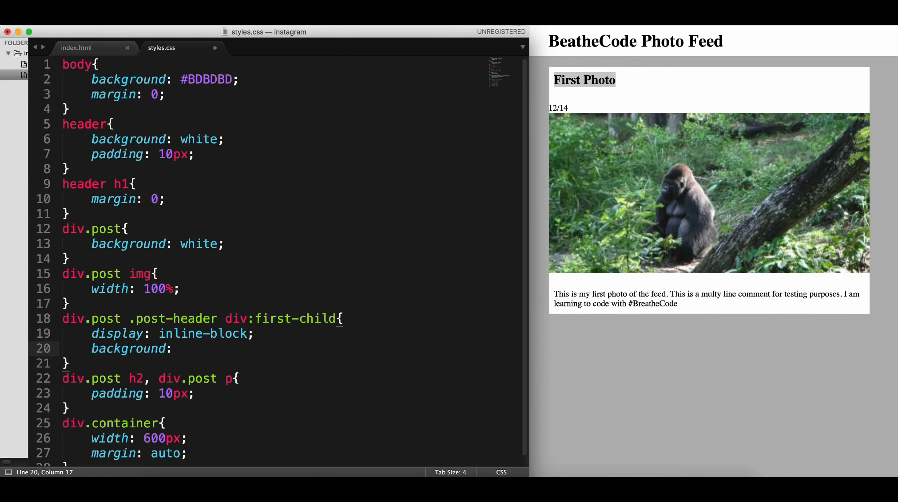
type("green;")
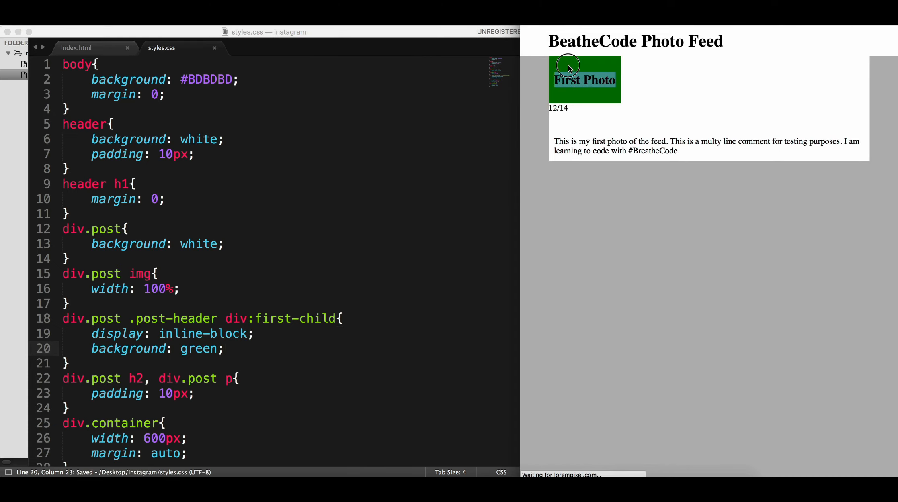
mouse_move(626, 257)
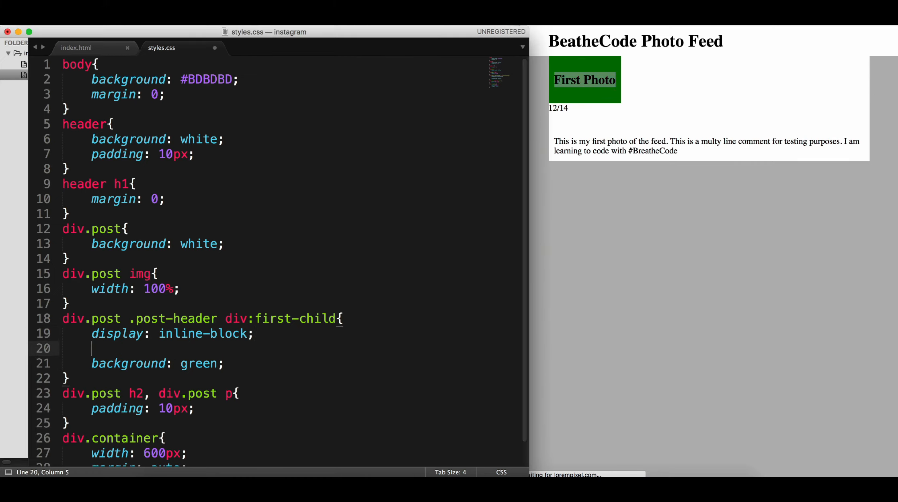
type("width:")
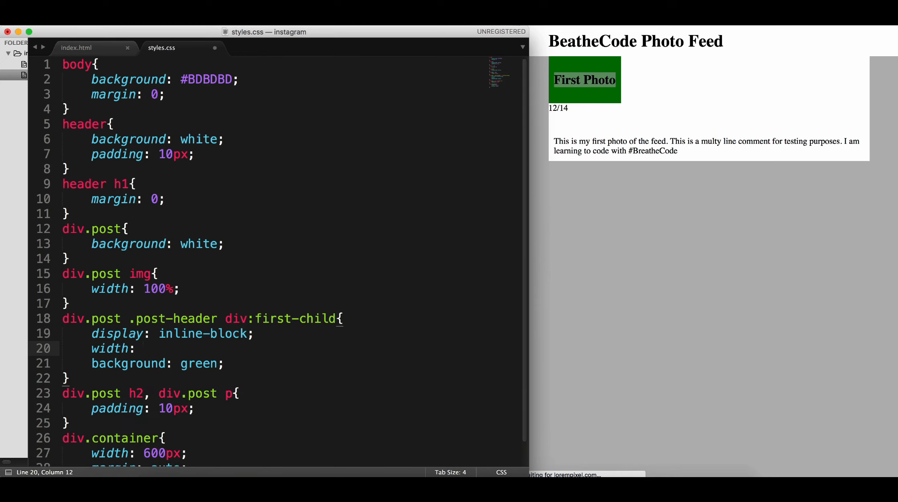
type("80%;")
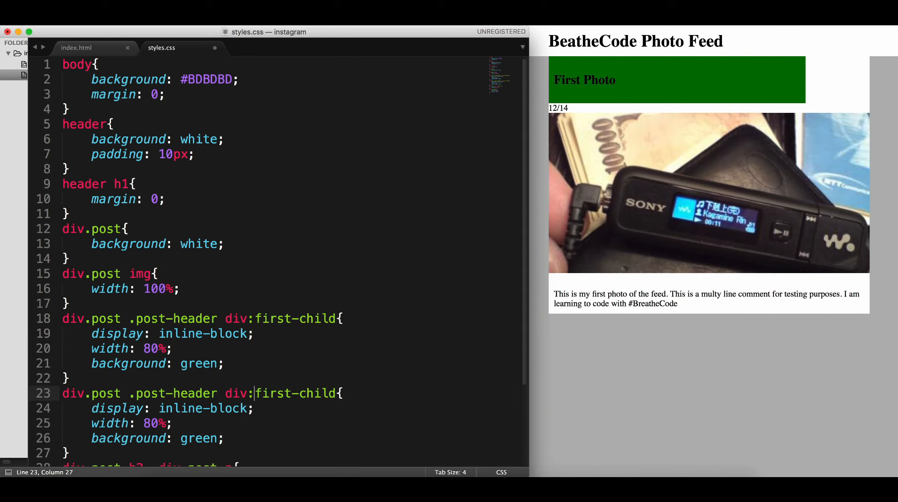
type("last-child")
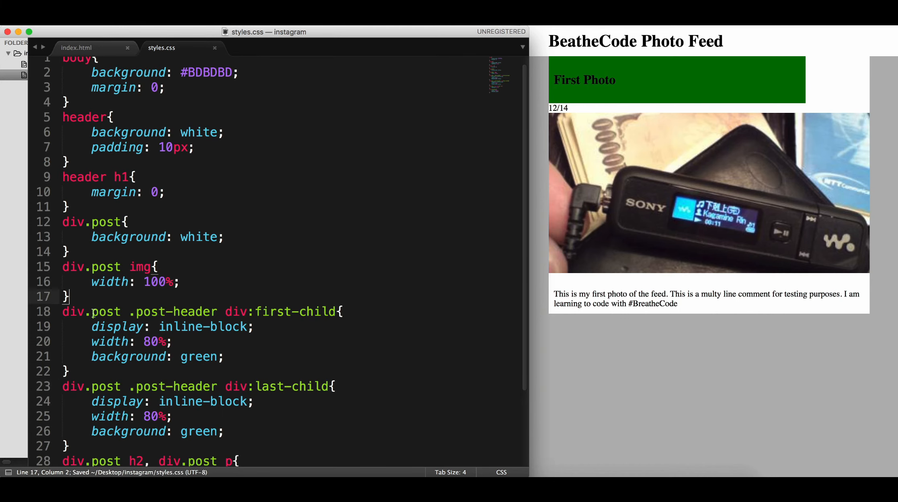
left_click(148, 416)
type("yellow")
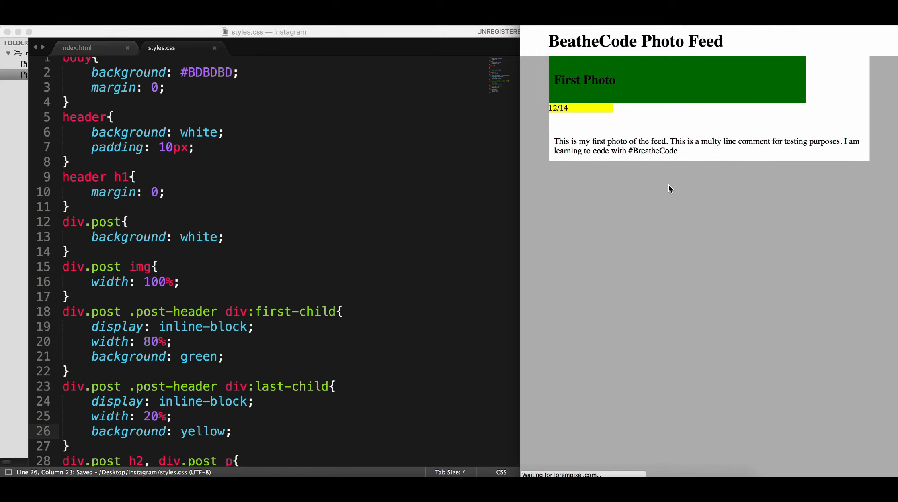
mouse_move(643, 119)
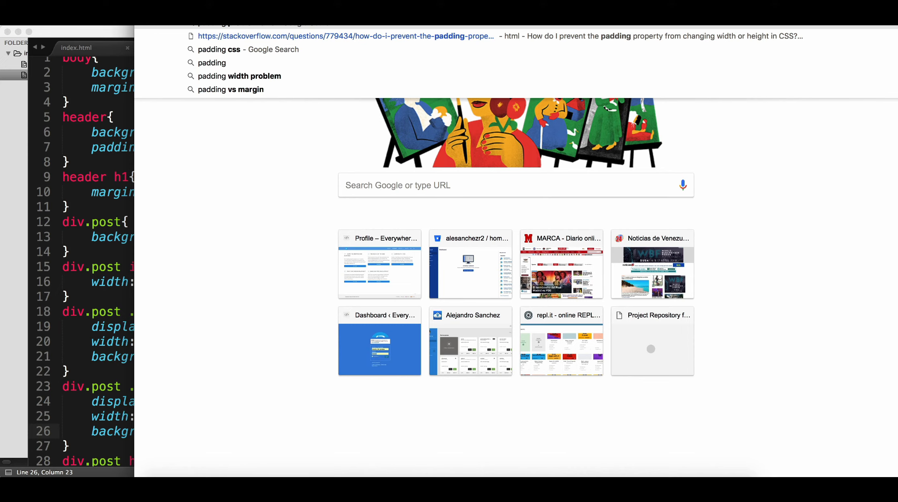
Search for the padding width problem and scroll the Stack Overflow box-sizing answer
type("width")
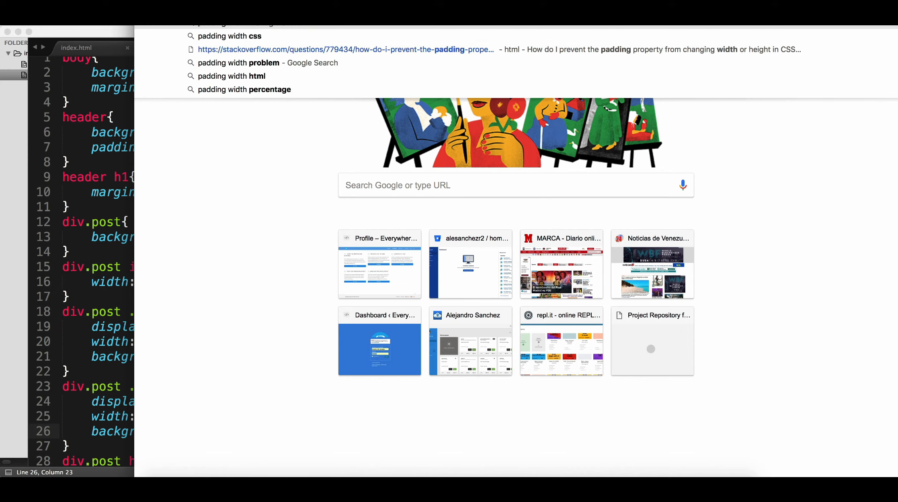
type("size problem")
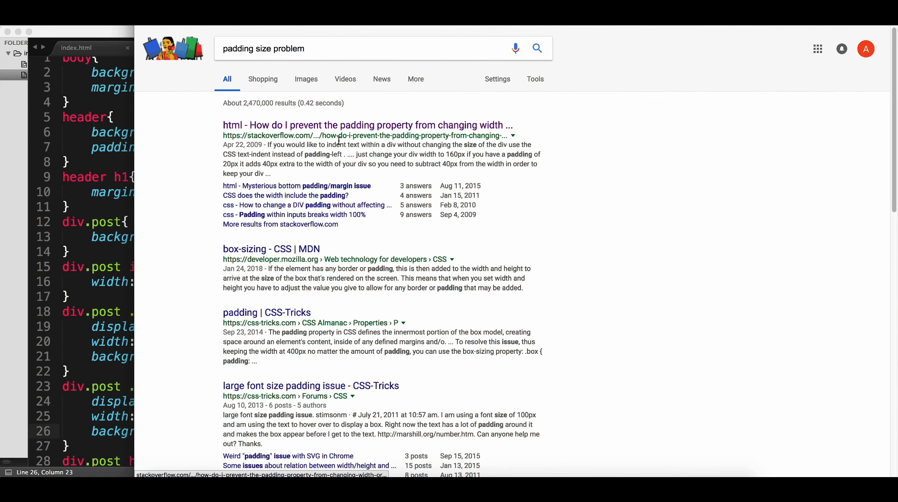
left_click(368, 125)
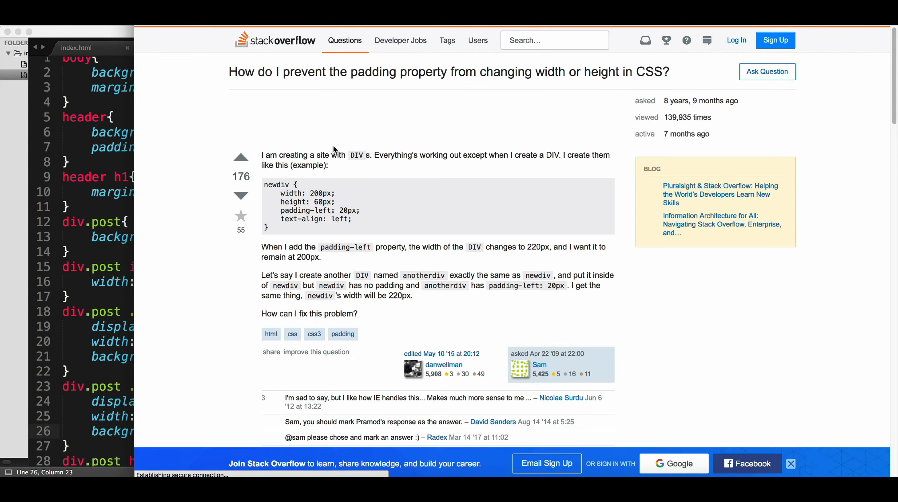
scroll("down", 3)
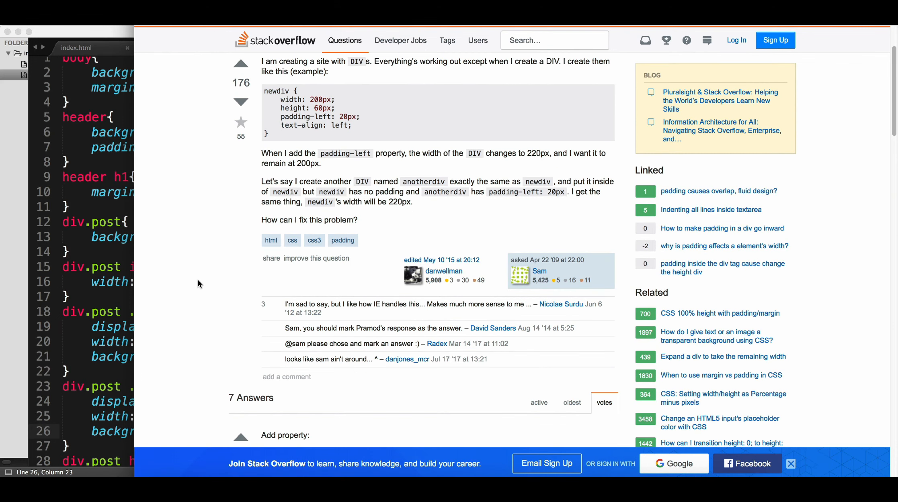
scroll("down", 3)
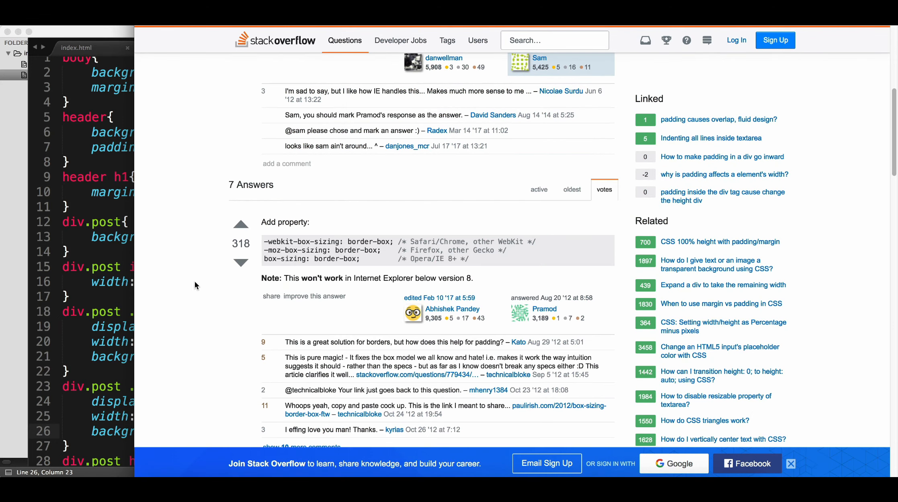
scroll("down", 3)
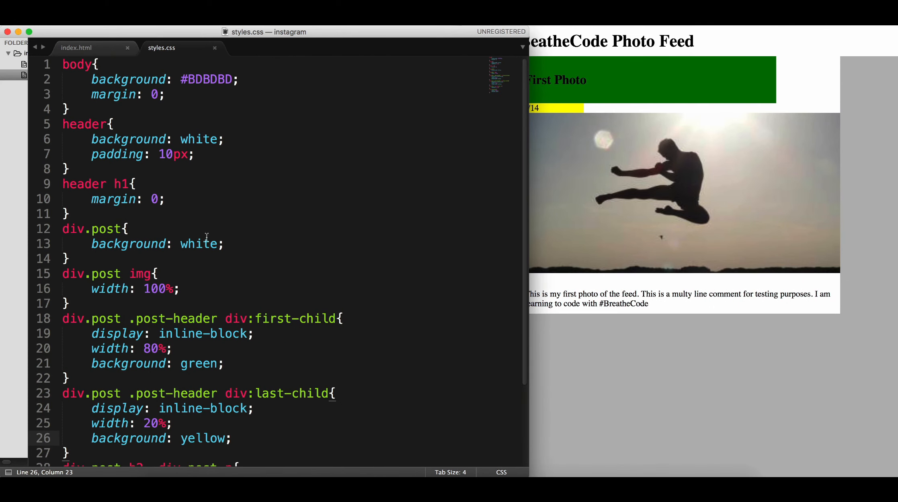
Add a div { box-sizing: border-box; } rule after the body rule
left_click(74, 110)
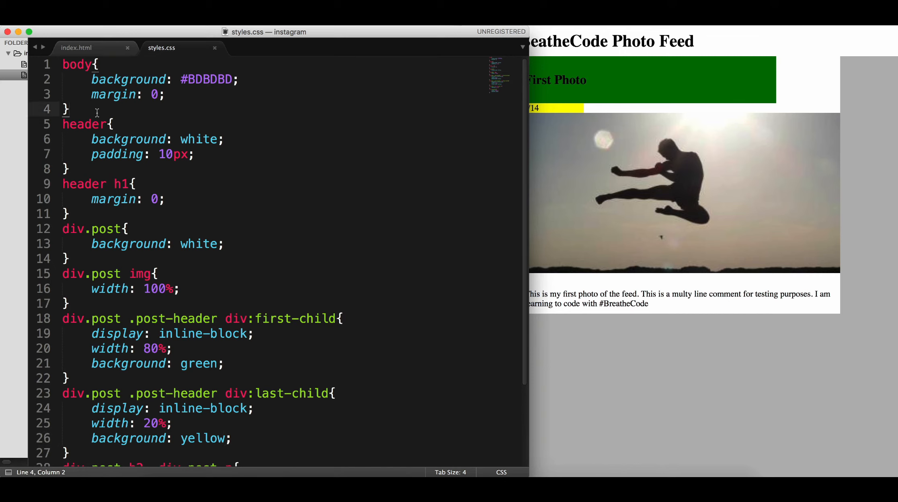
type("div{}")
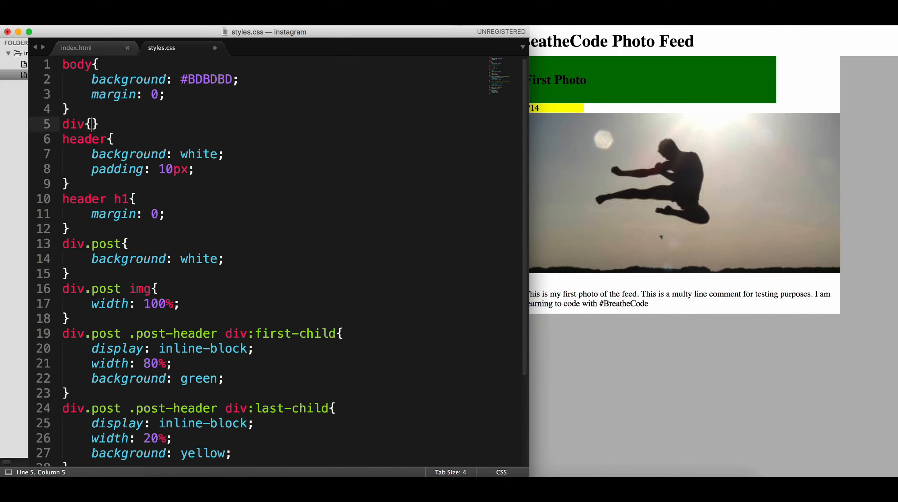
type("box-sizing: border-box;")
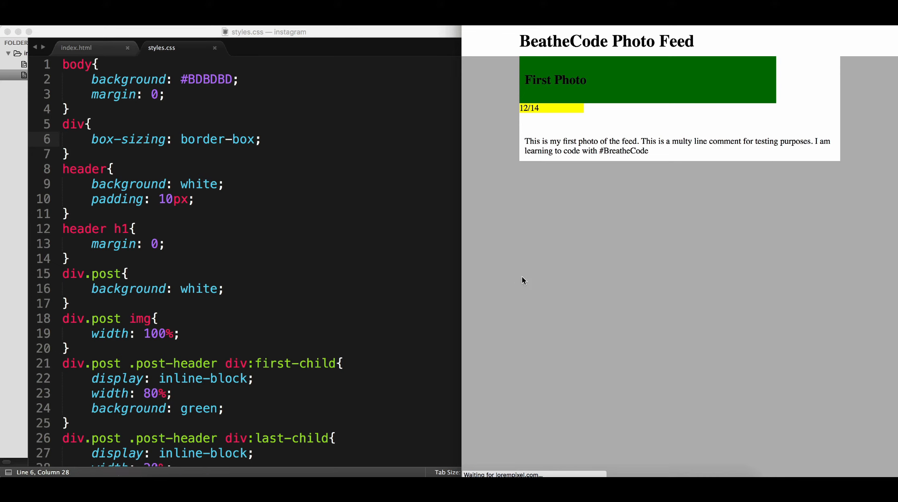
mouse_move(781, 96)
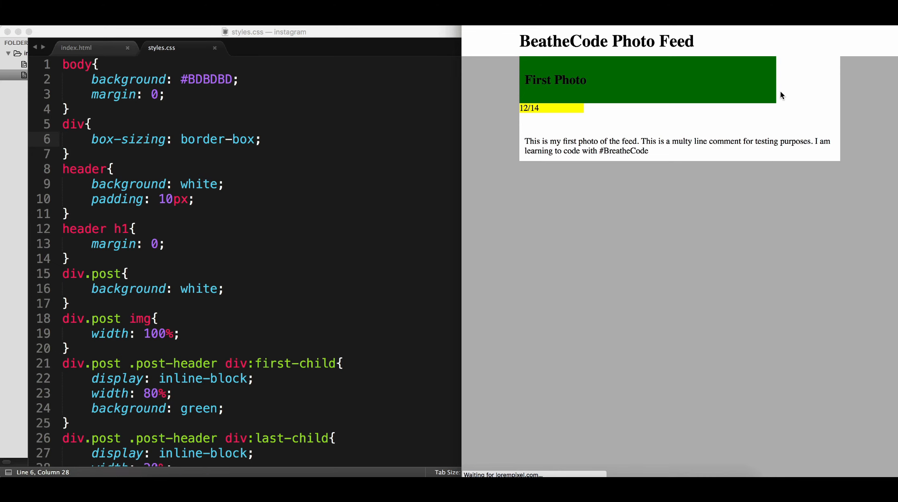
Change the date block's last-child width to 18%
scroll("down", 3)
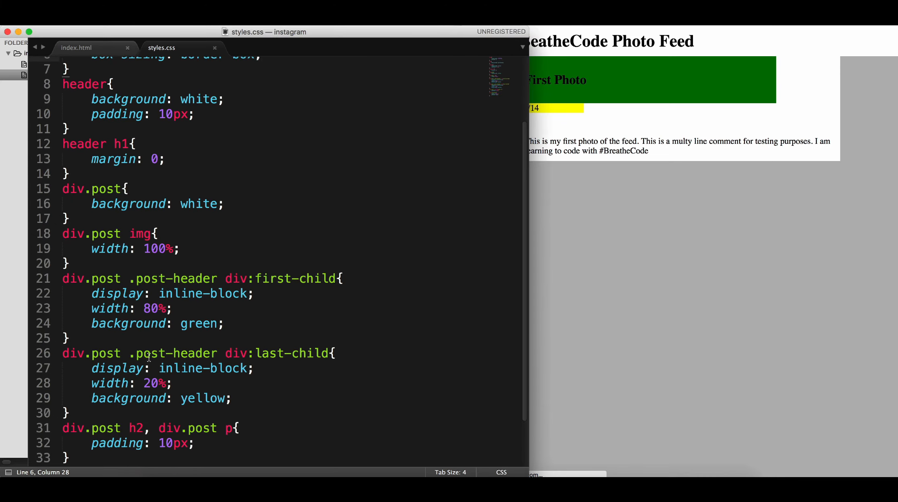
left_click(153, 384)
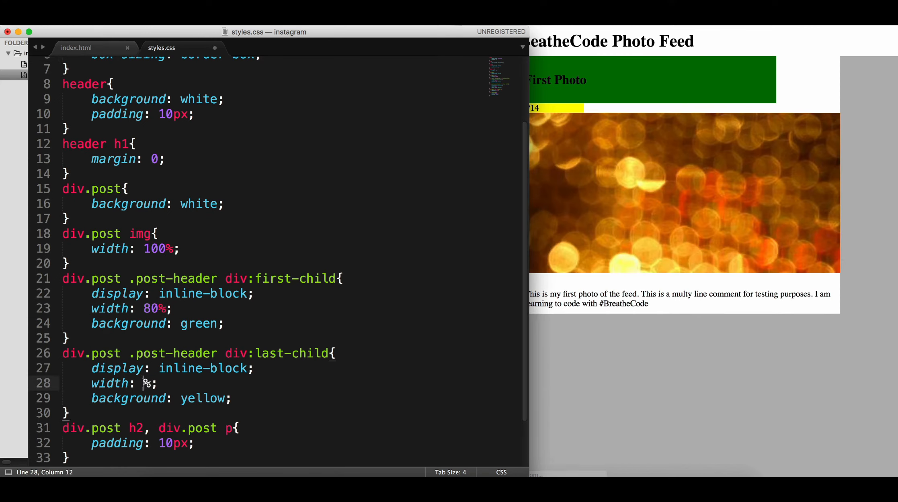
type("18")
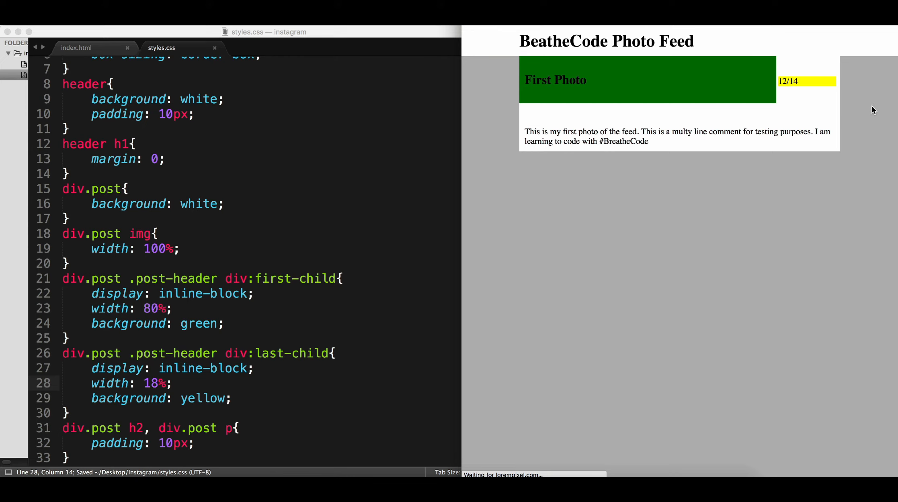
right_click(835, 73)
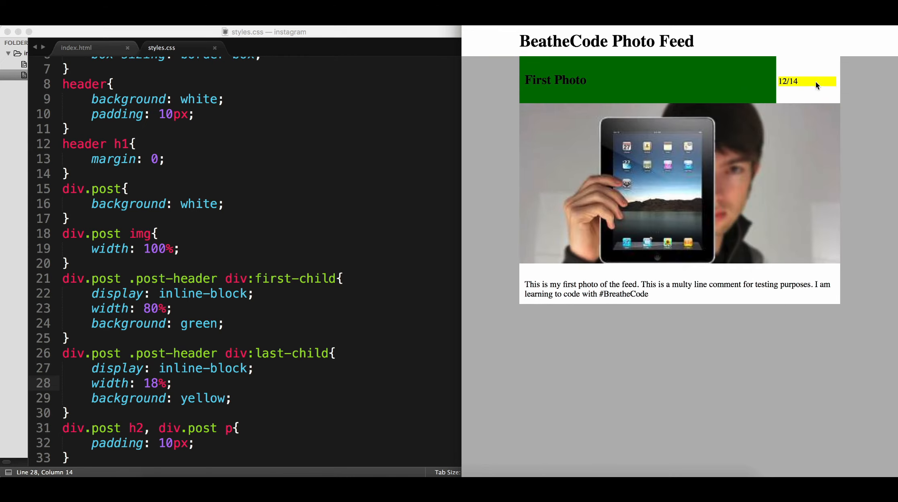
mouse_move(141, 341)
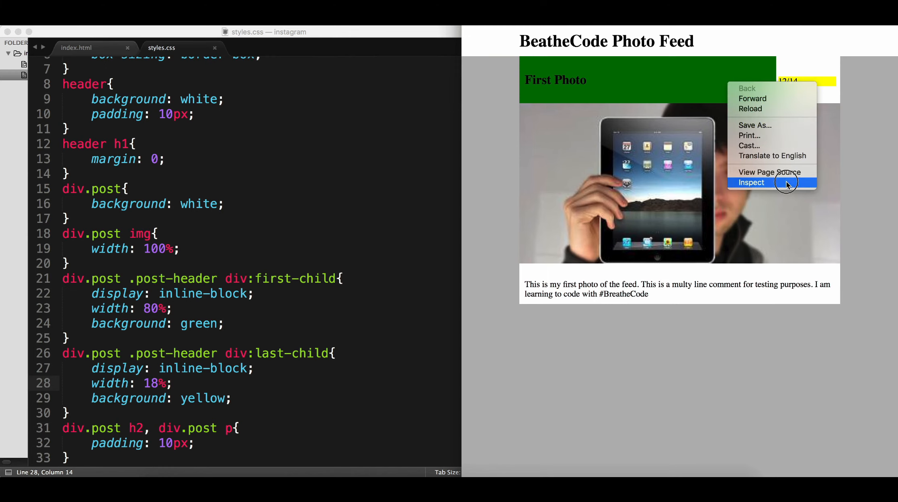
Inspect the yellow date div in DevTools to view its width and border-box sizing
left_click(751, 182)
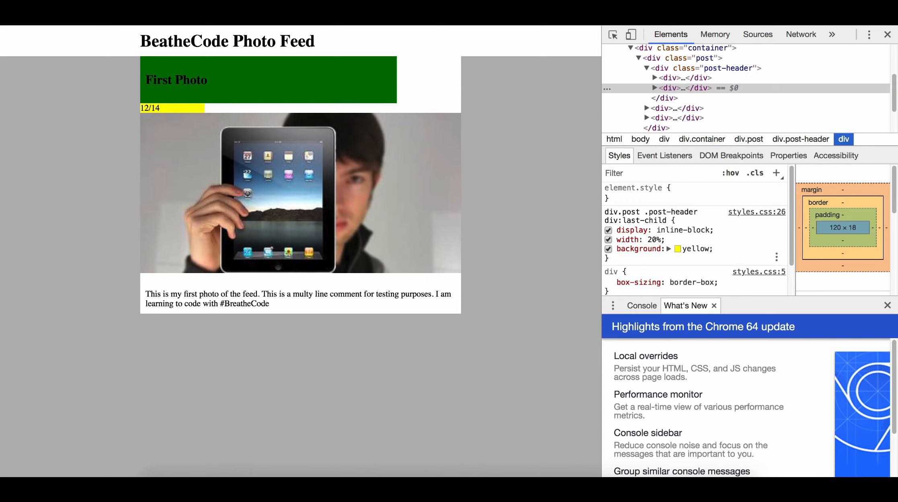
mouse_move(667, 246)
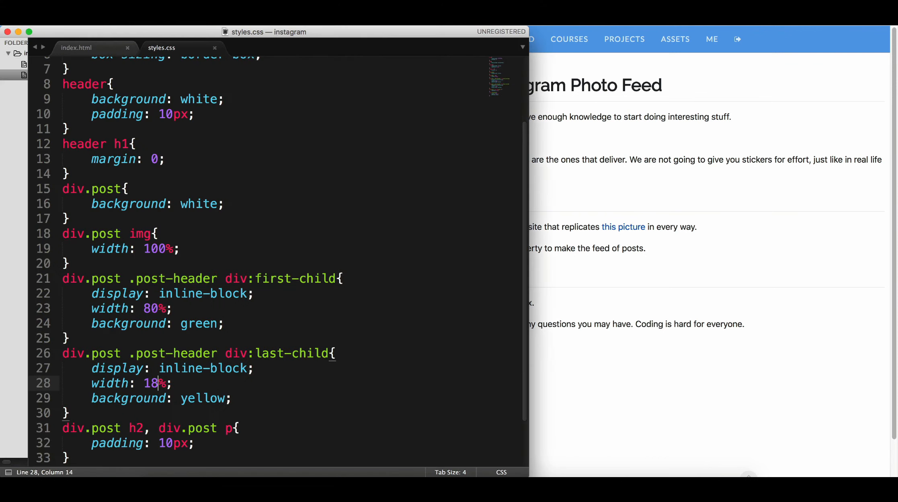
In index.html, join the title's </div> and the date's <div> onto one line
left_click(76, 48)
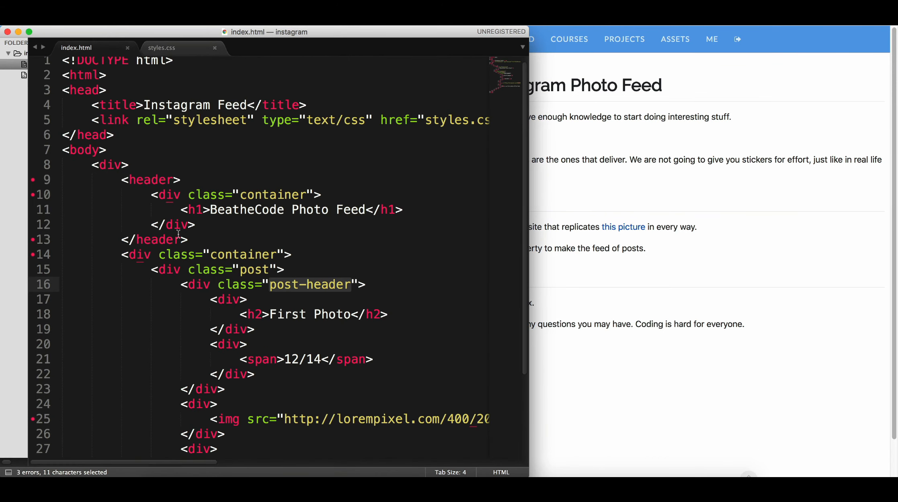
left_click(245, 290)
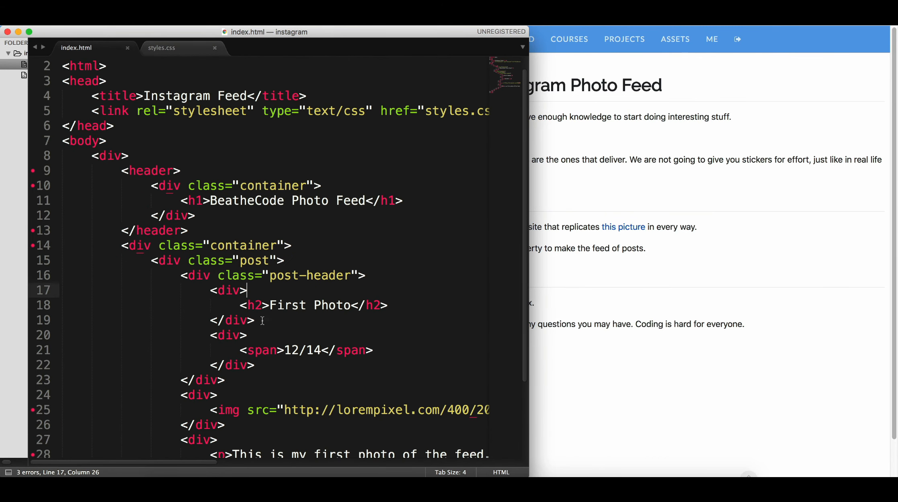
left_click(210, 336)
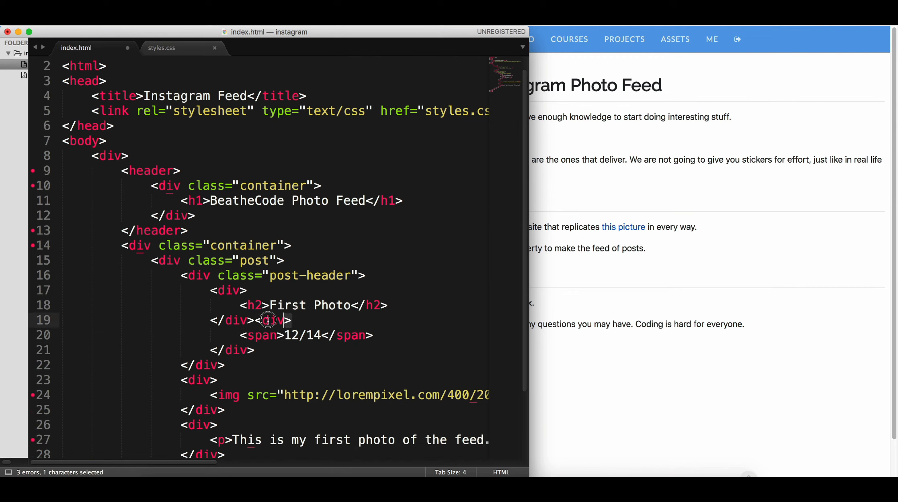
left_click(283, 261)
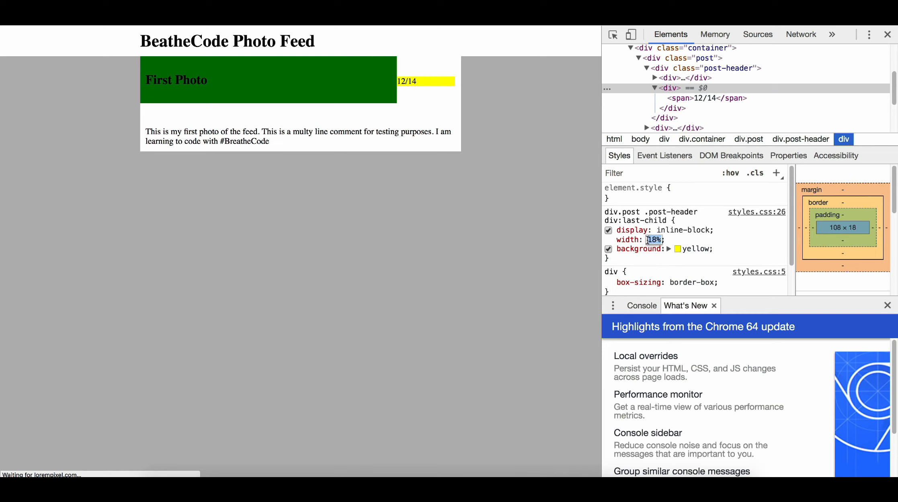
Set the last-child div width to 20% in the DevTools Styles pane
type("20%")
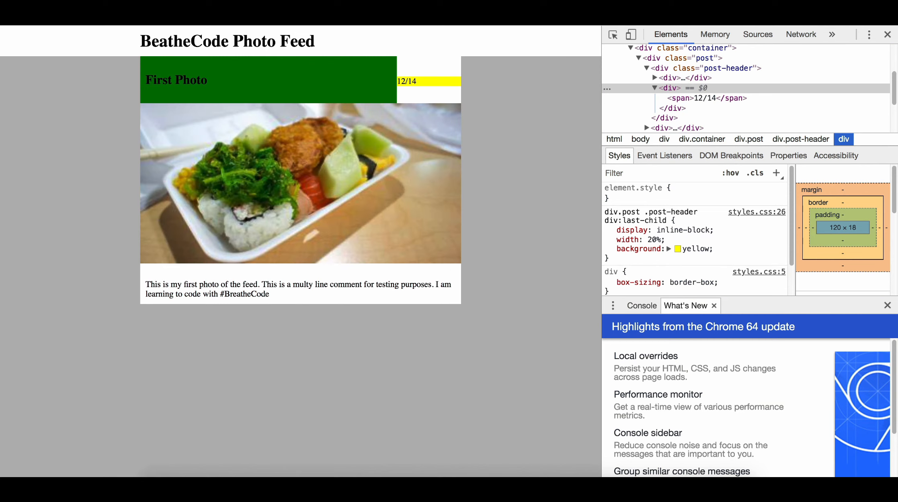
mouse_move(62, 237)
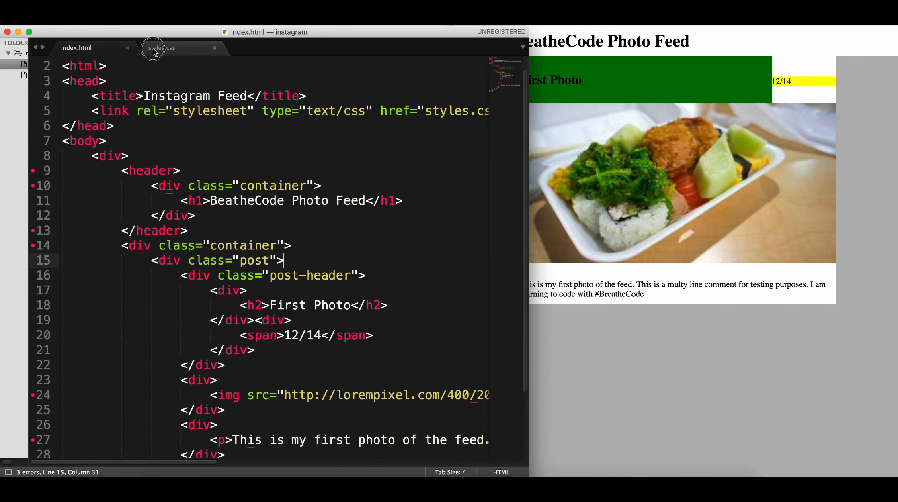
Set the date div width to 20% and delete the green and yellow backgrounds
left_click(161, 48)
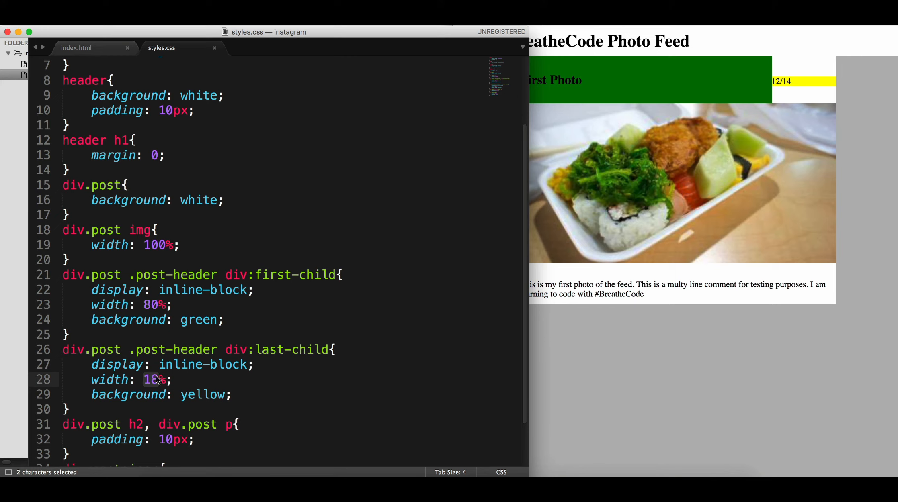
type("20")
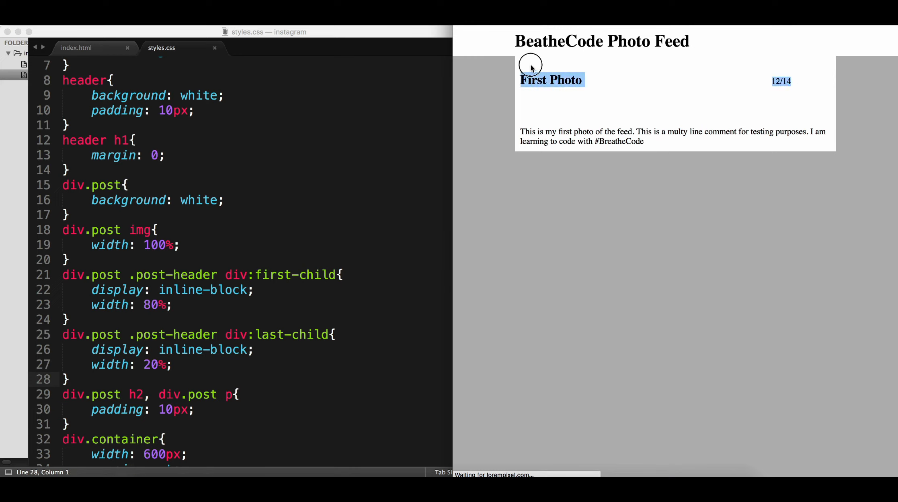
right_click(529, 67)
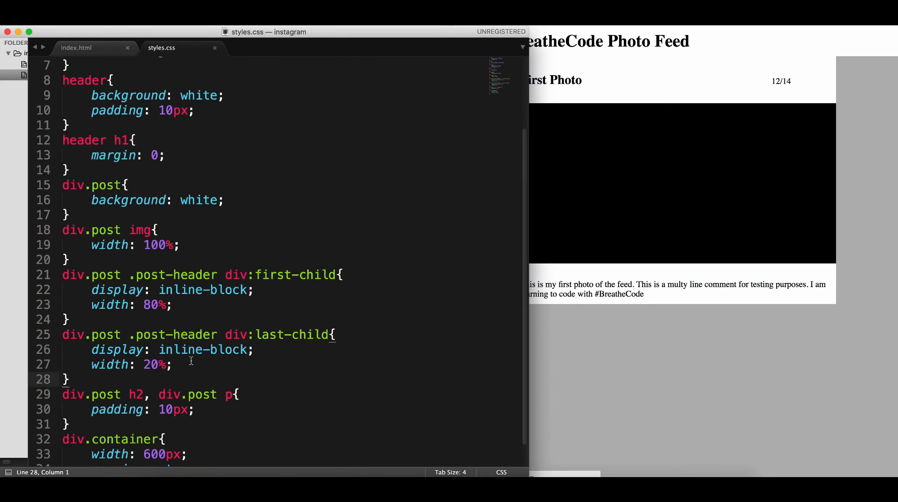
left_click(158, 395)
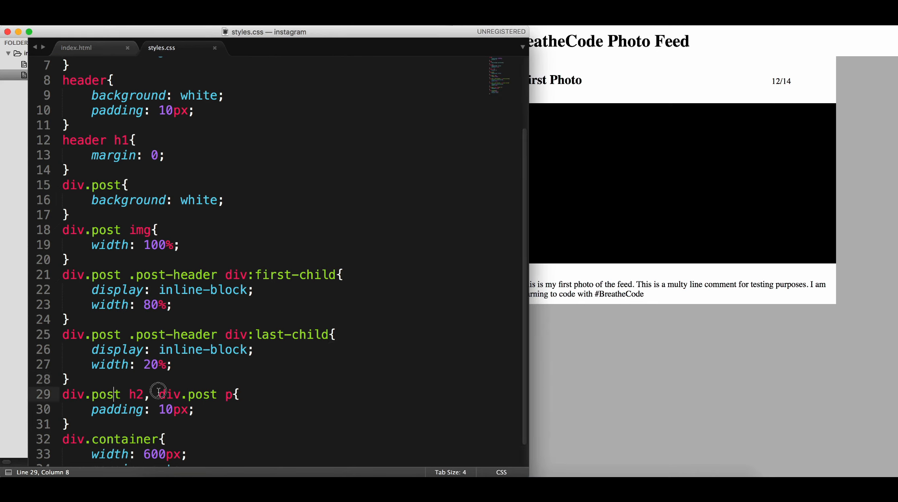
Inspect the First Photo h2 in DevTools to see its margins and 10px padding
right_click(533, 79)
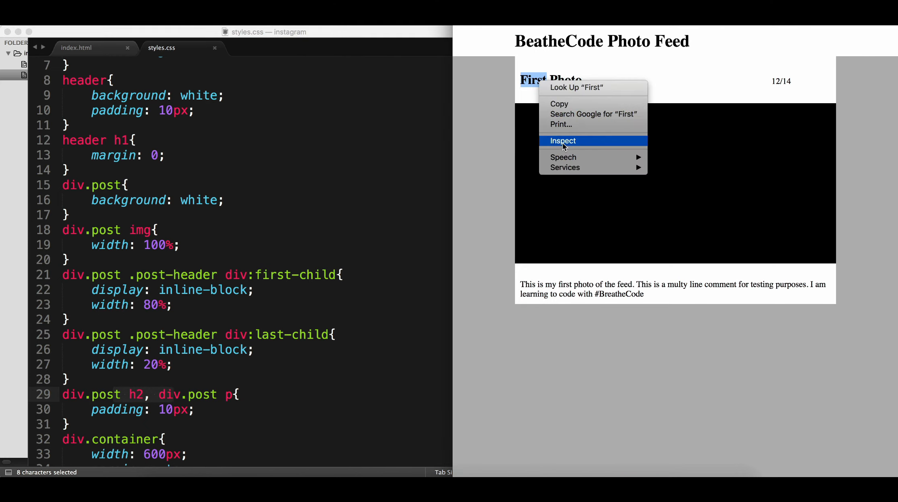
left_click(562, 140)
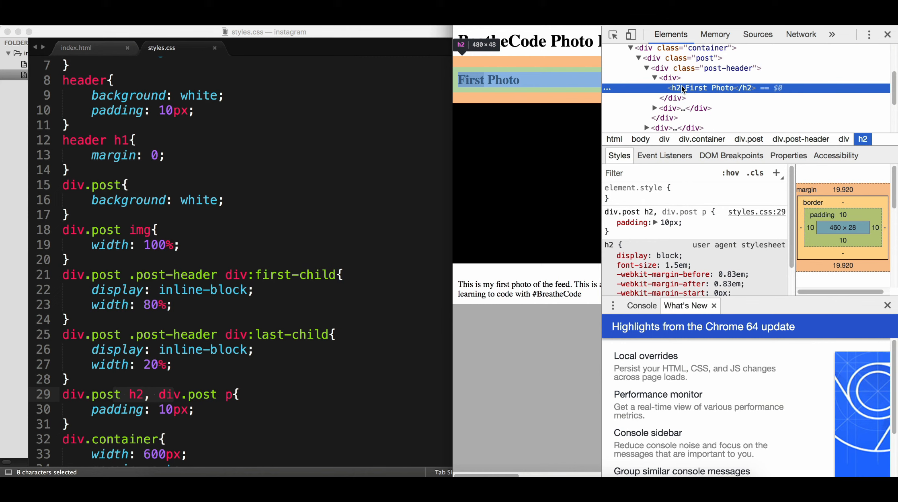
left_click(211, 409)
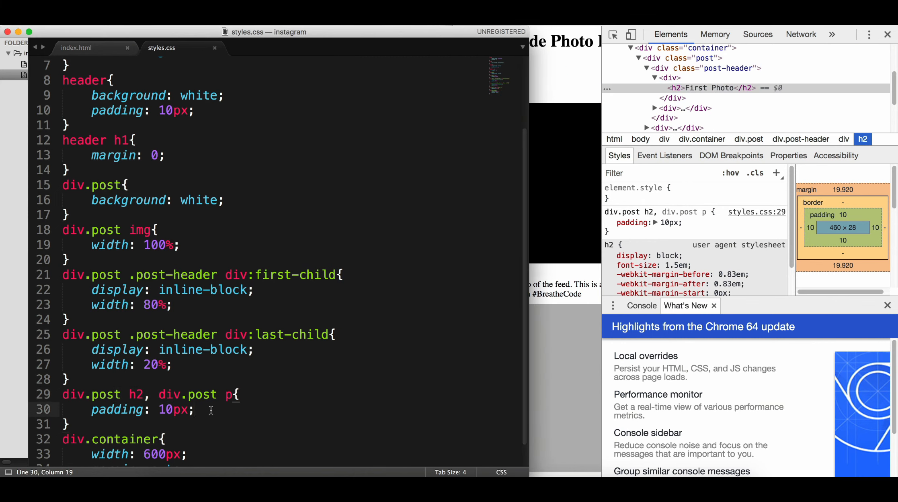
Add margin: 0; to the div.post h2, div.post p rule and save
type("margin: 0")
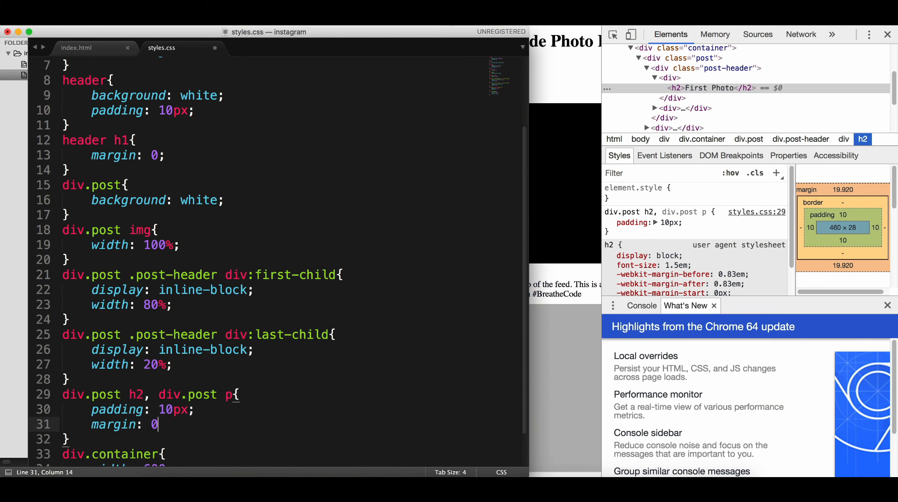
type(";")
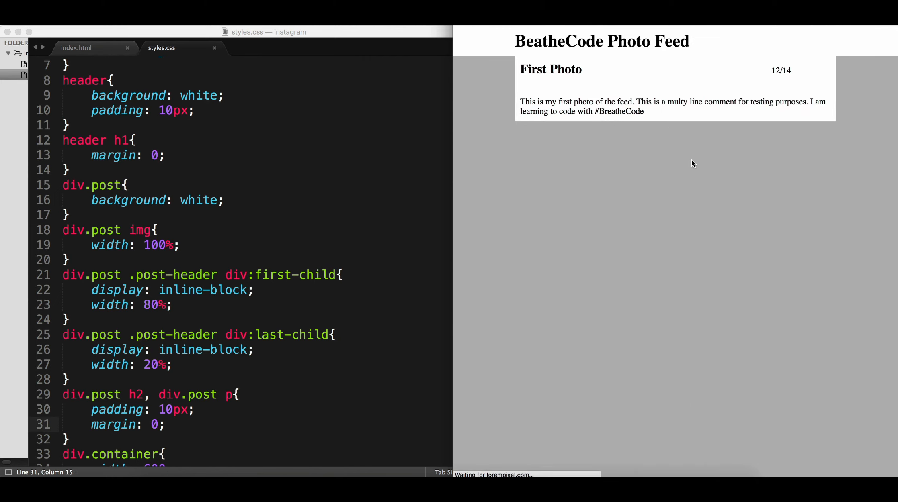
mouse_move(447, 142)
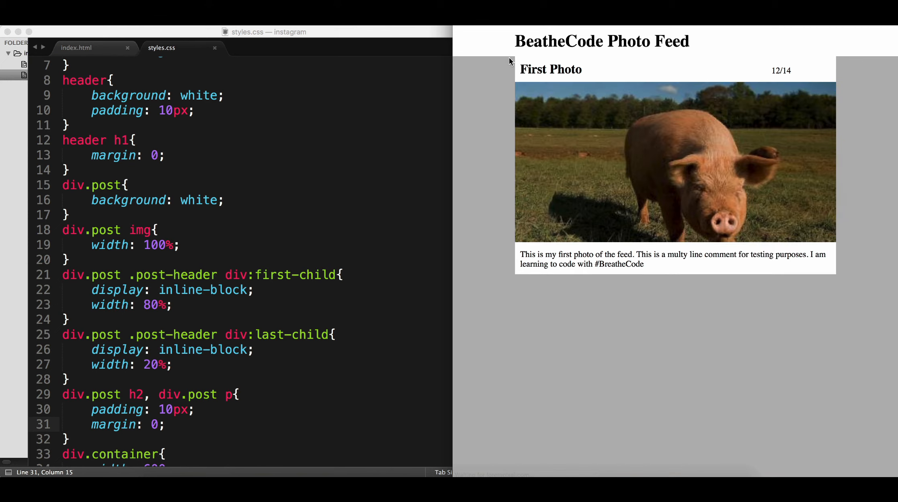
mouse_move(857, 63)
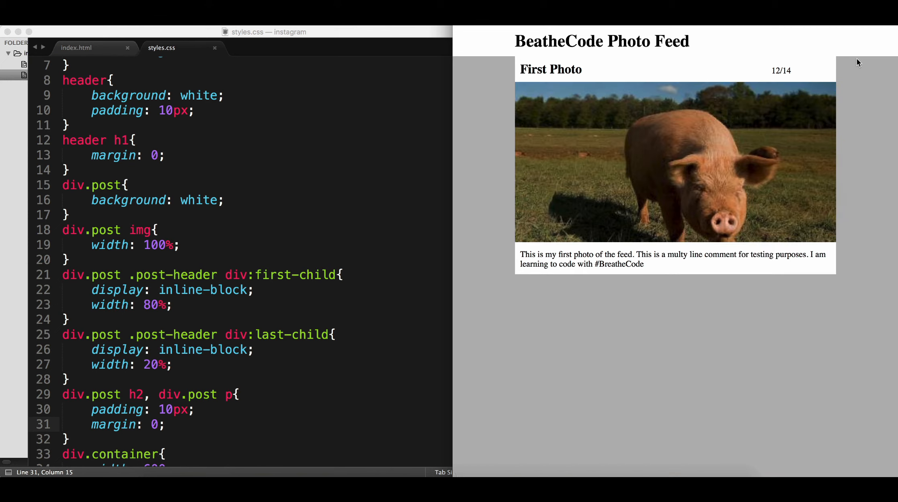
mouse_move(509, 62)
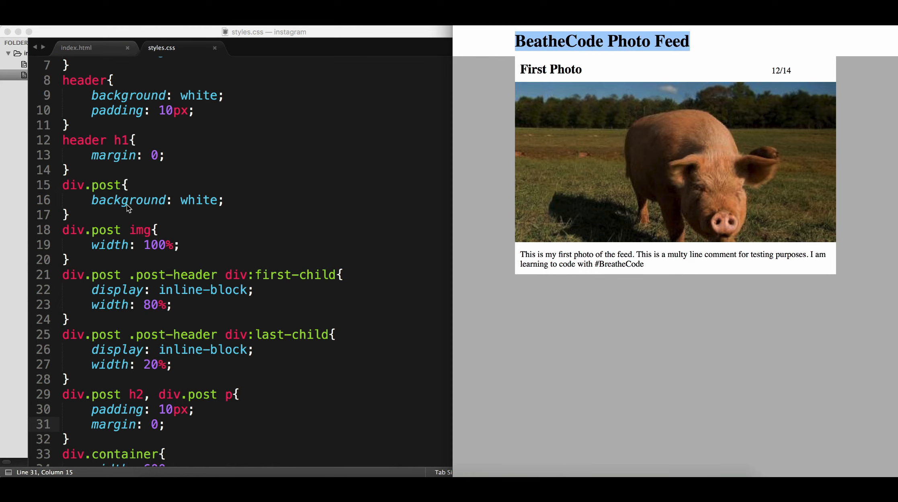
Add margin-top: 10px to the div.post rule in styles.css
left_click(225, 200)
type("margin-ti")
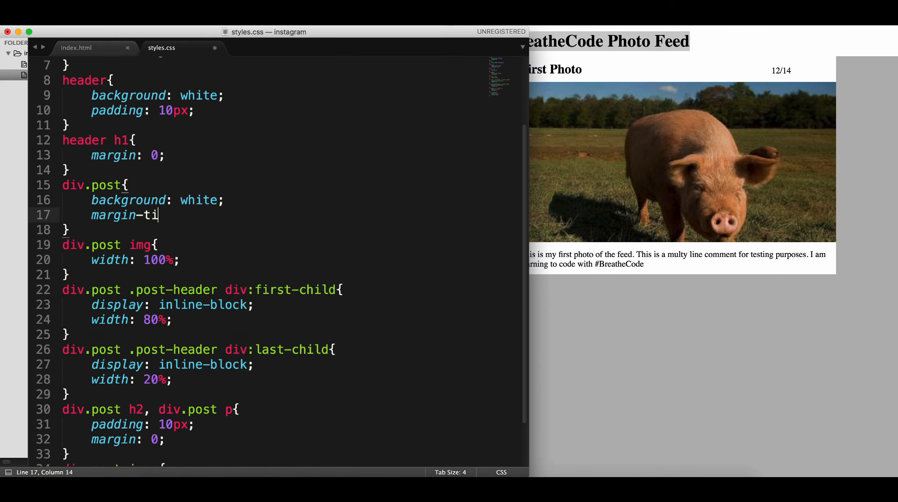
key("Backspace")
type("op: ;")
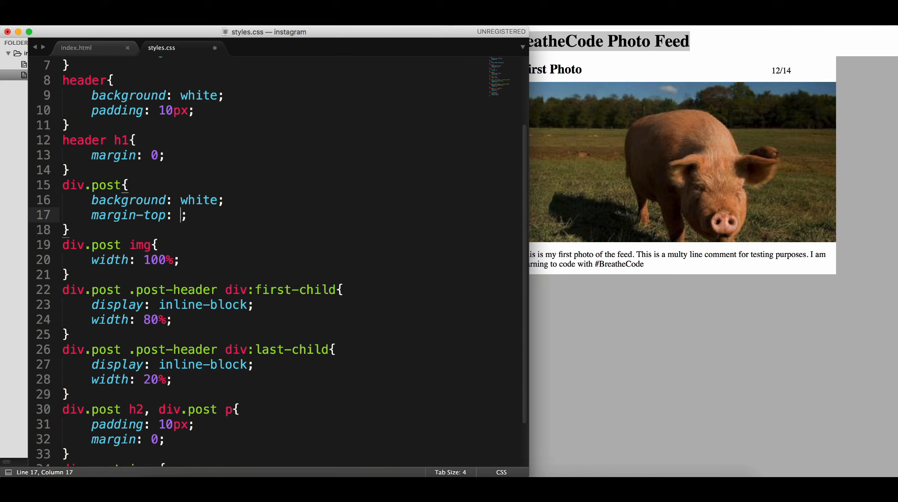
type("10px")
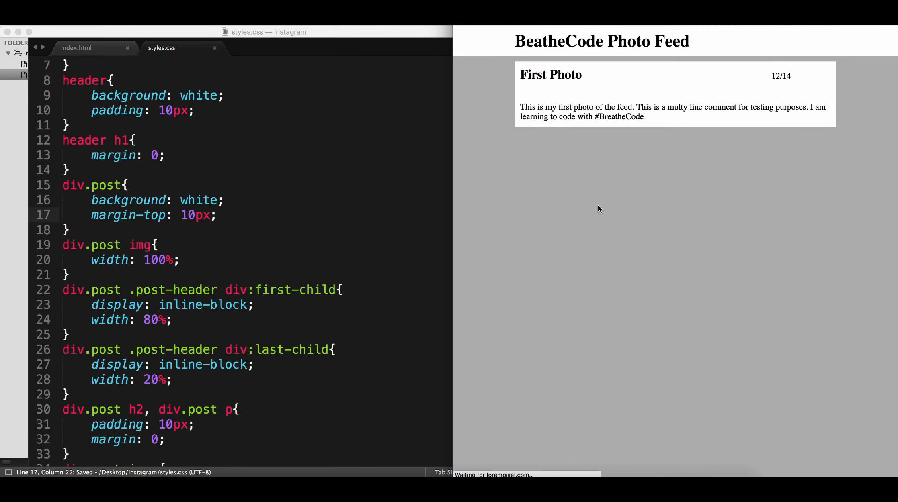
mouse_move(586, 212)
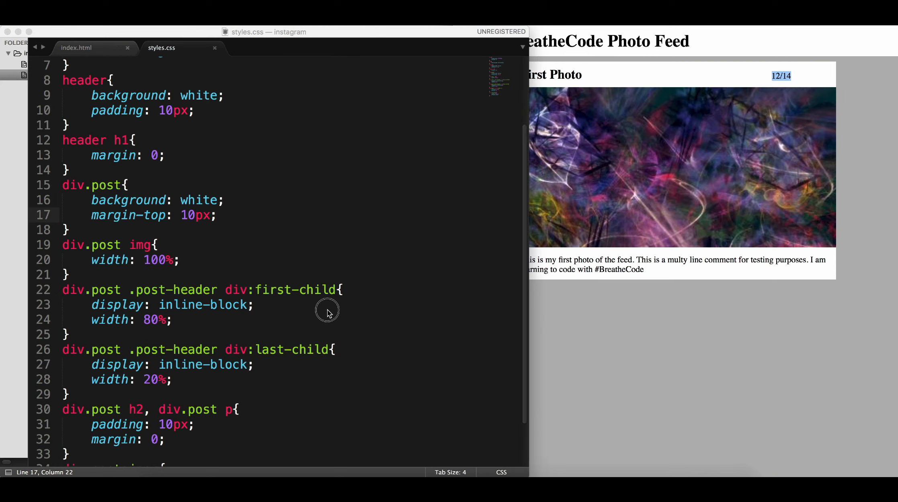
Give the post header's last-child date div text-align: right and 10px padding
left_click(216, 380)
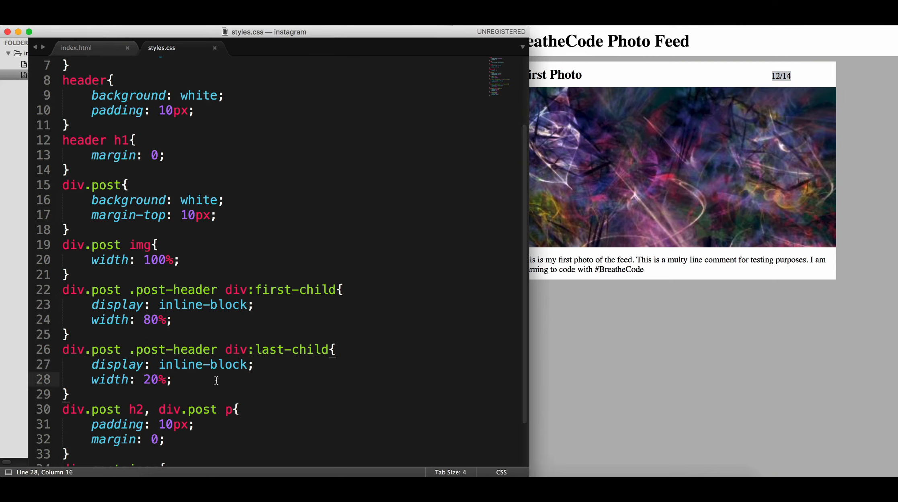
key("Return")
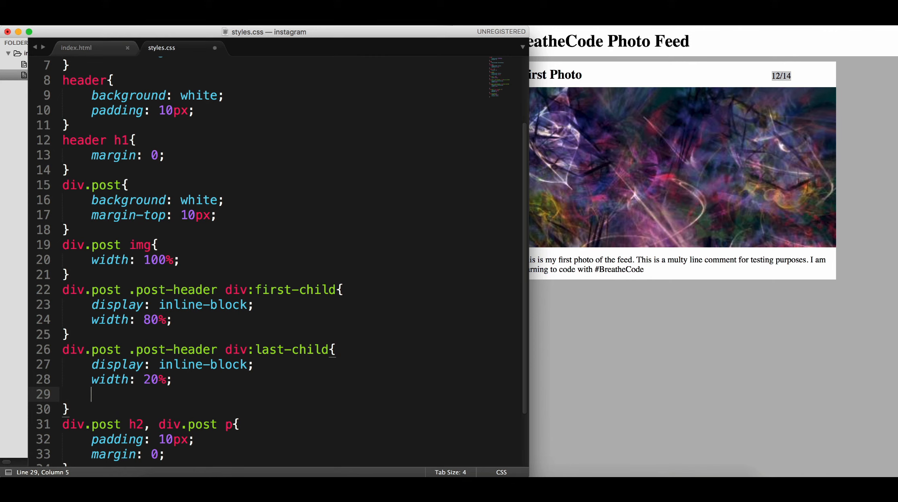
type("text0")
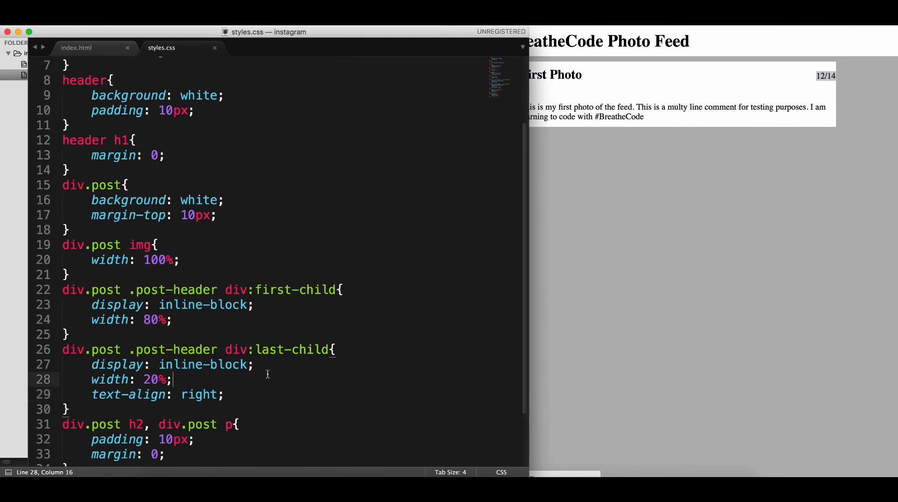
type("padding: ;")
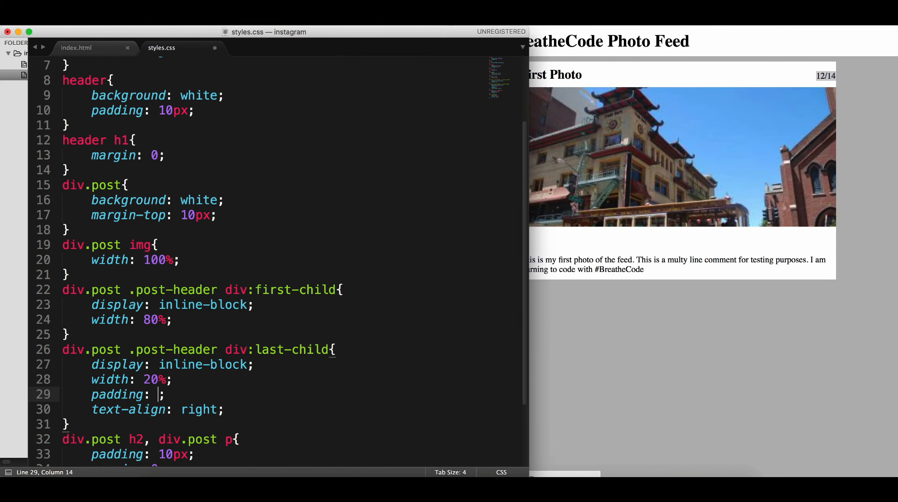
type("10px")
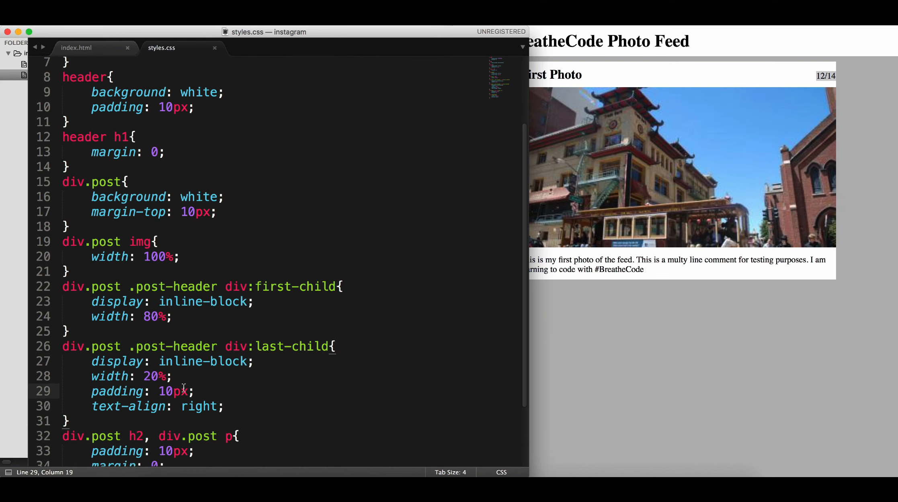
Select the h2 title rule, then check the right-aligned 12/14 date in the preview
left_click(134, 436)
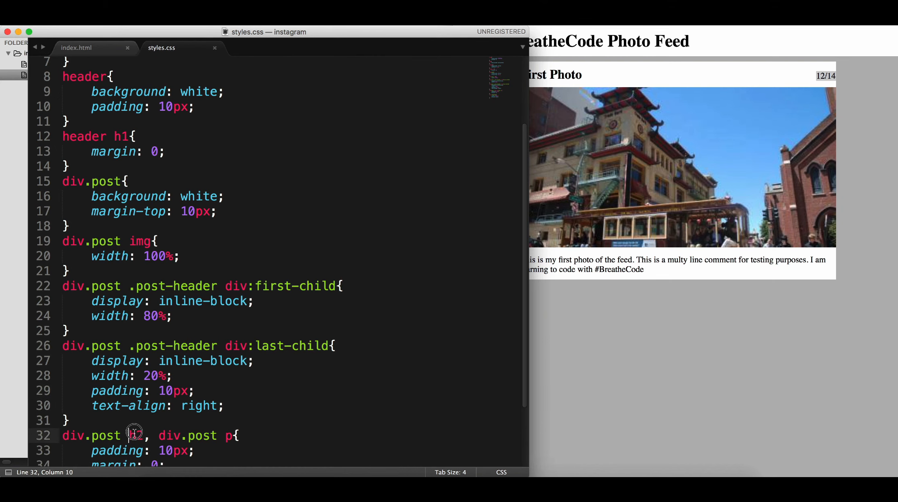
double_click(135, 436)
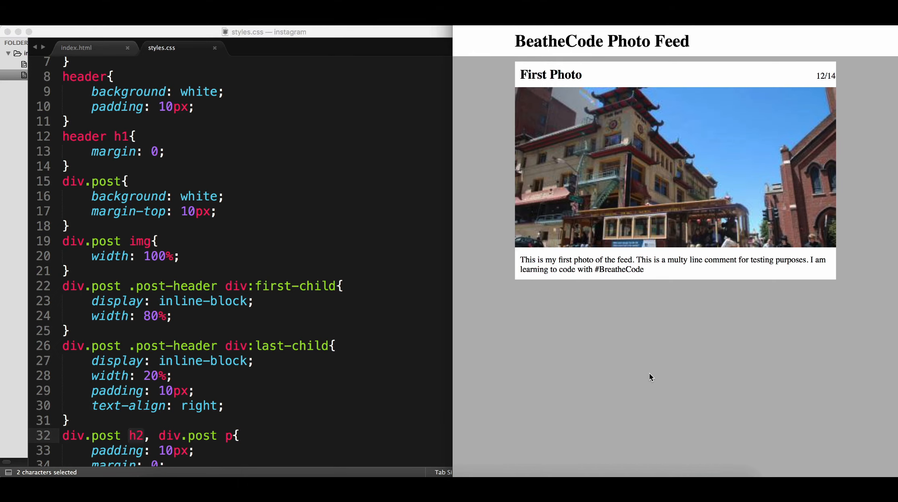
left_click(813, 75)
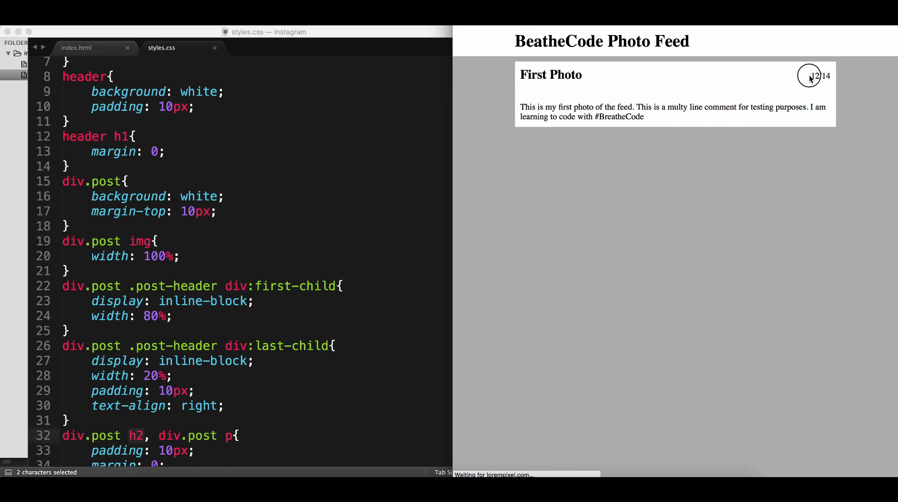
mouse_move(744, 206)
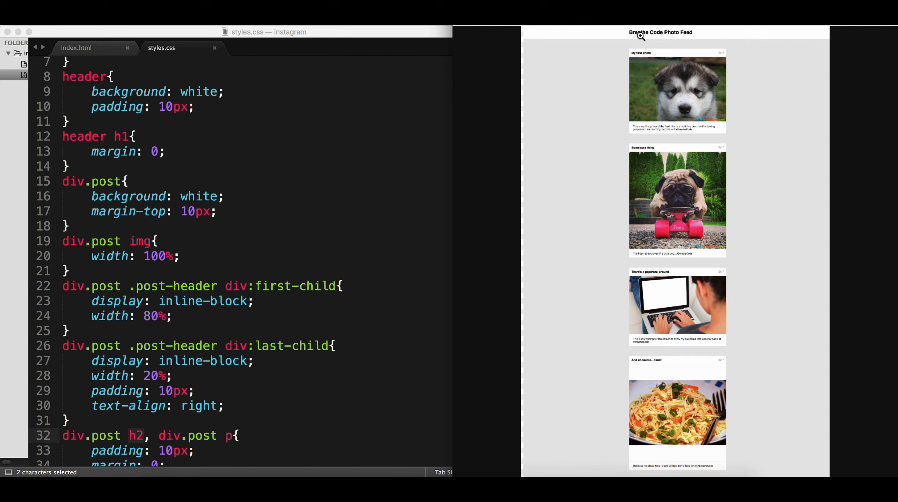
mouse_move(683, 127)
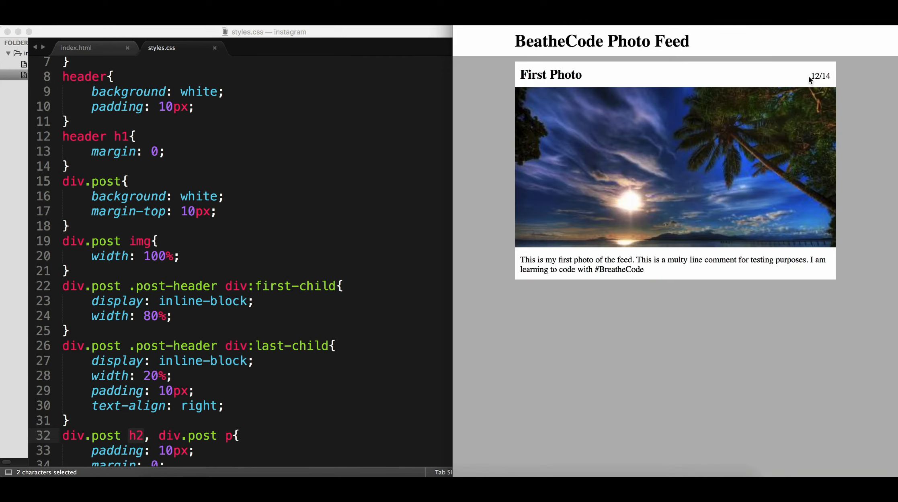
double_click(819, 76)
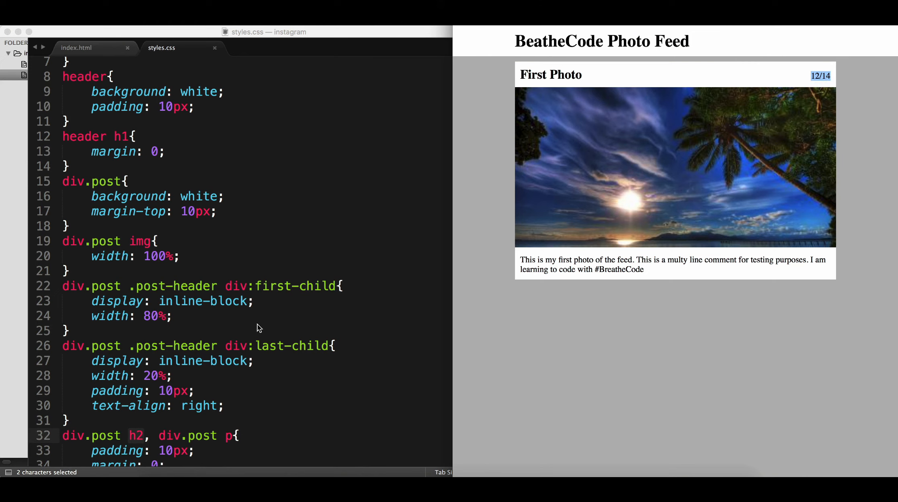
Color the date div gray, save styles.css, and open the reference feed design
left_click(223, 406)
type("color: ;")
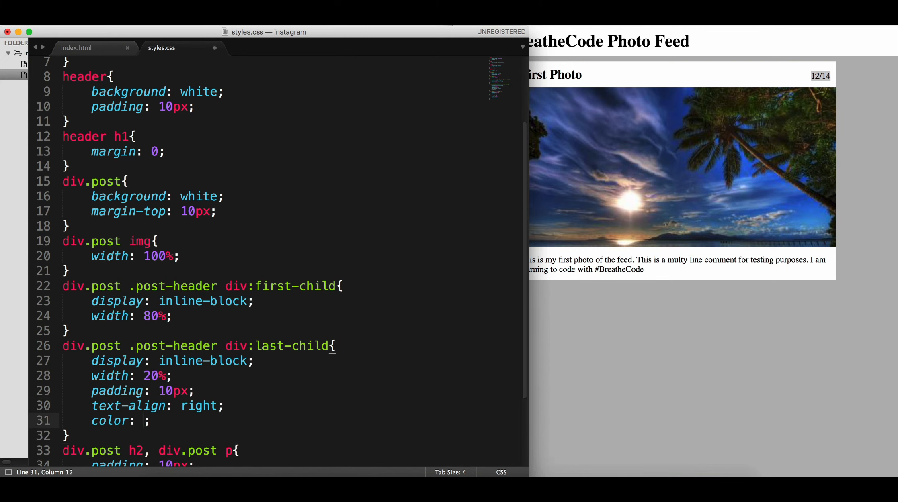
type("gray")
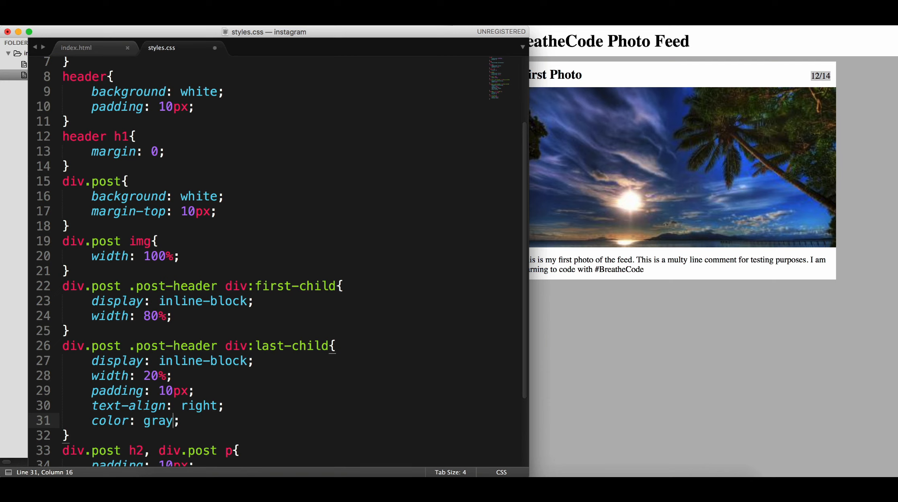
key("cmd+s")
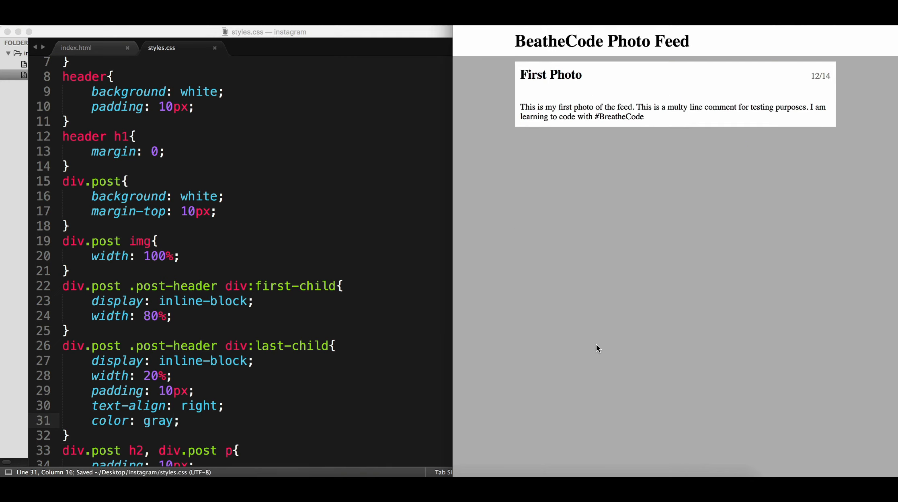
double_click(815, 75)
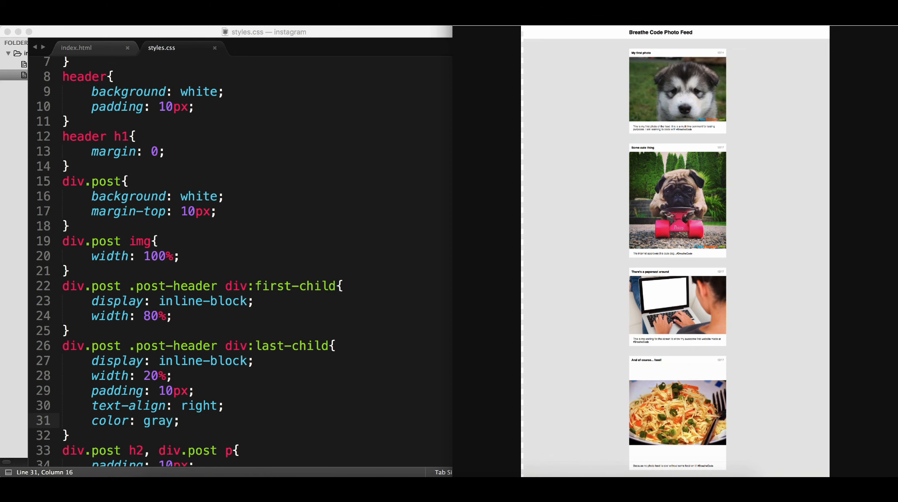
mouse_move(678, 47)
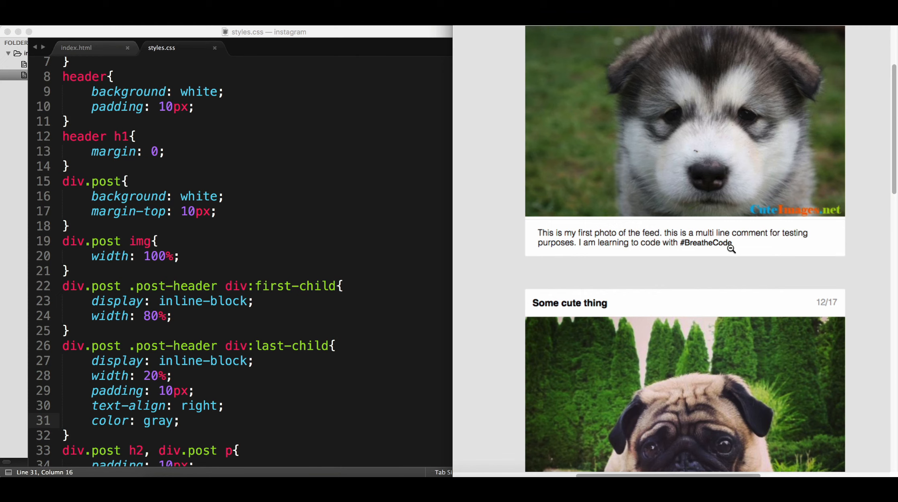
mouse_move(236, 250)
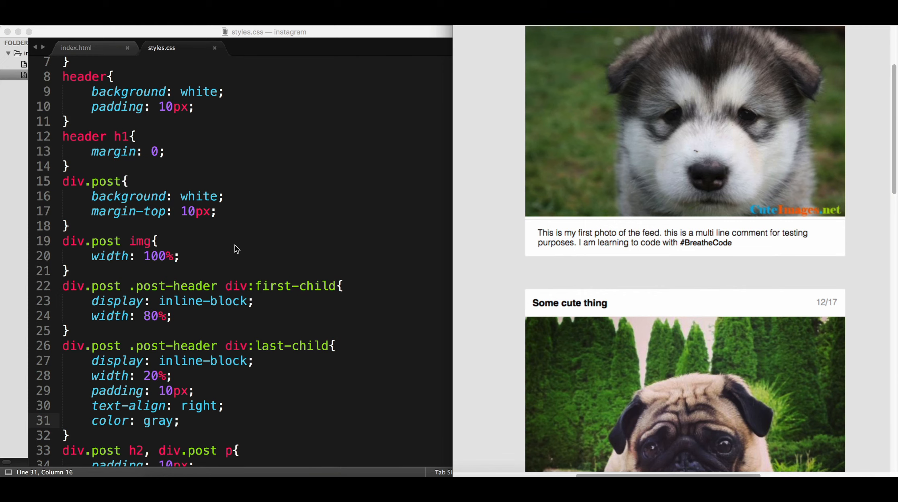
In index.html, wrap the caption's #BreatheCode in strong tags
left_click(76, 47)
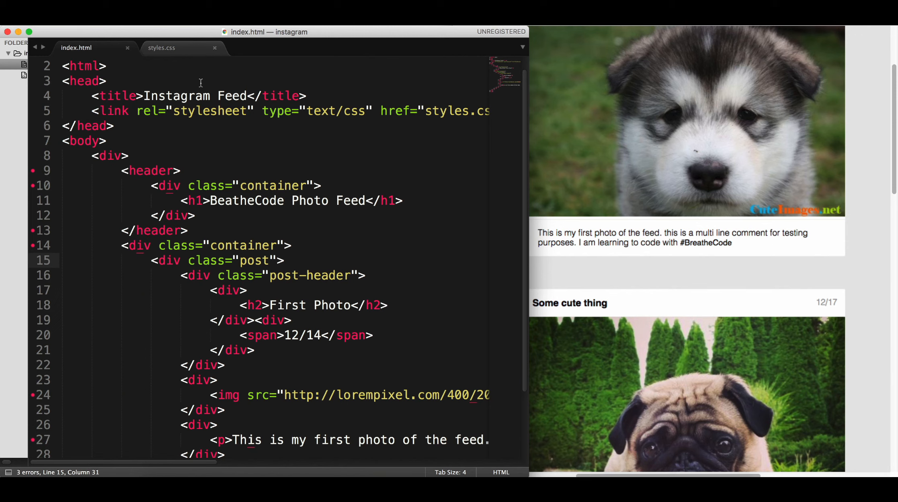
scroll("down", 3)
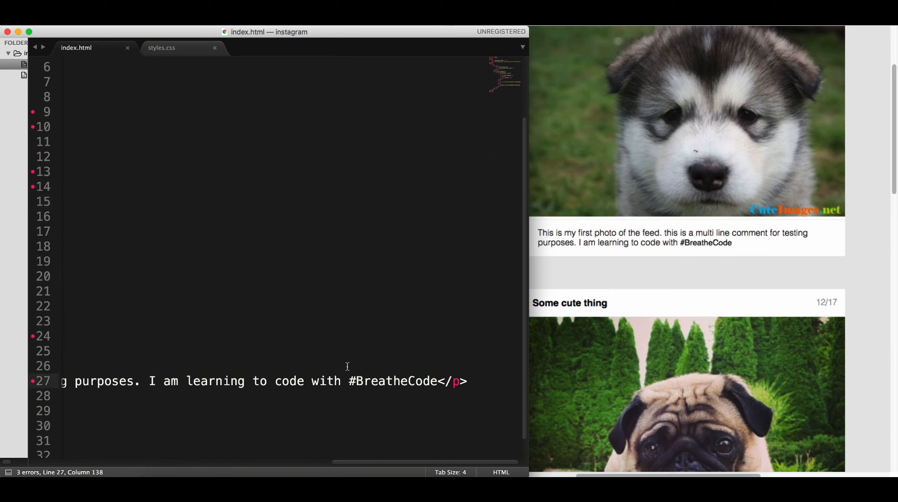
type("<span></span>")
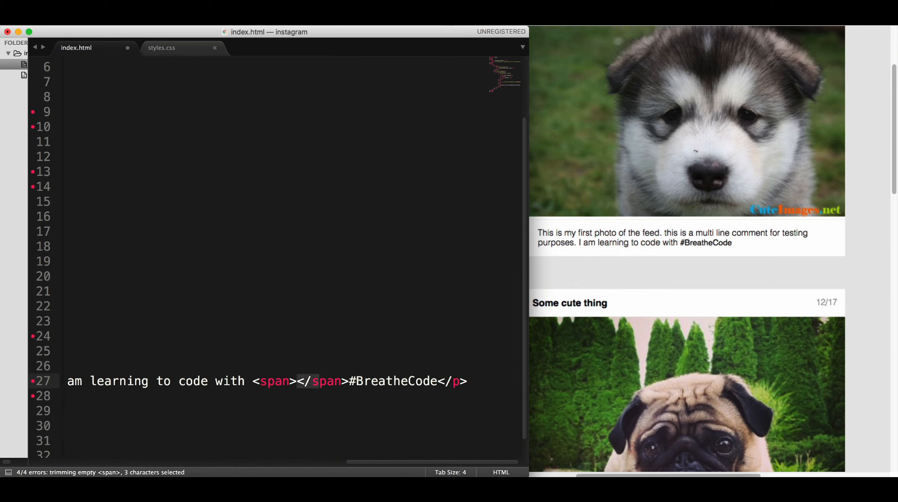
left_click(291, 382)
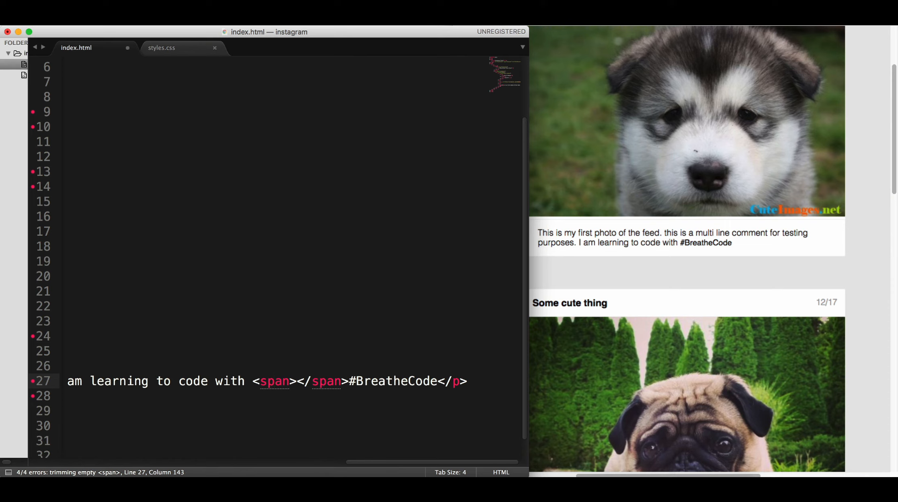
type("strong><")
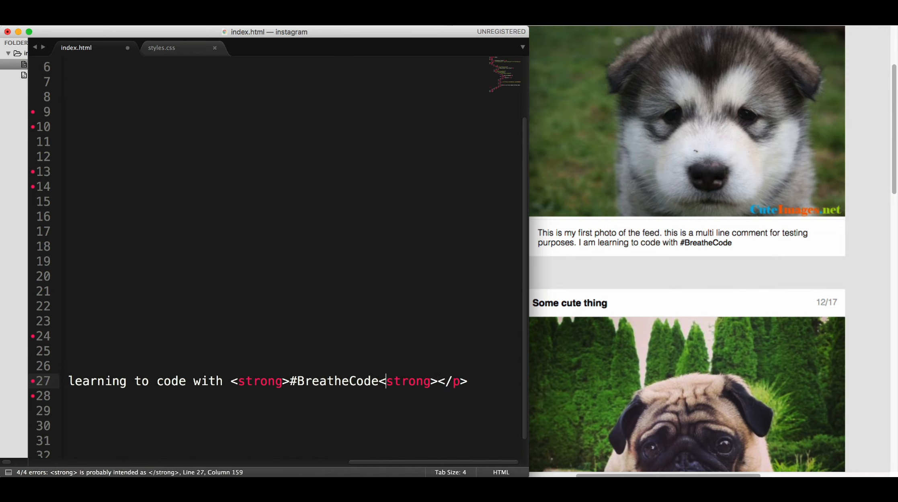
type("/")
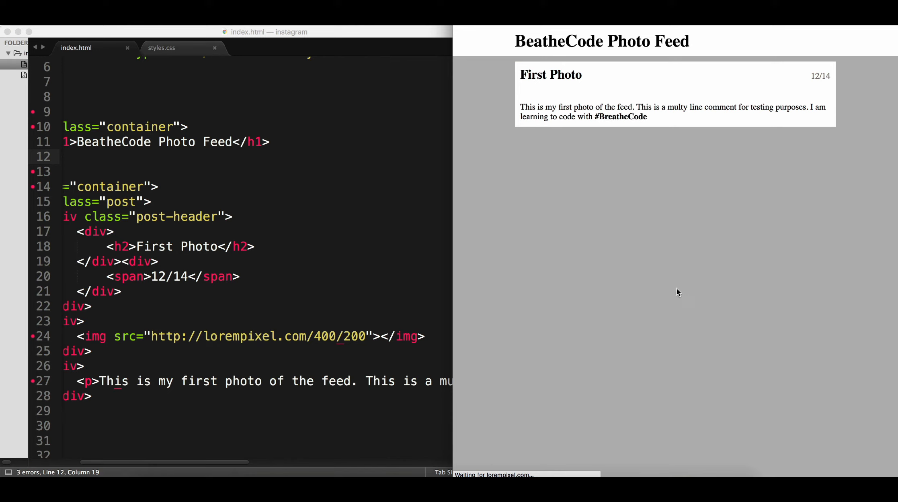
mouse_move(612, 116)
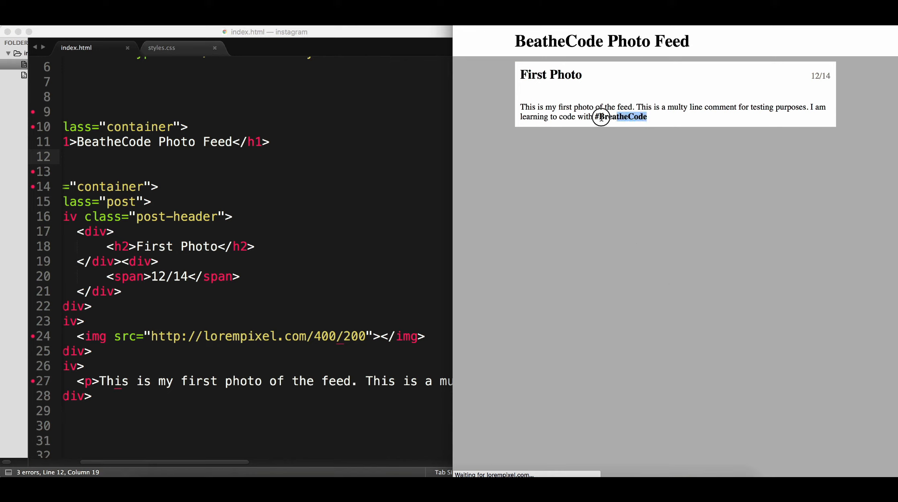
mouse_move(258, 252)
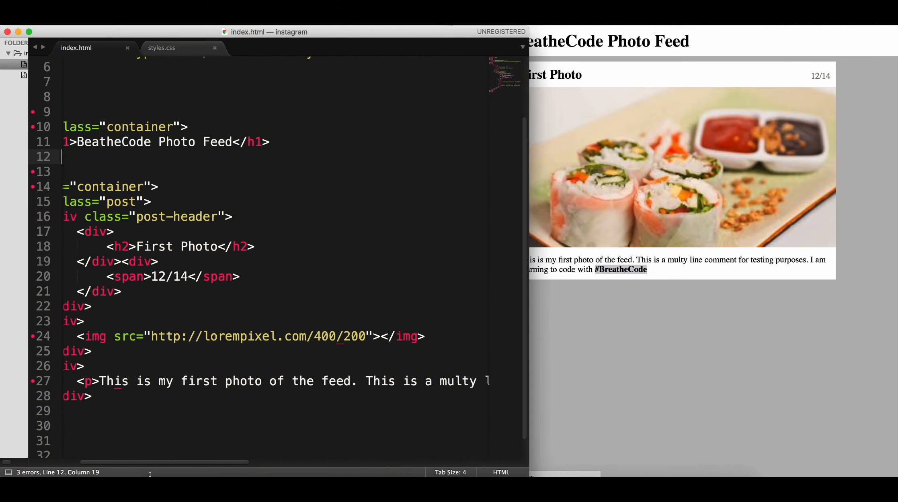
Expand the post block and scroll through the repeated First Photo posts in index.html
scroll("left", 3)
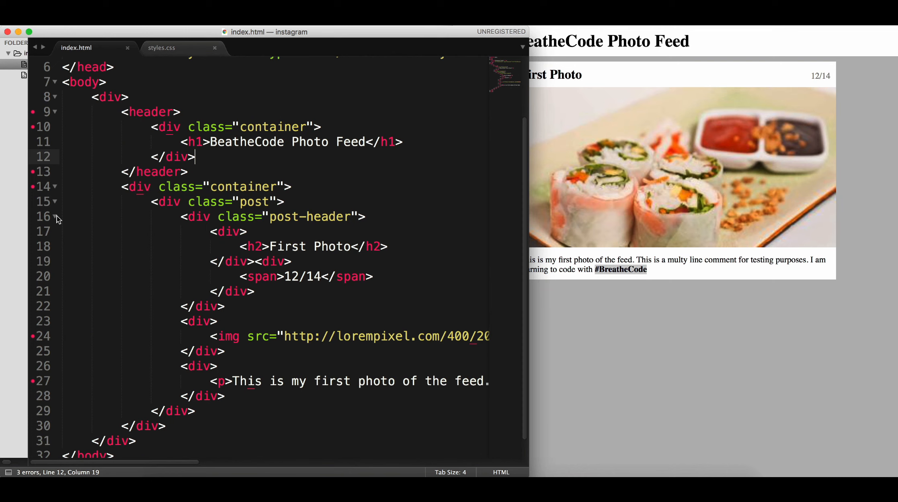
mouse_move(57, 206)
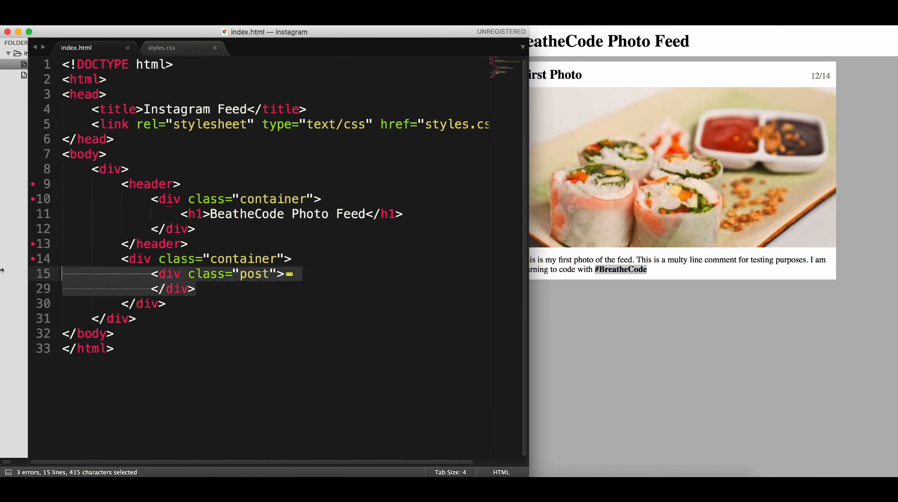
left_click(289, 273)
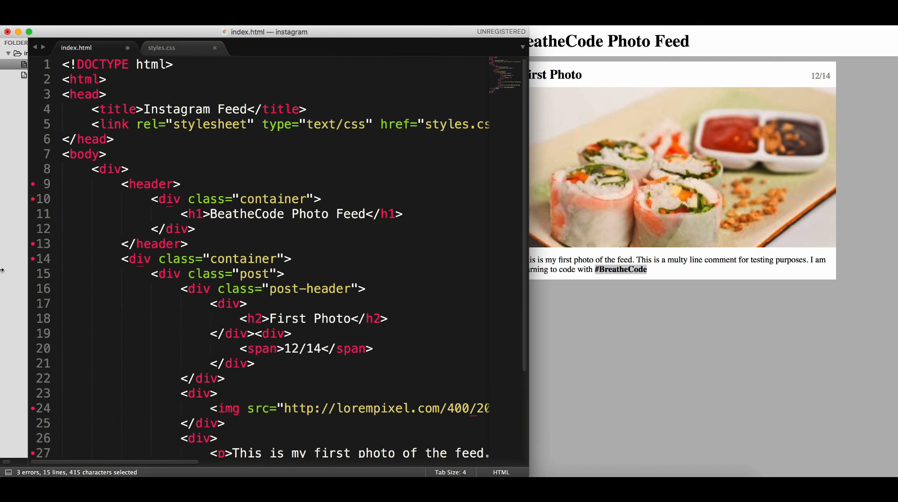
scroll("down", 3)
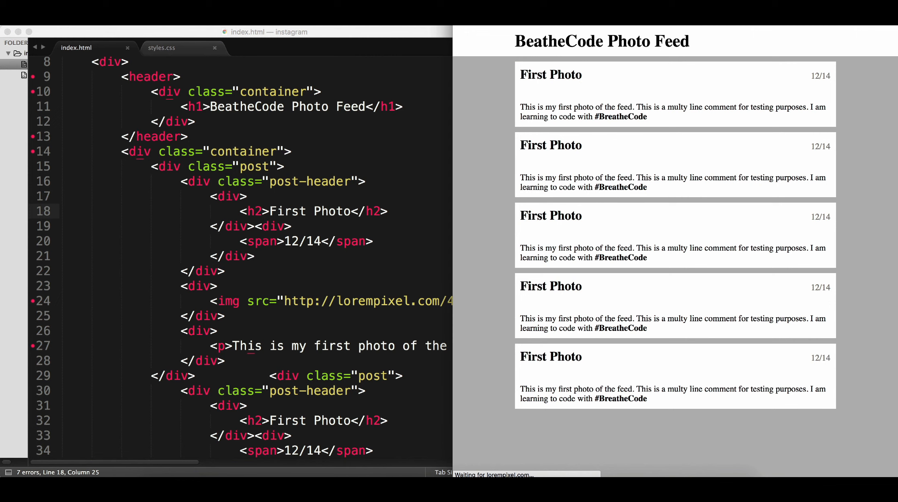
scroll("down", 3)
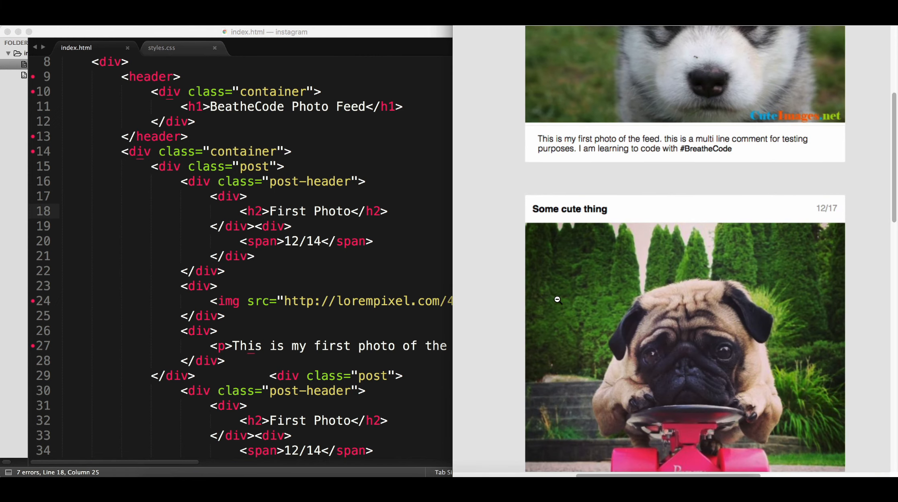
scroll("down", 3)
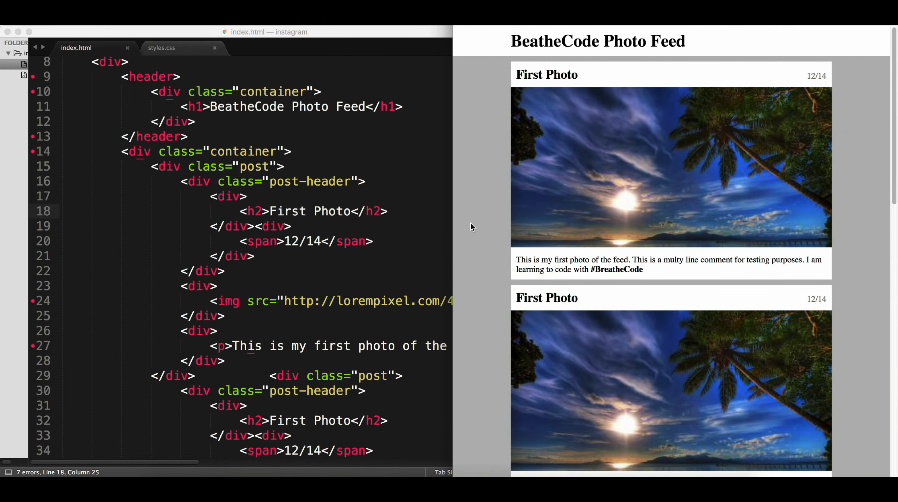
scroll("down", 3)
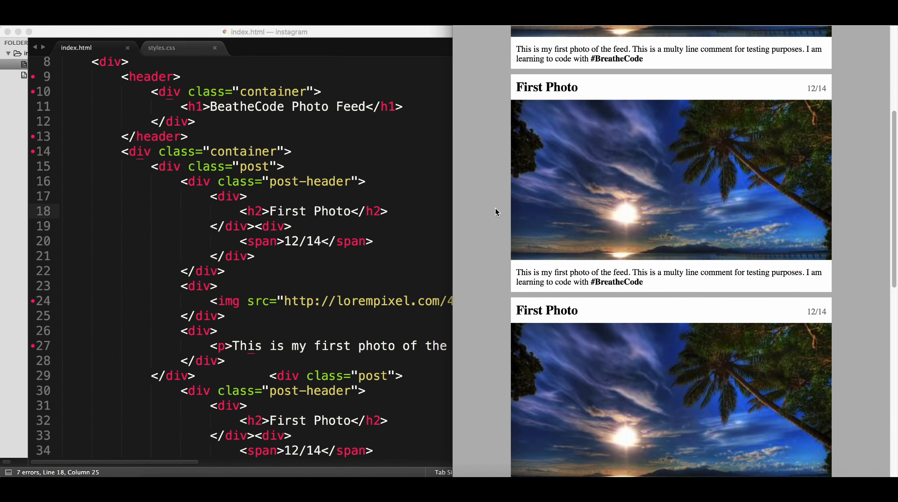
scroll("down", 3)
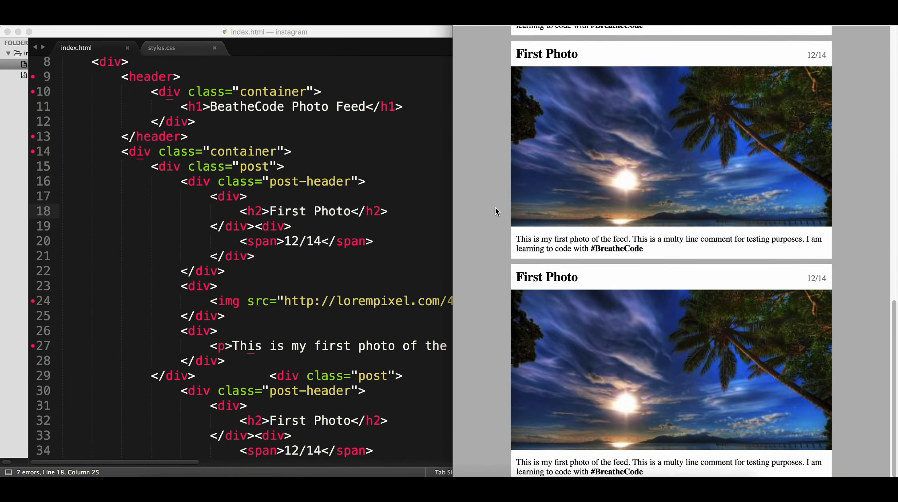